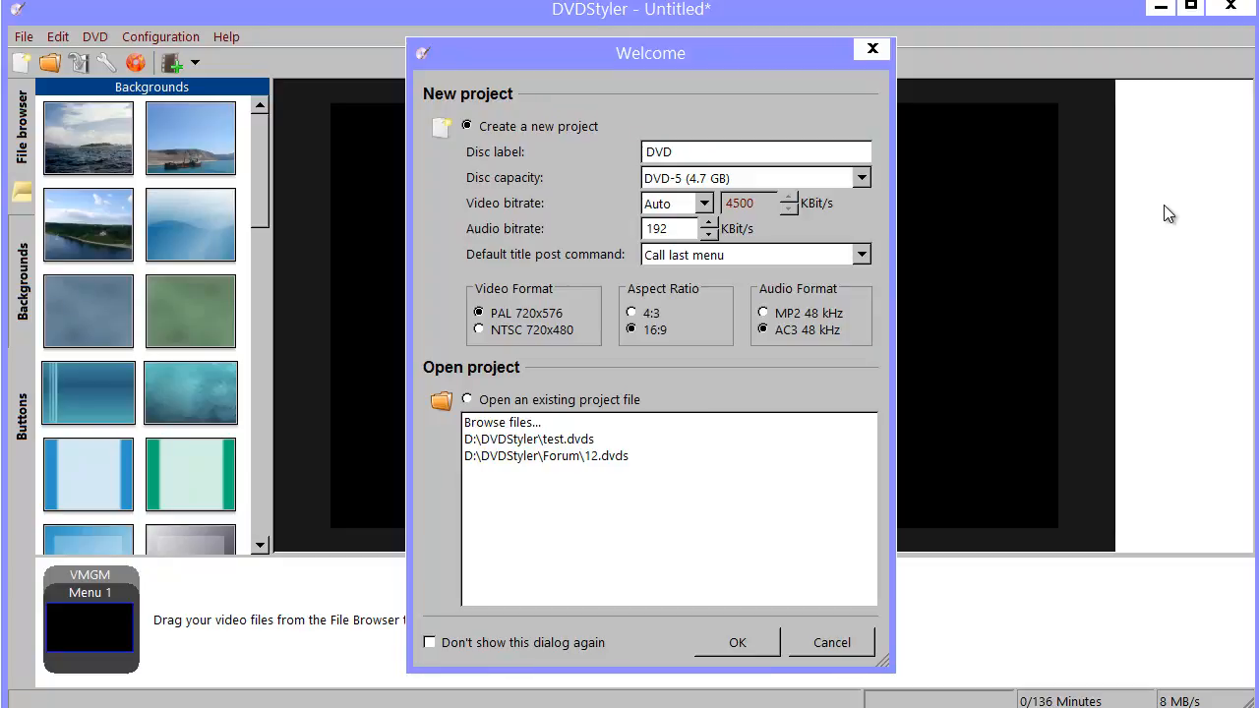
pyautogui.moveTo(1067, 233)
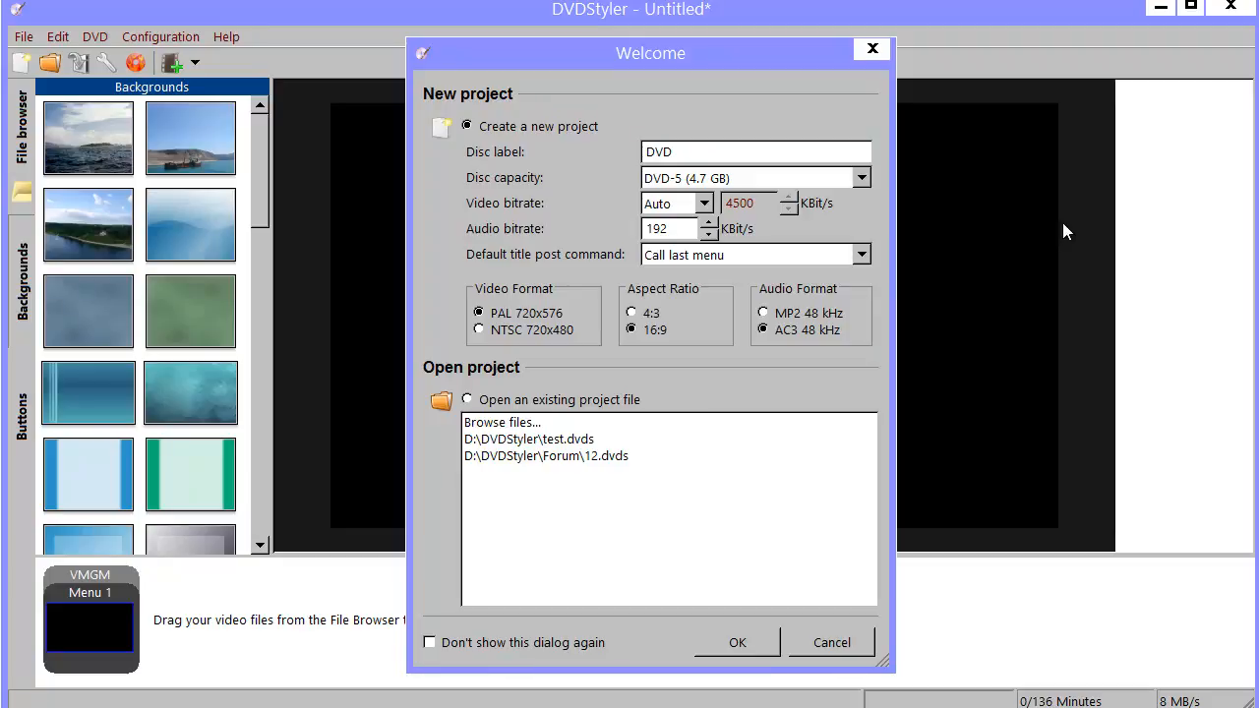
pyautogui.moveTo(713, 646)
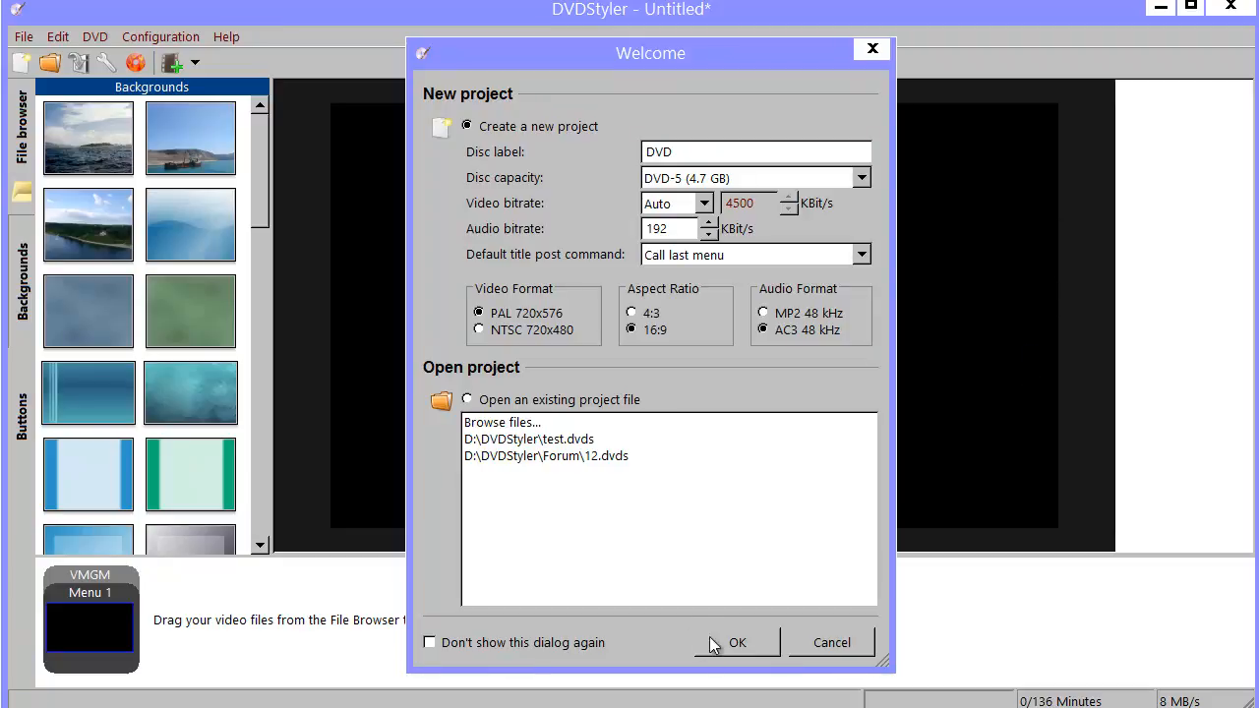
pyautogui.moveTo(555, 333)
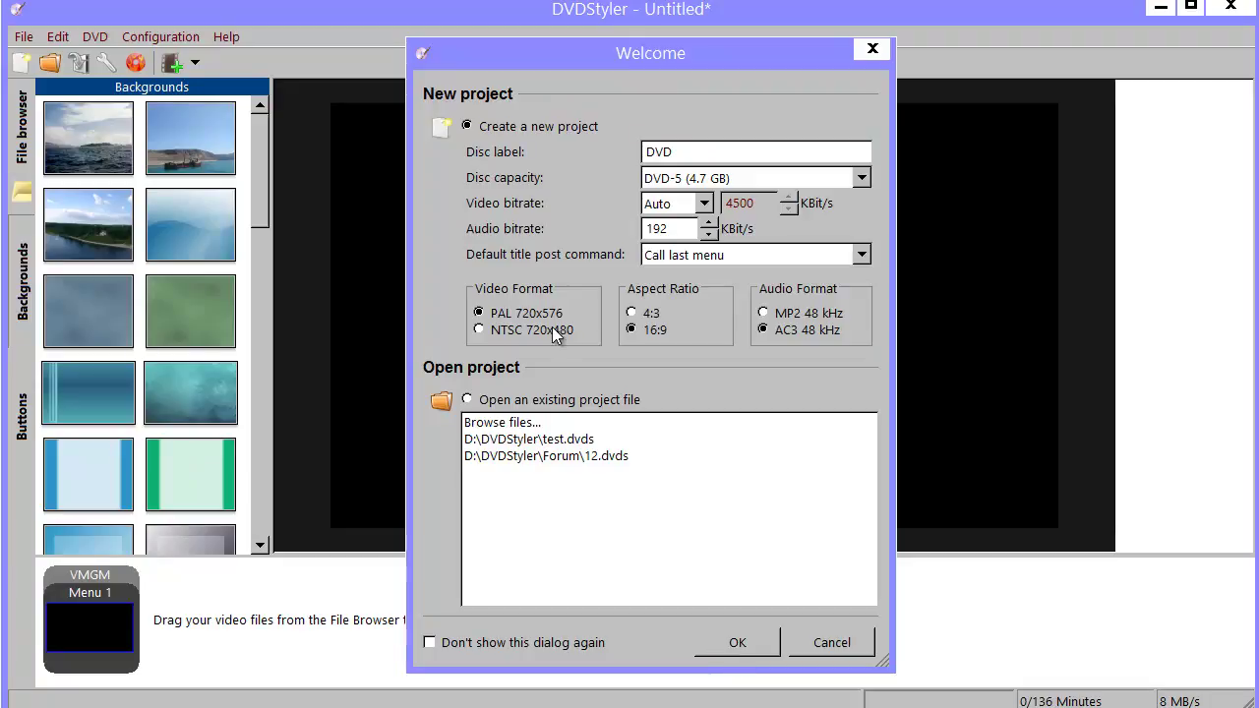
pyautogui.moveTo(667, 662)
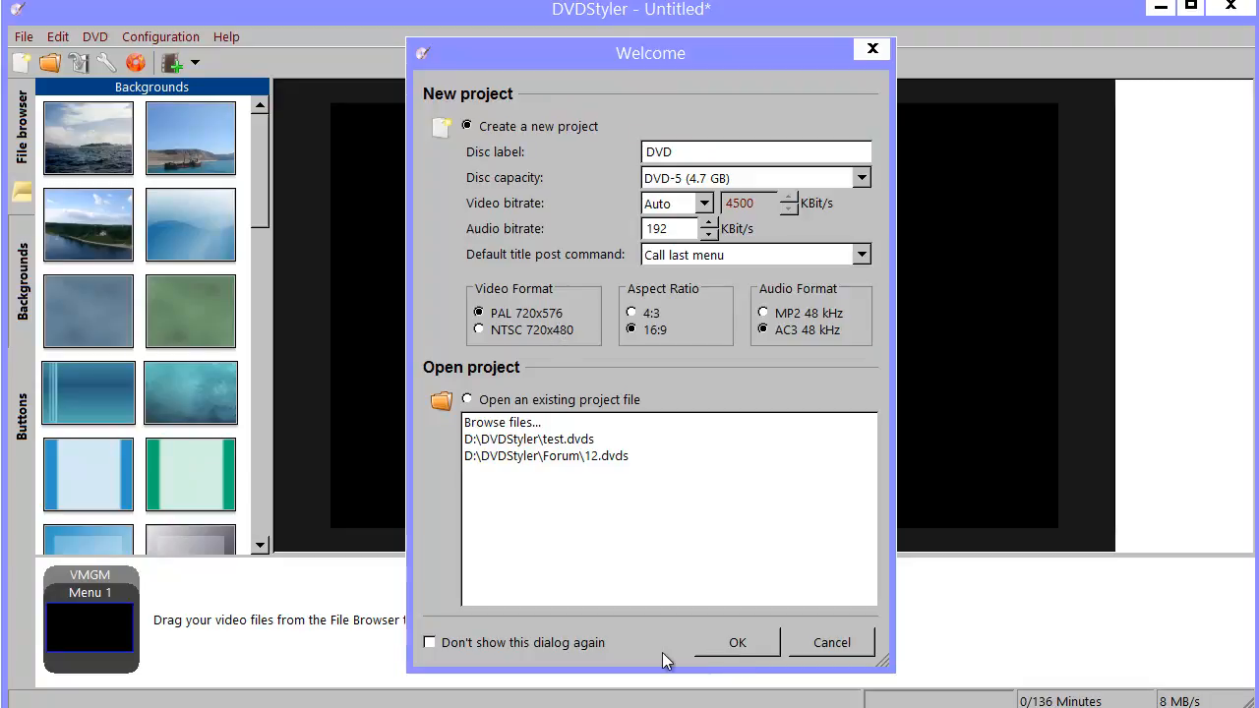
# Step: Accept the welcome project settings and the default menu template to create a new project
pyautogui.click(736, 642)
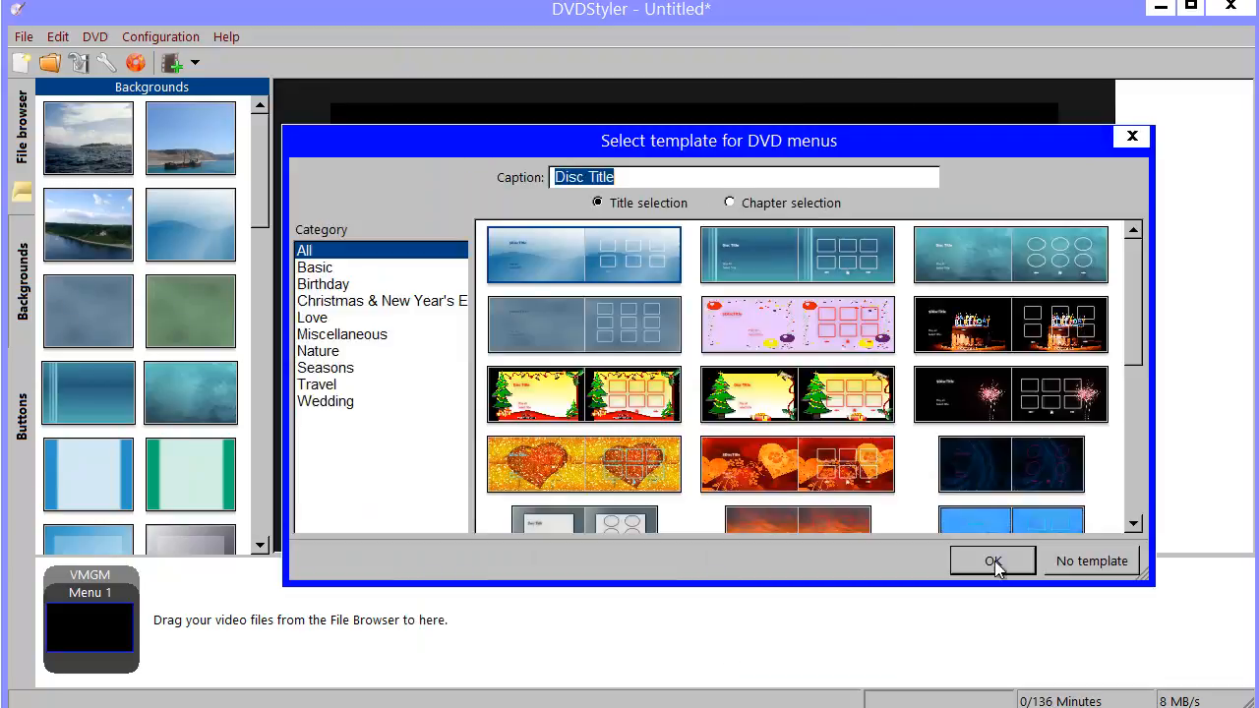
pyautogui.click(991, 561)
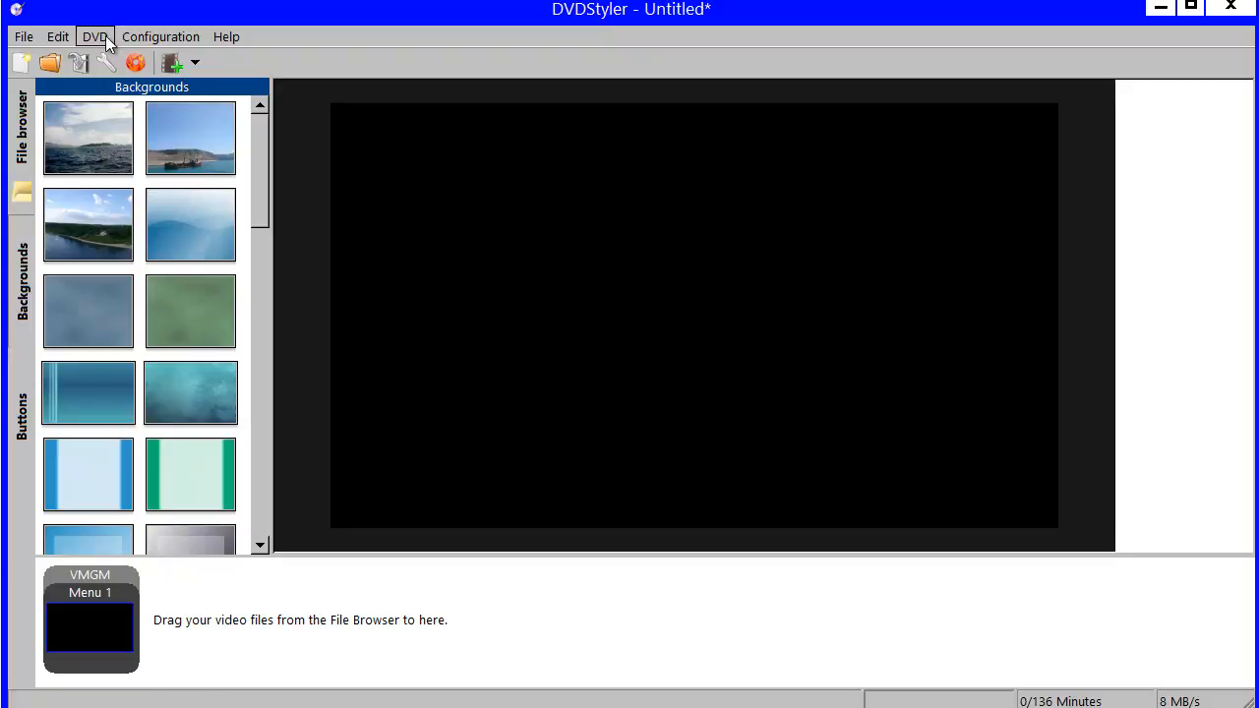
# Step: Start Titles from DVD import and pick the VIDEO_TS folder on the DVD-SOURCE drive
pyautogui.click(95, 36)
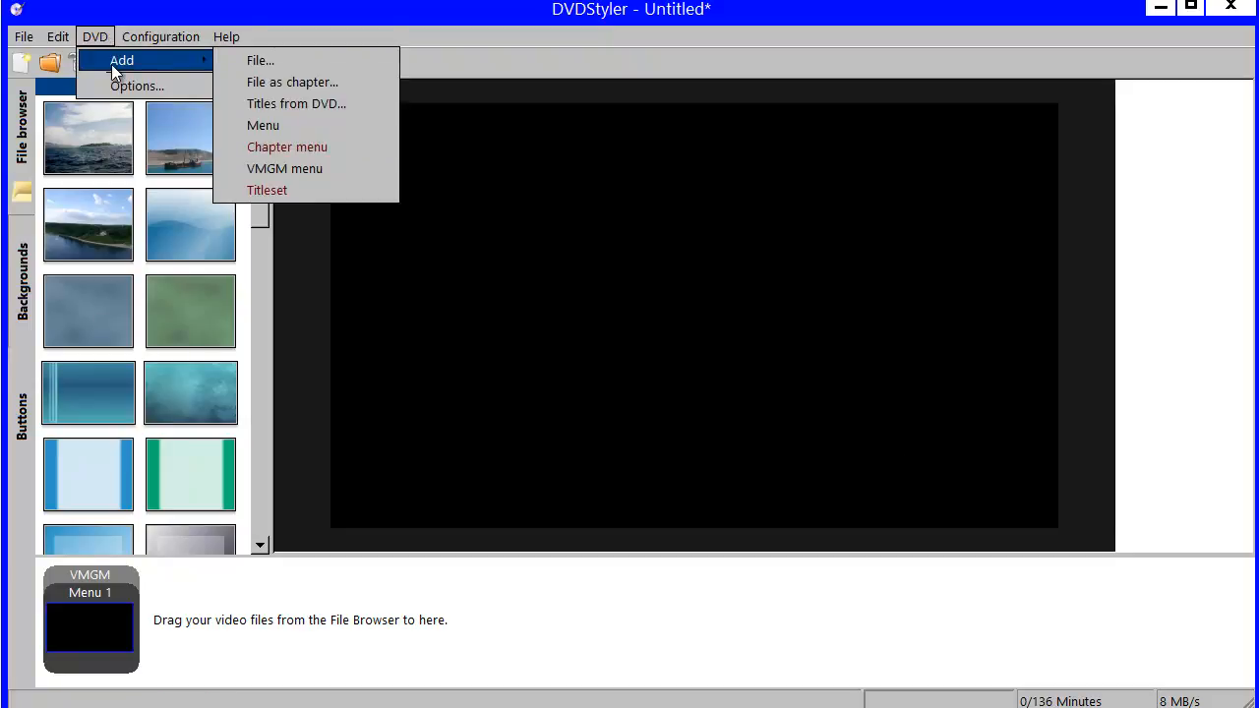
pyautogui.moveTo(295, 103)
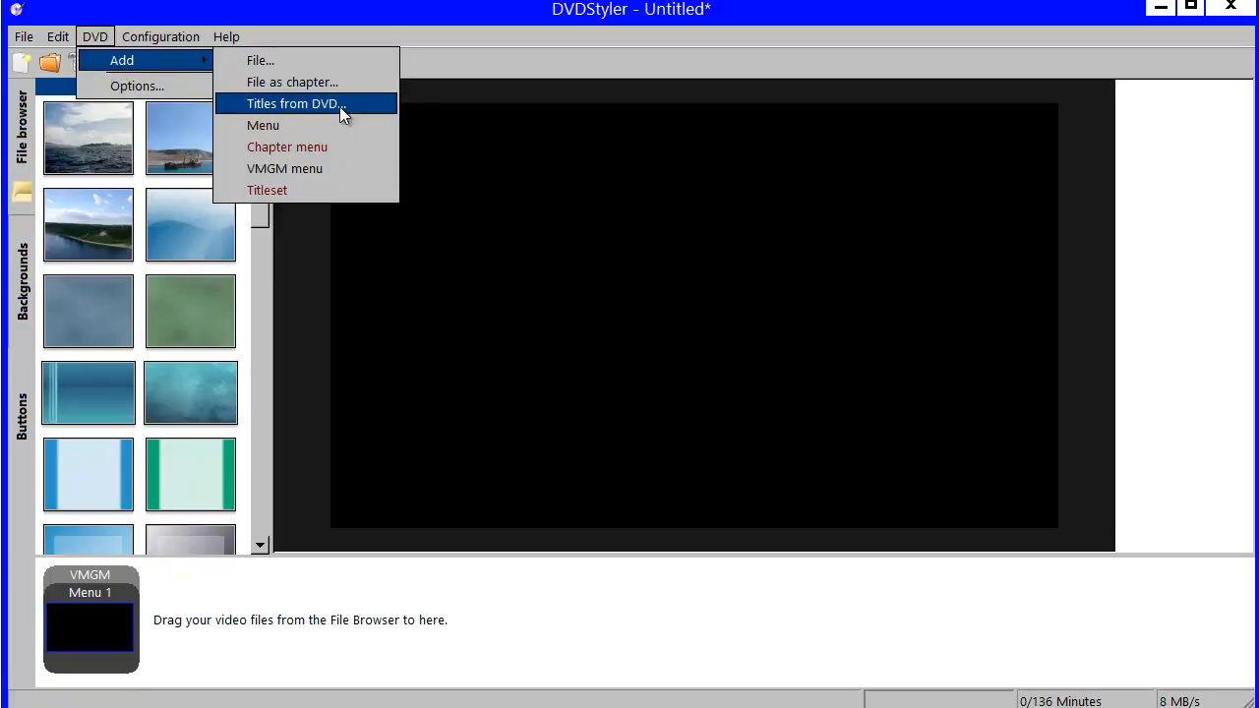
pyautogui.click(293, 103)
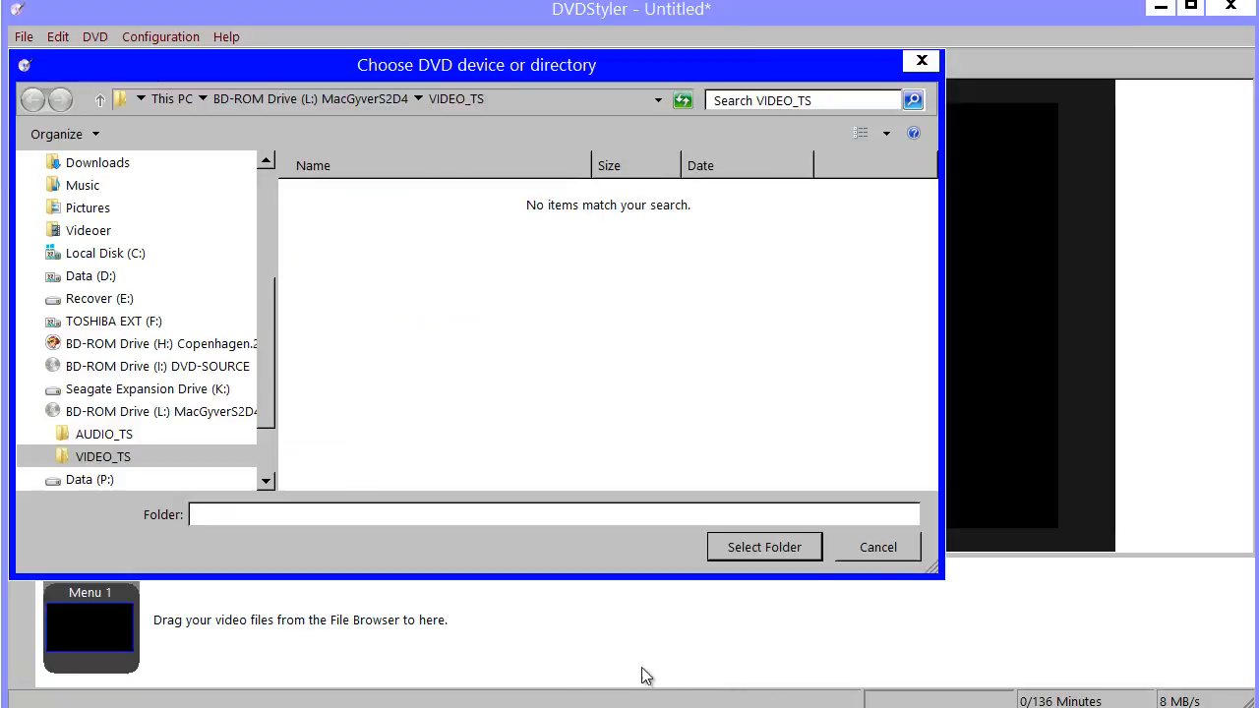
pyautogui.moveTo(161, 412)
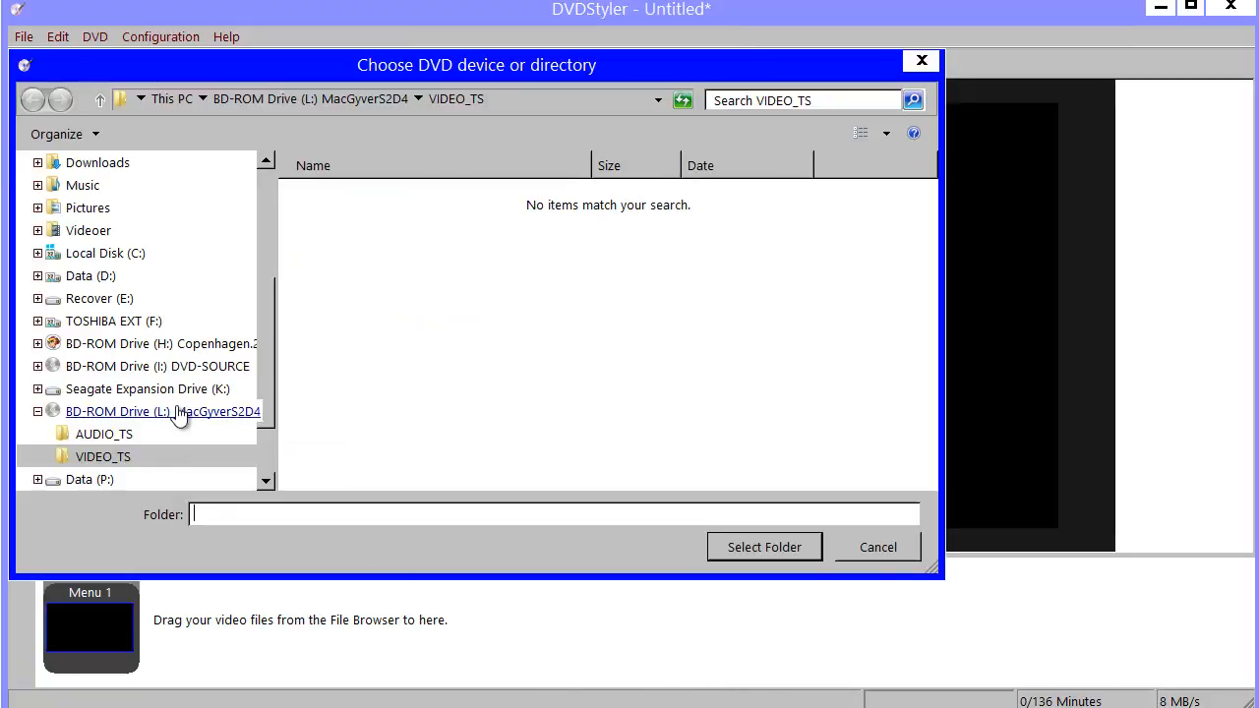
pyautogui.click(162, 412)
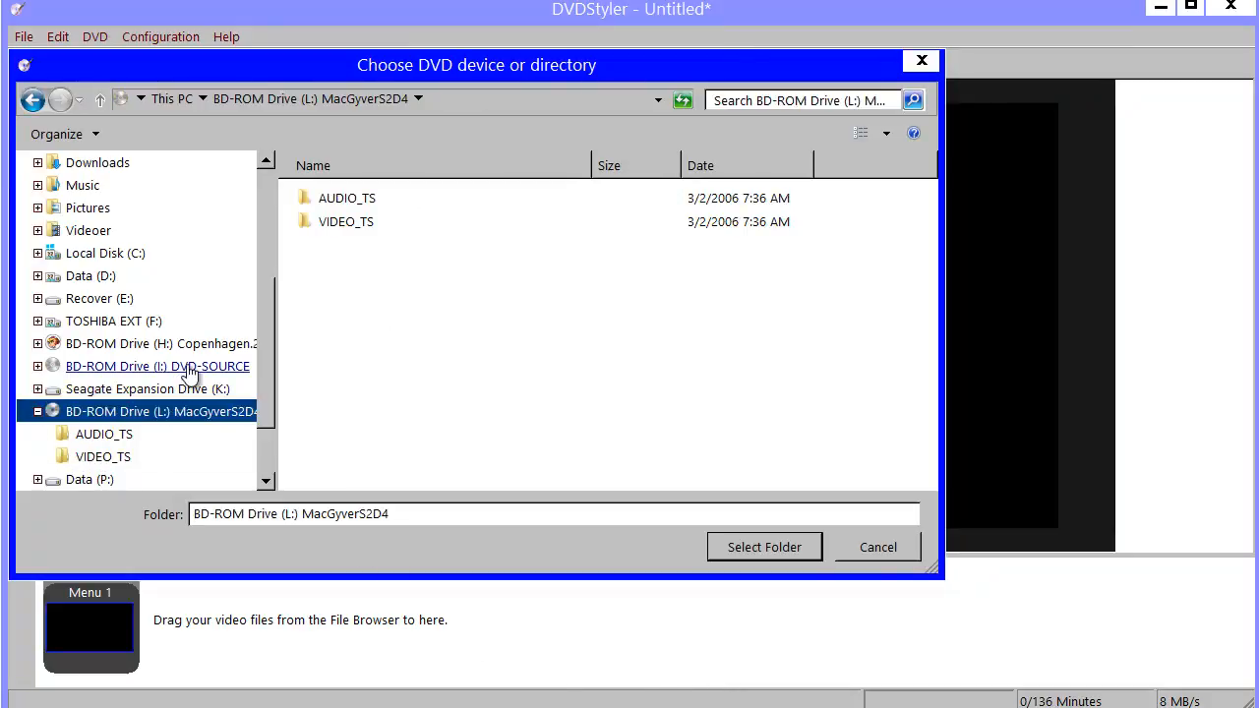
pyautogui.click(157, 366)
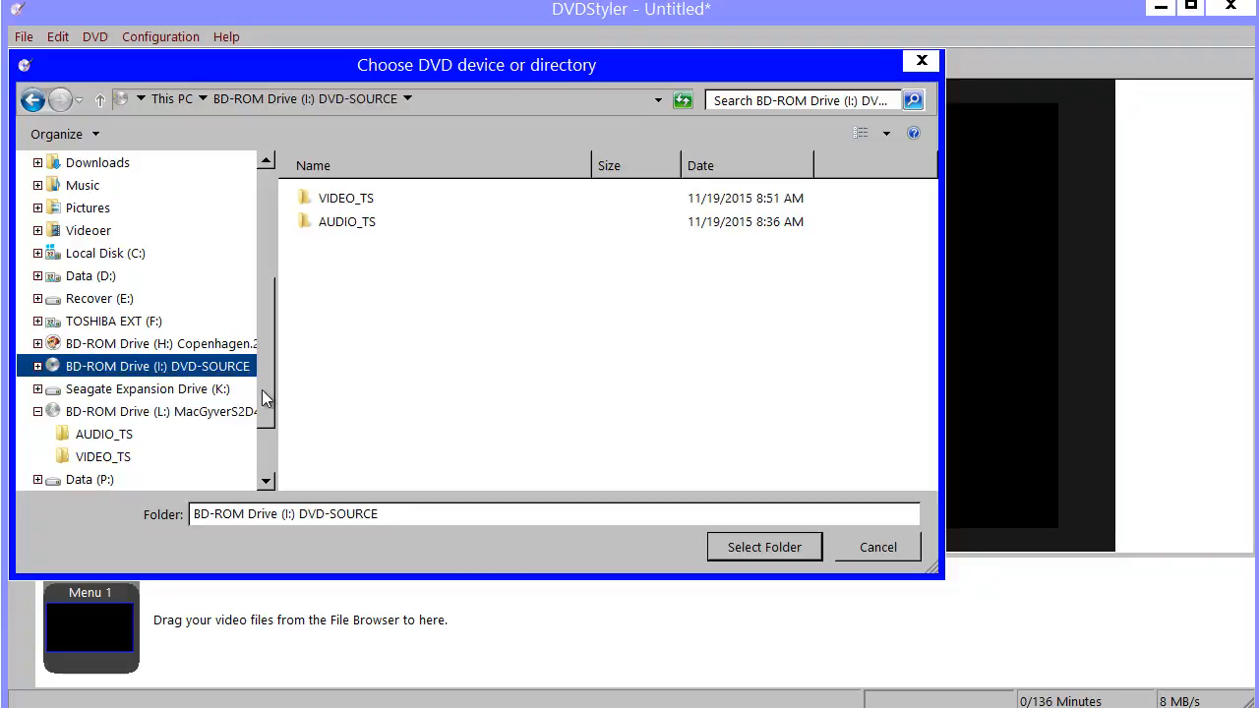
pyautogui.moveTo(173, 383)
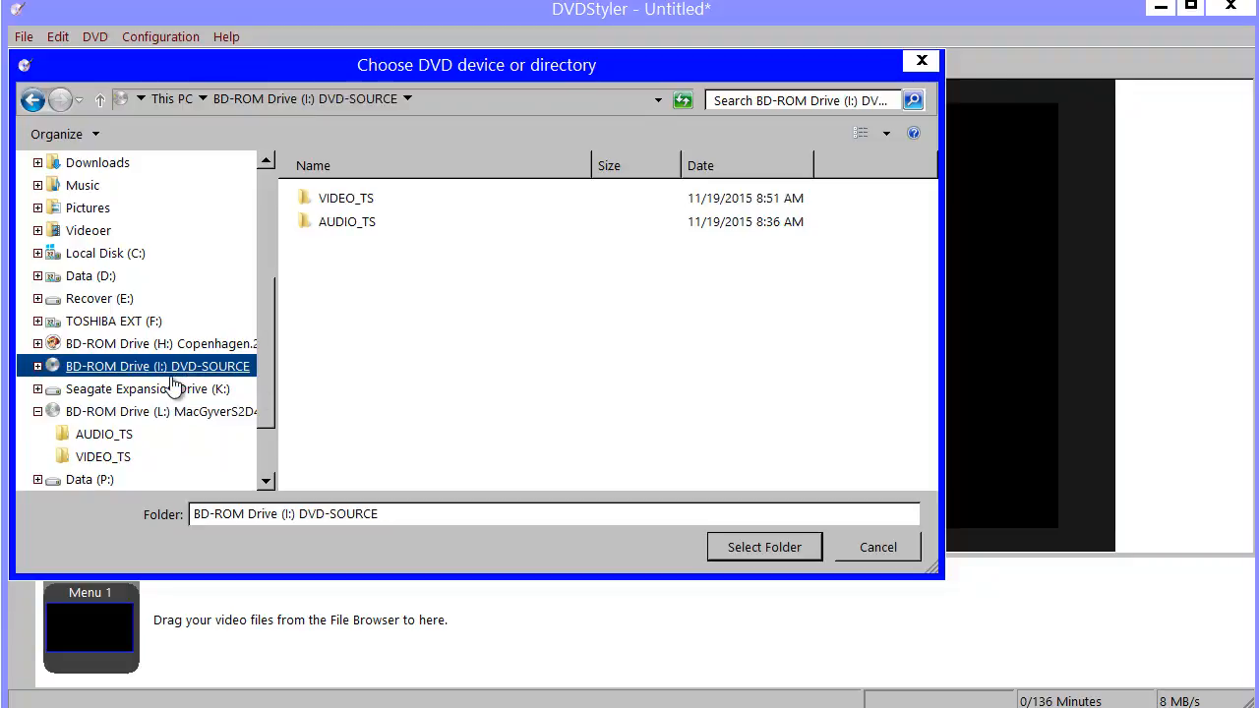
pyautogui.moveTo(337, 260)
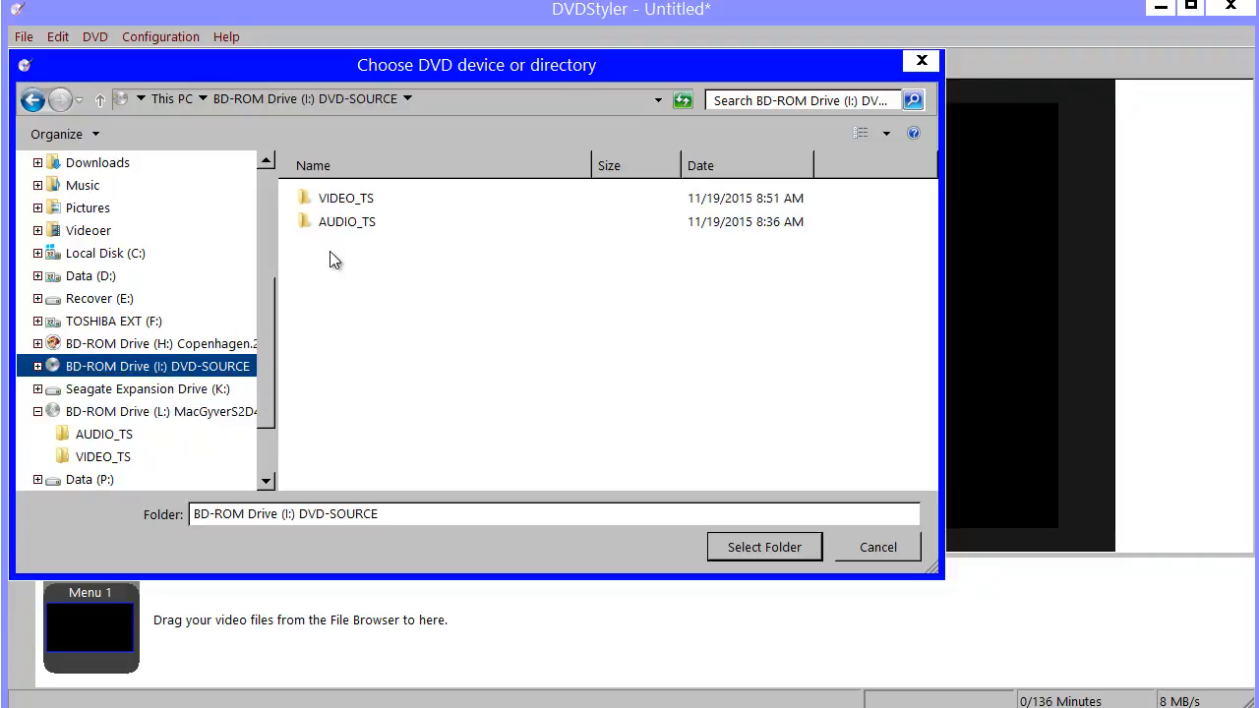
pyautogui.click(347, 196)
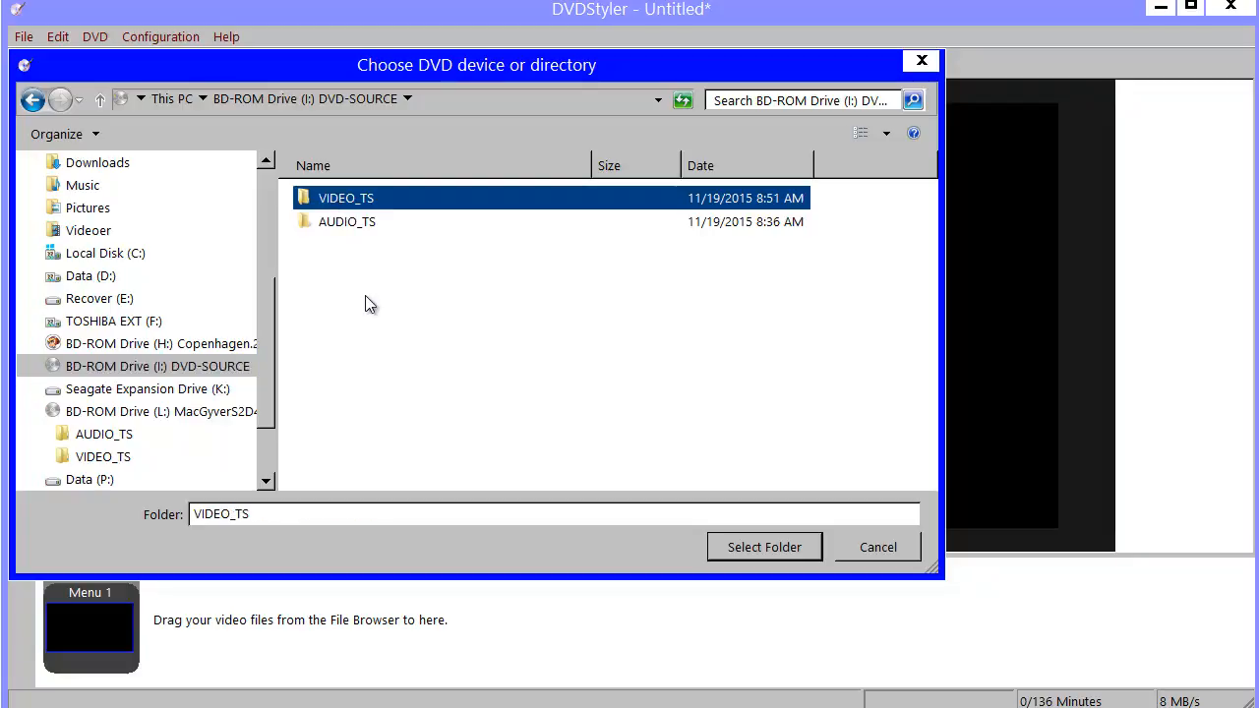
pyautogui.moveTo(826, 590)
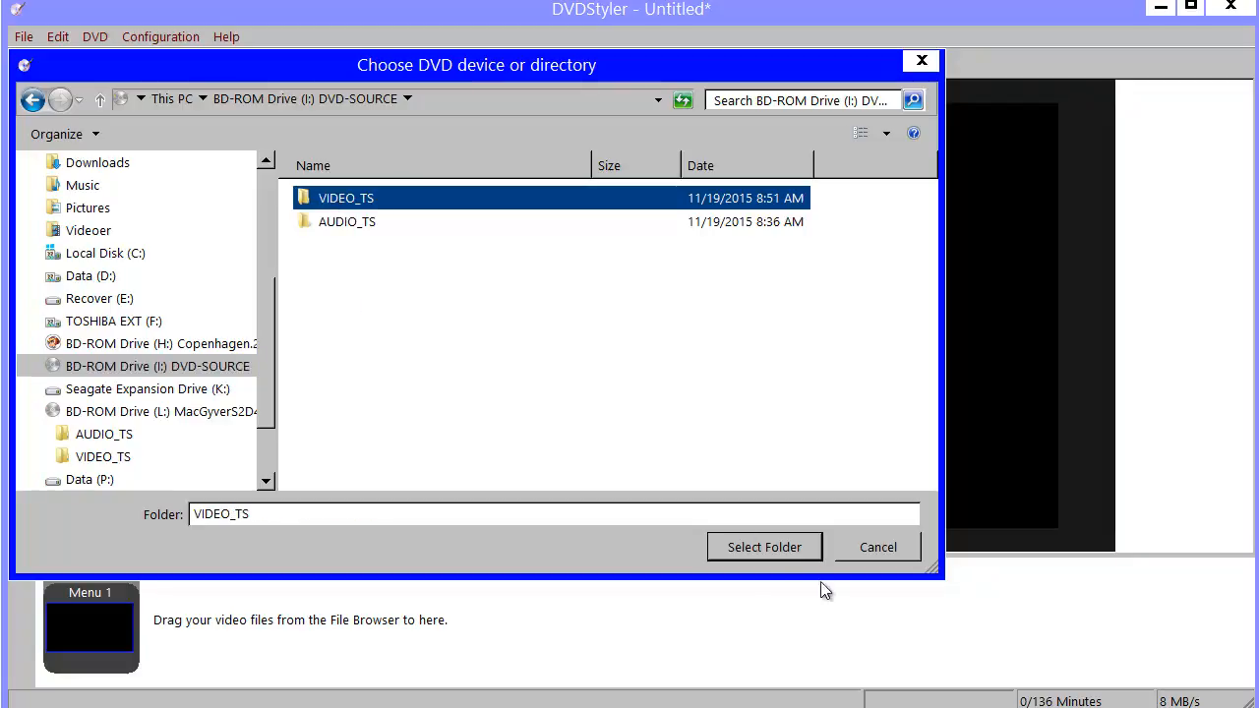
# Step: Confirm VIDEO_TS as the source so the six available titlesets are listed
pyautogui.click(764, 547)
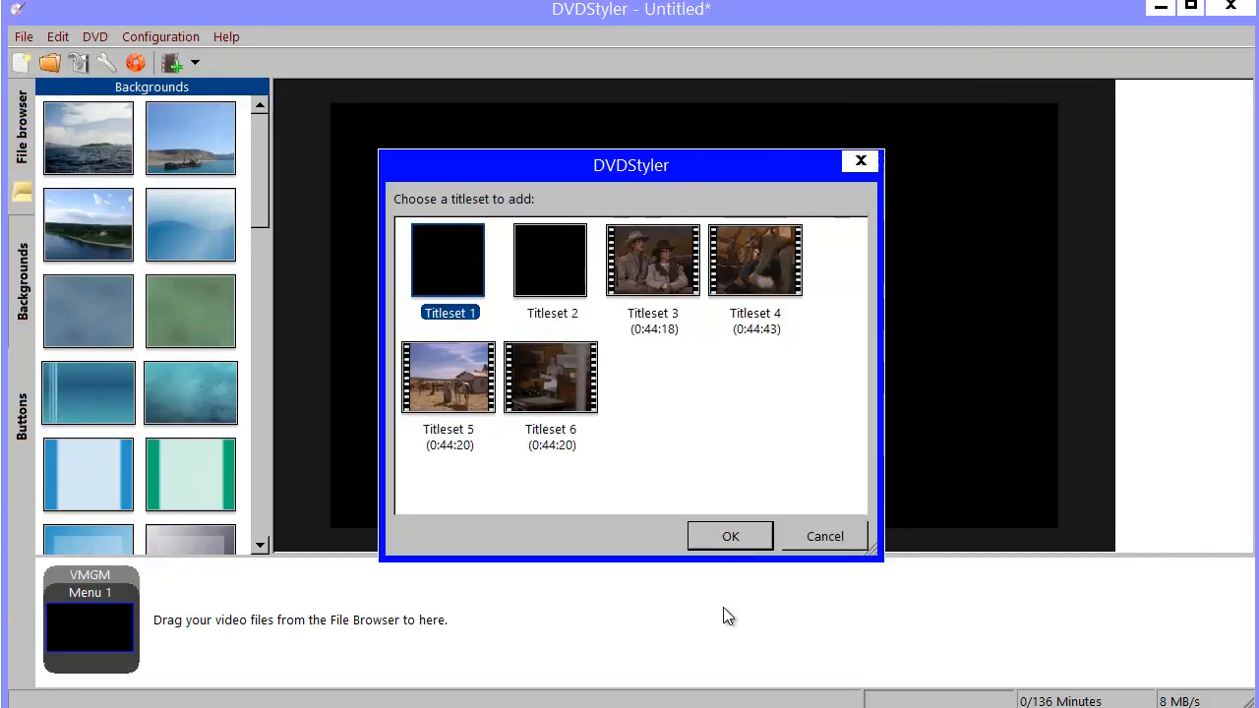
pyautogui.moveTo(665, 420)
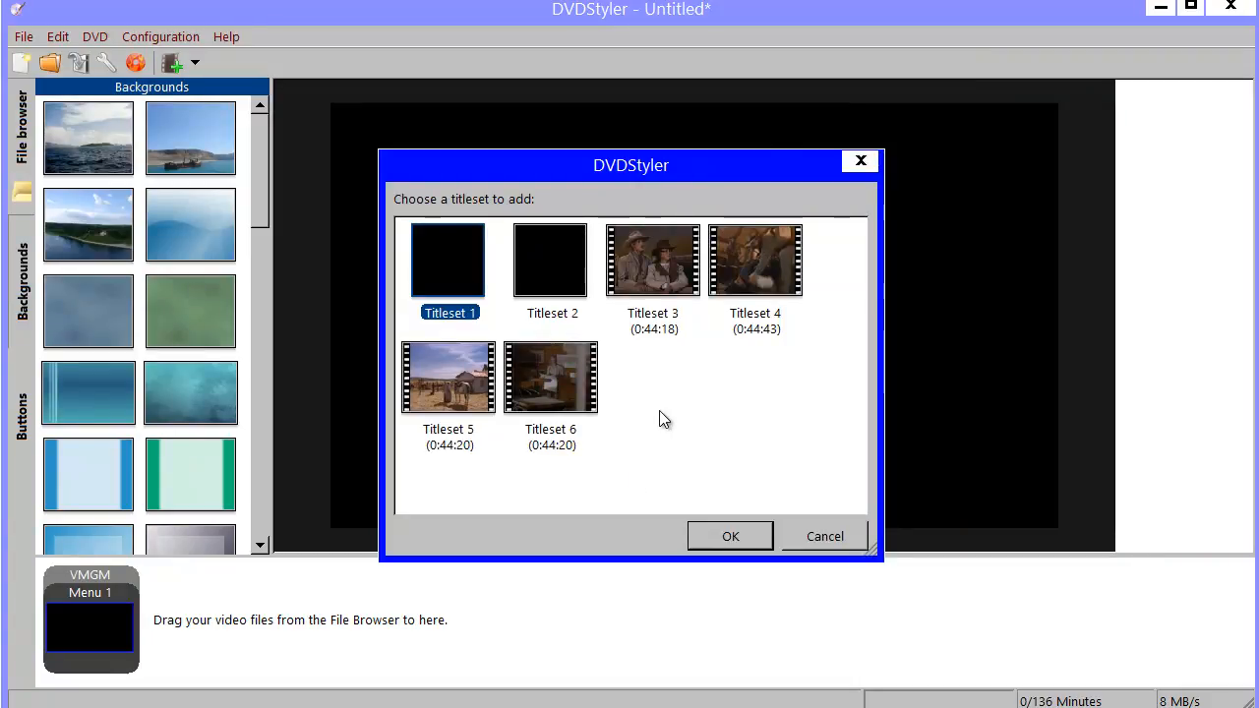
pyautogui.moveTo(711, 339)
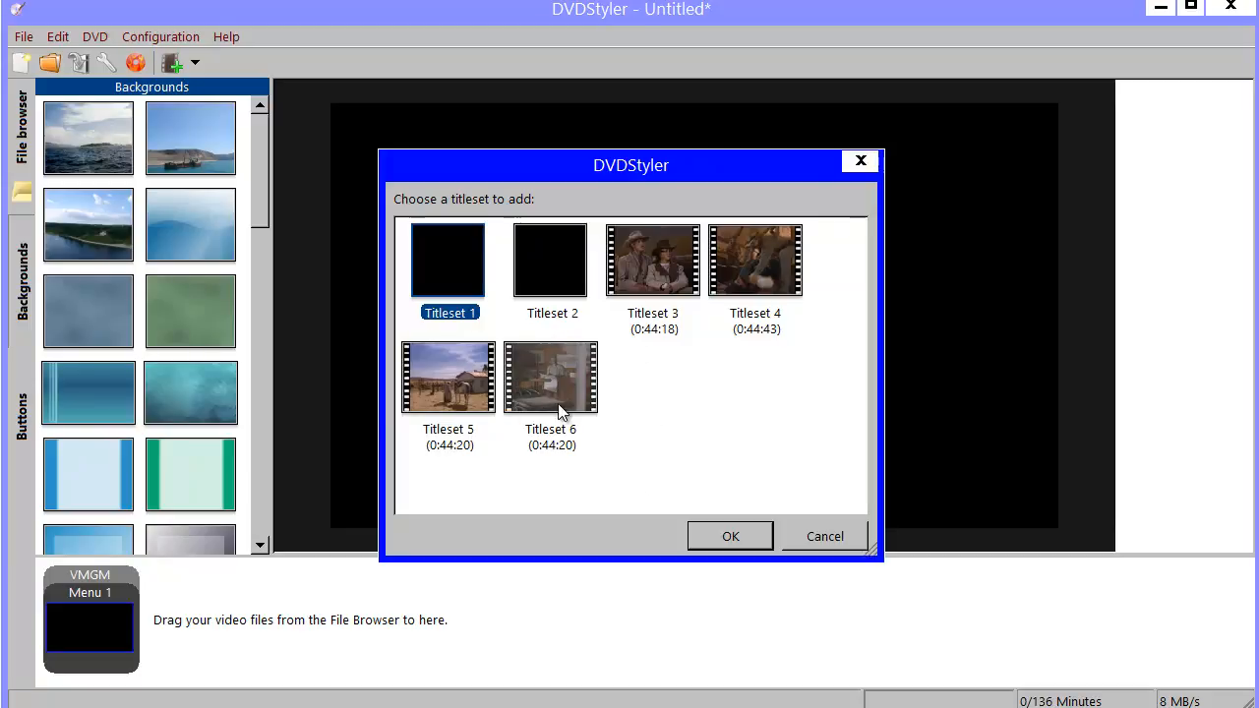
pyautogui.moveTo(567, 411)
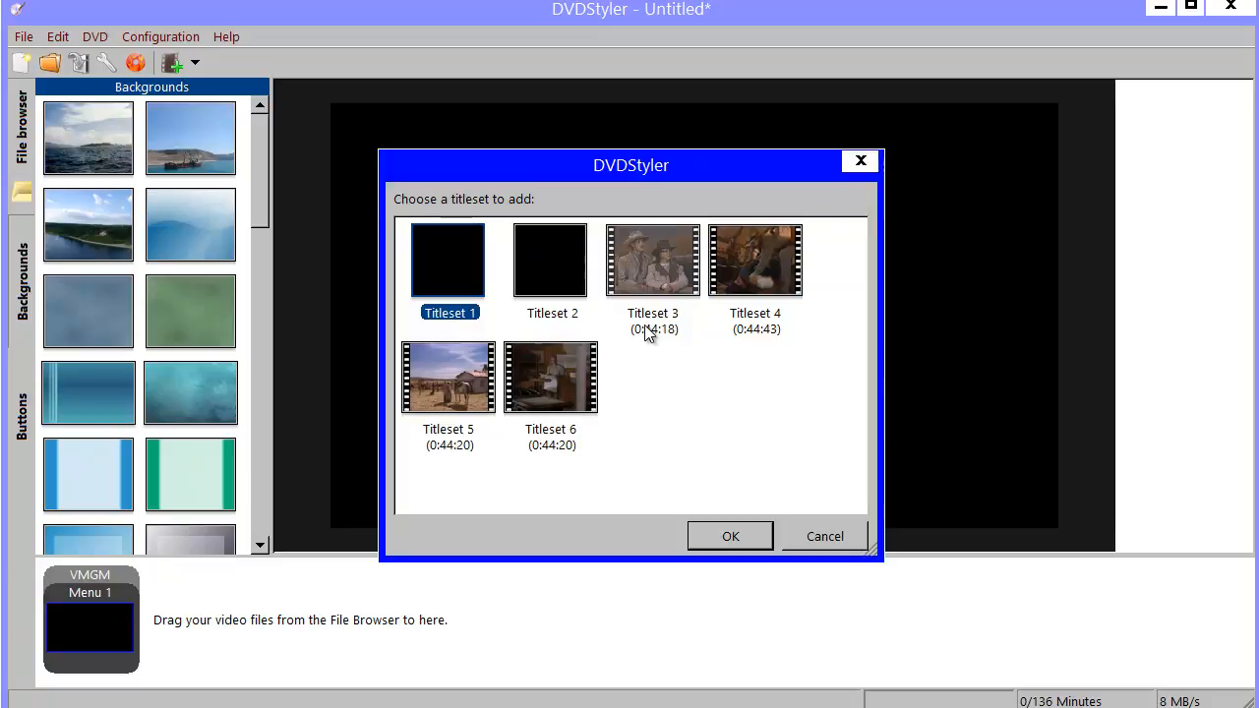
pyautogui.moveTo(639, 323)
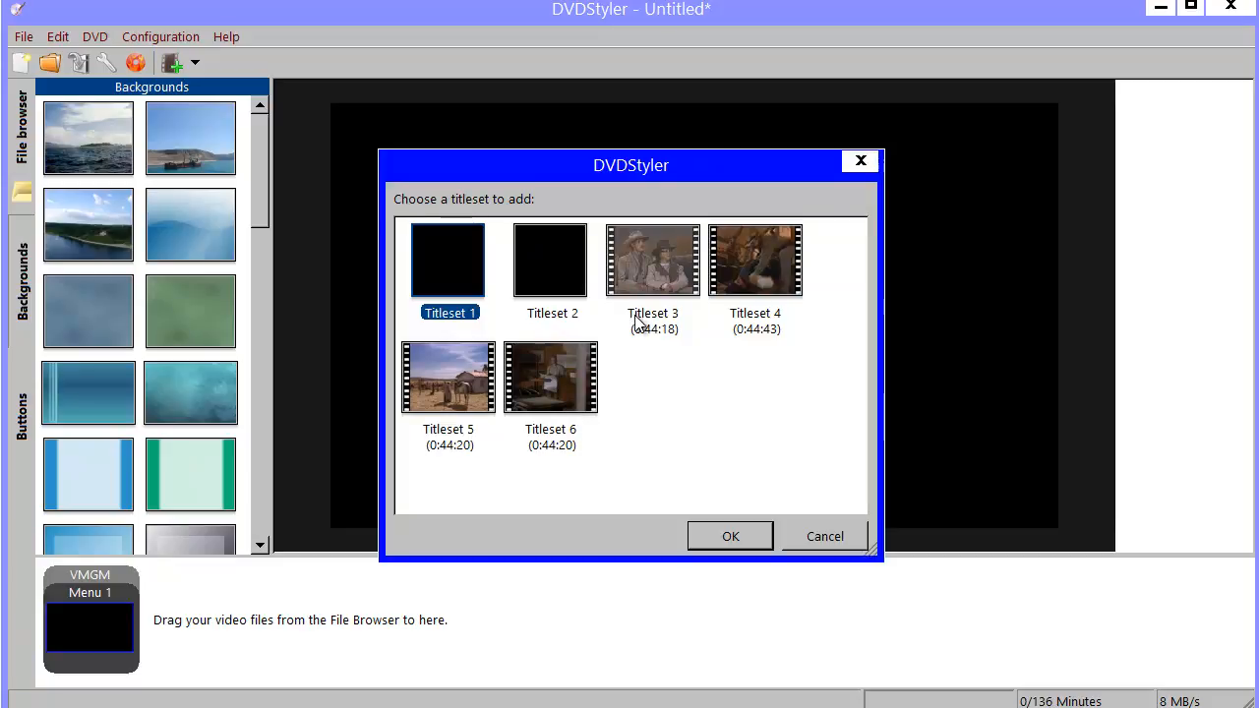
pyautogui.moveTo(659, 329)
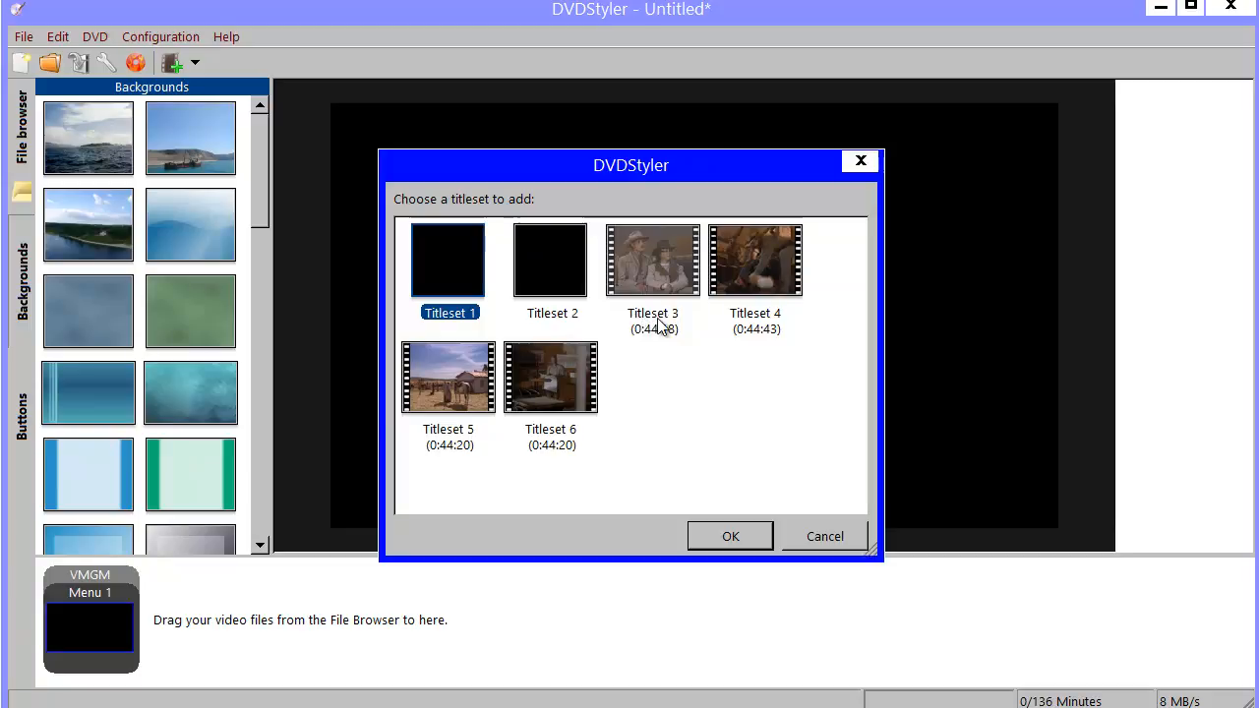
pyautogui.moveTo(768, 325)
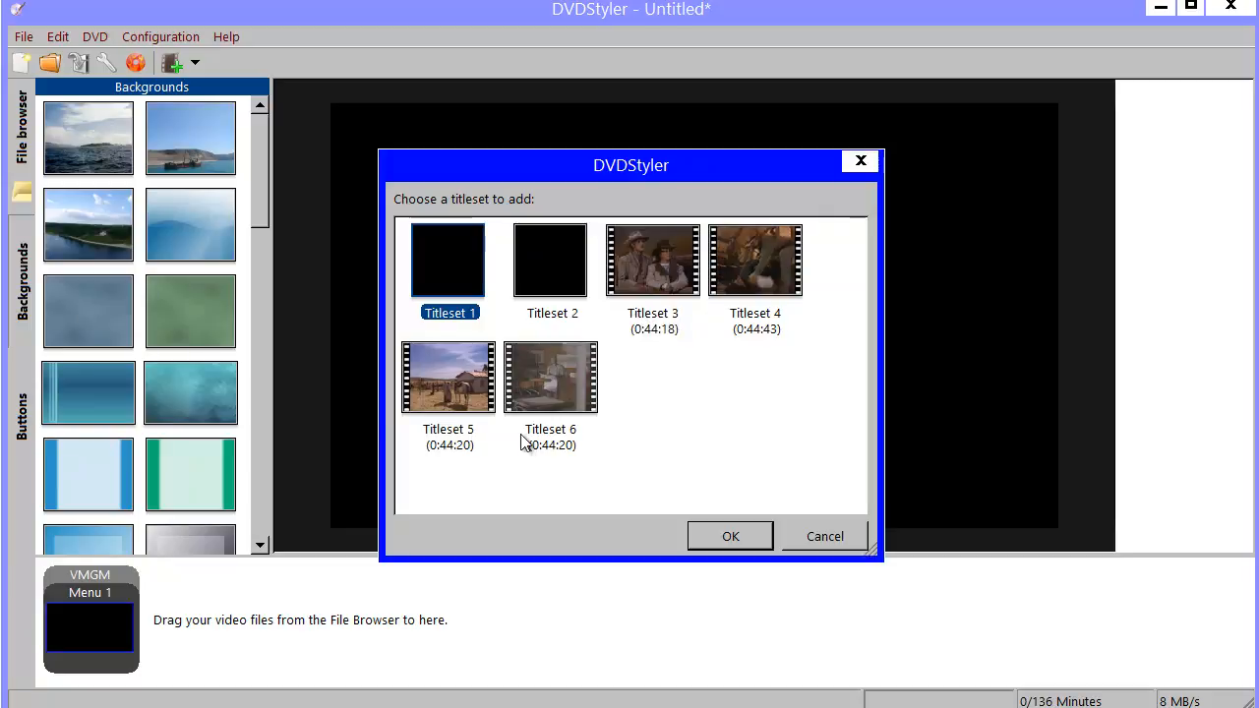
pyautogui.moveTo(551, 507)
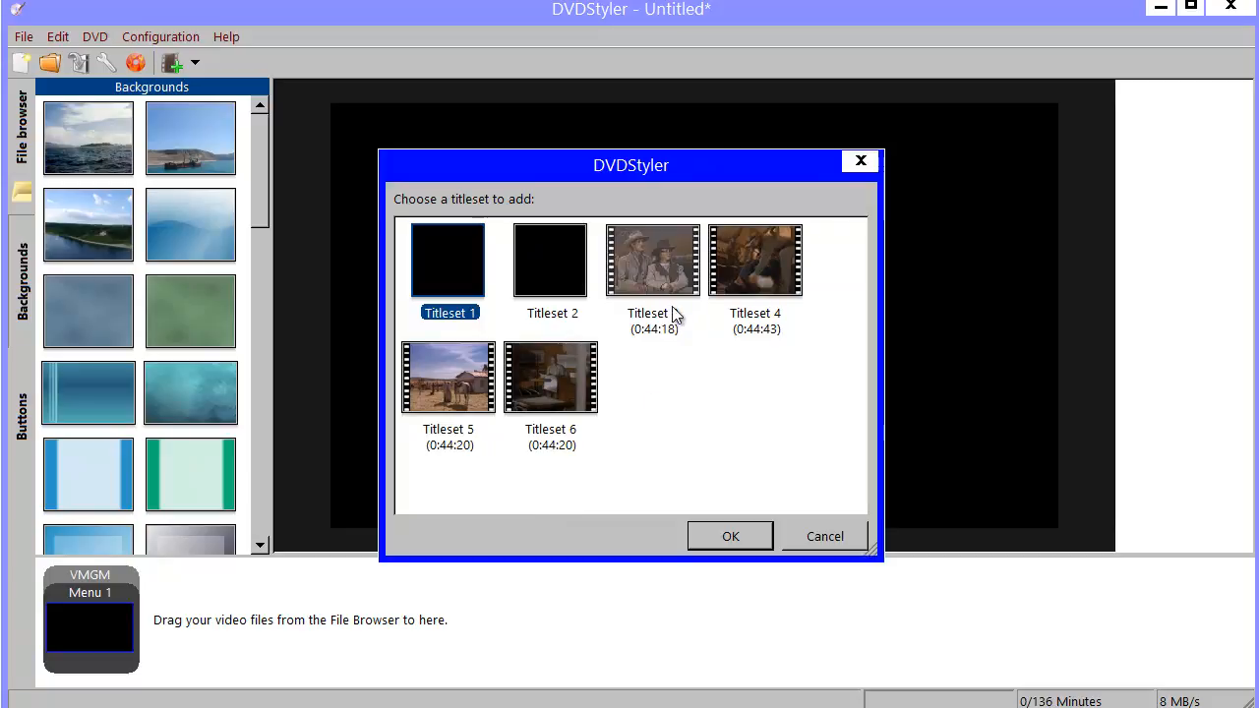
pyautogui.moveTo(668, 327)
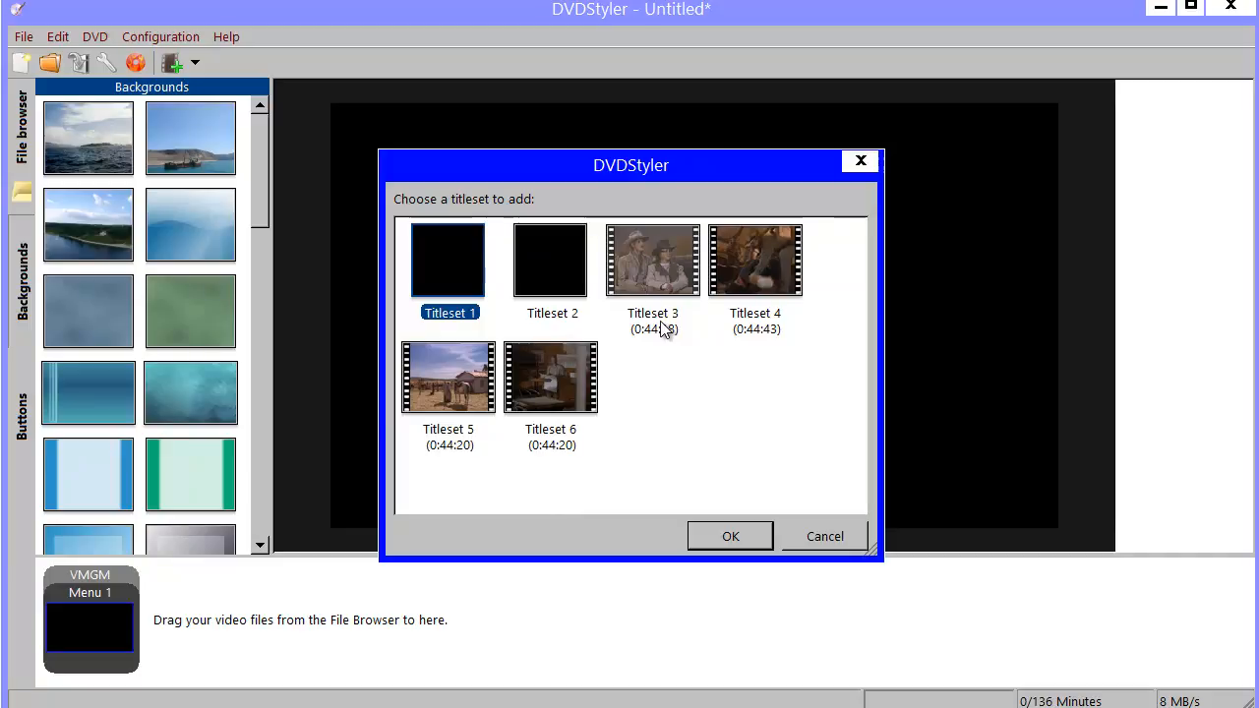
pyautogui.moveTo(839, 543)
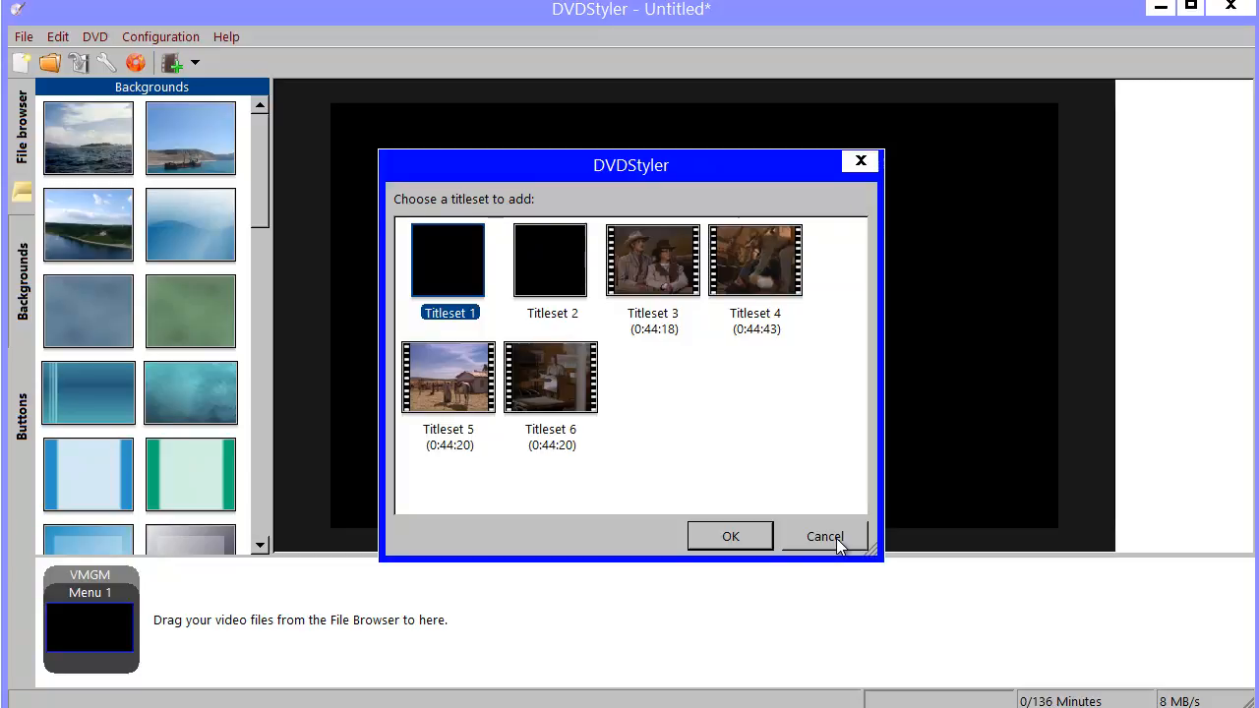
# Step: Cancel the titleset list and import titles from the MacGyverS2D4 disc instead, listing its three titlesets
pyautogui.click(825, 535)
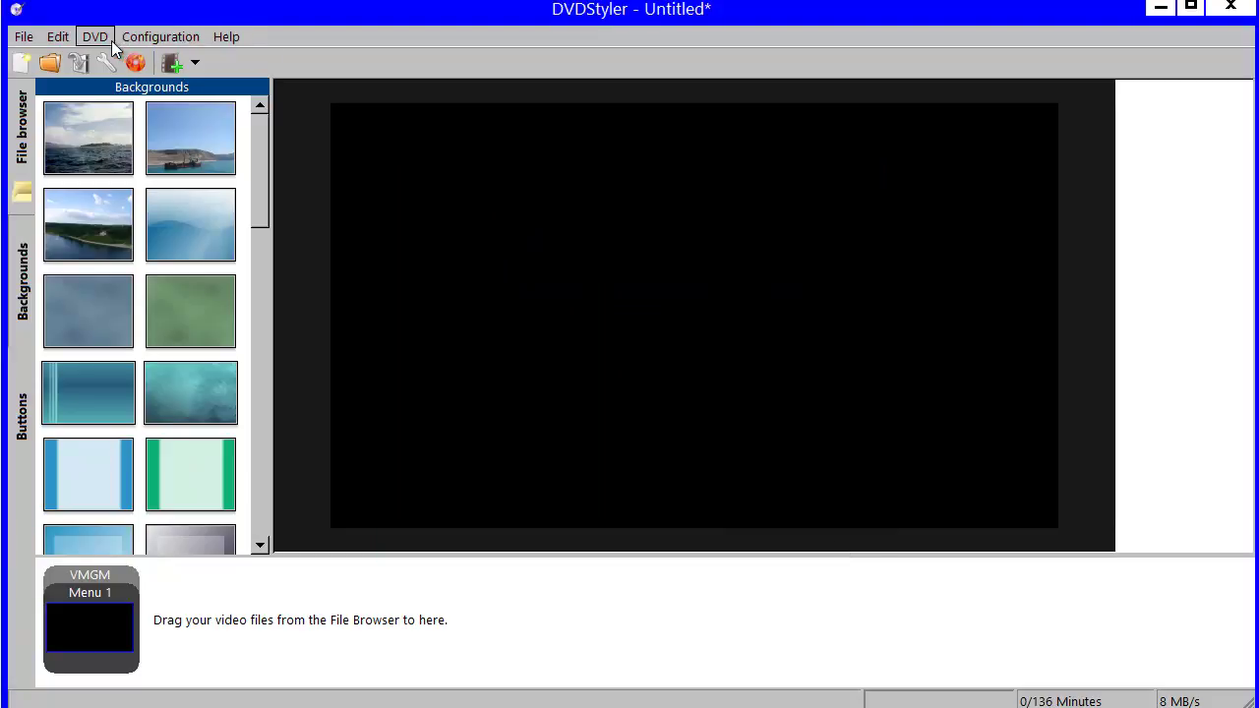
pyautogui.click(94, 35)
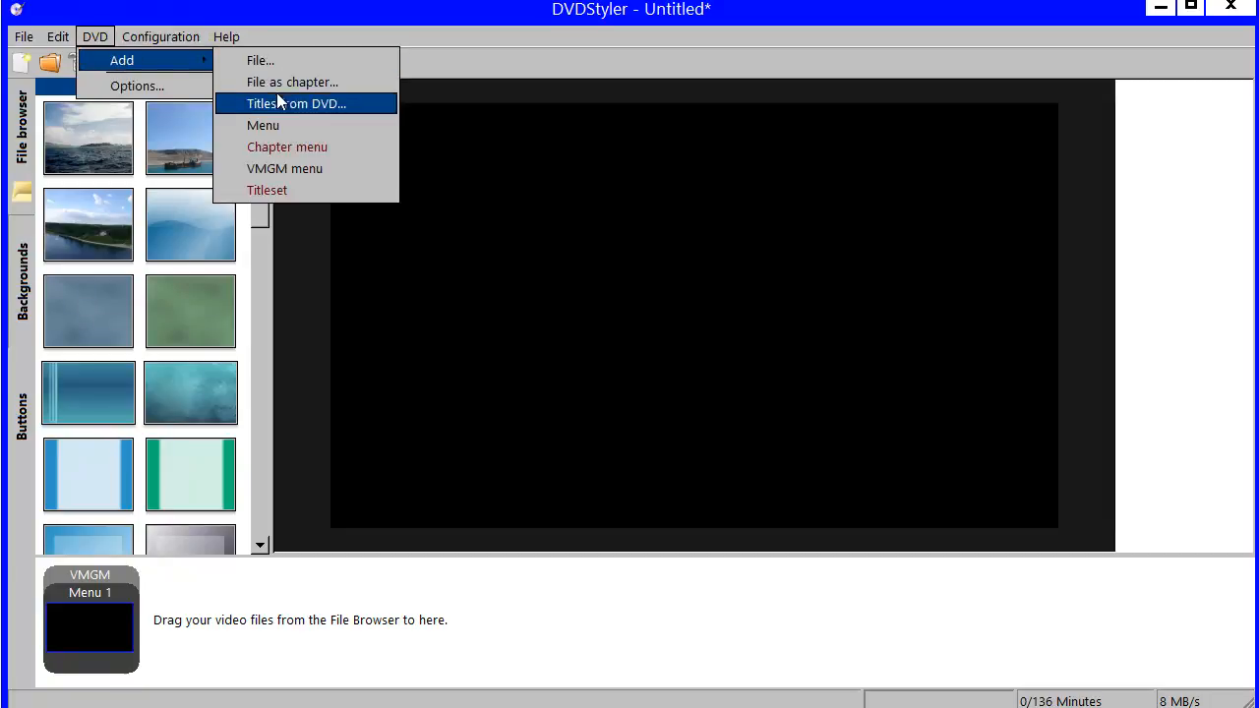
pyautogui.click(297, 103)
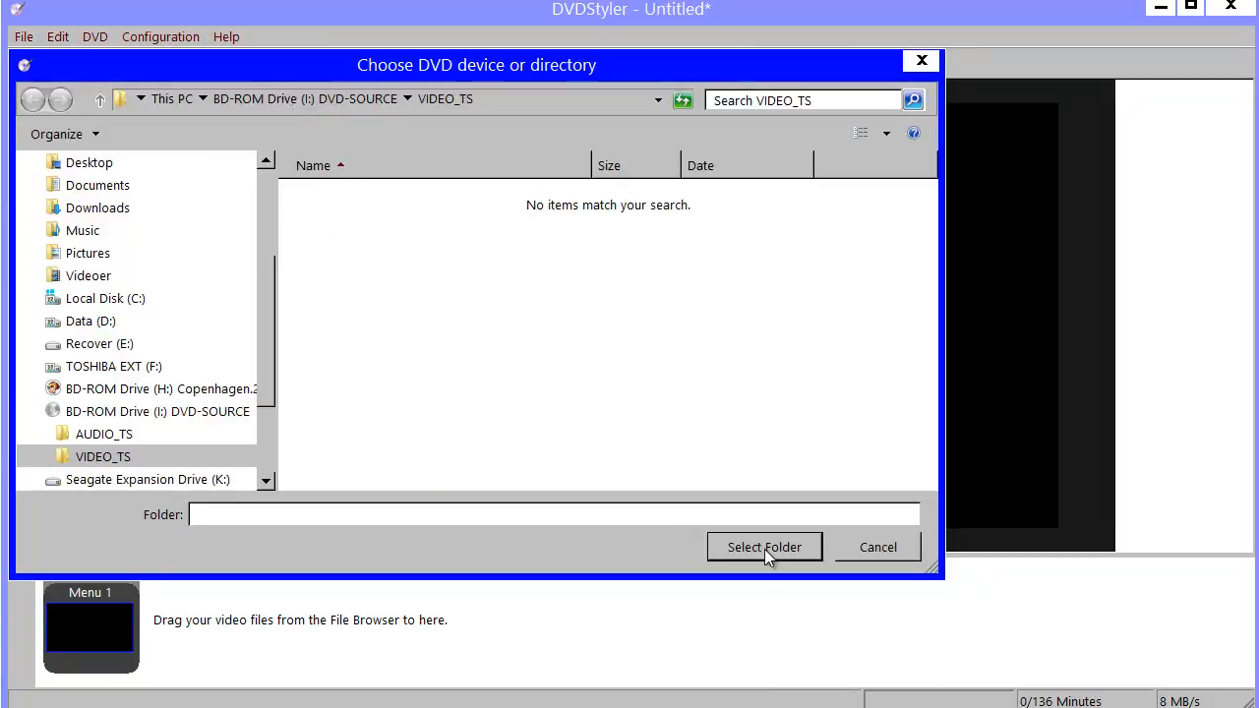
pyautogui.click(157, 411)
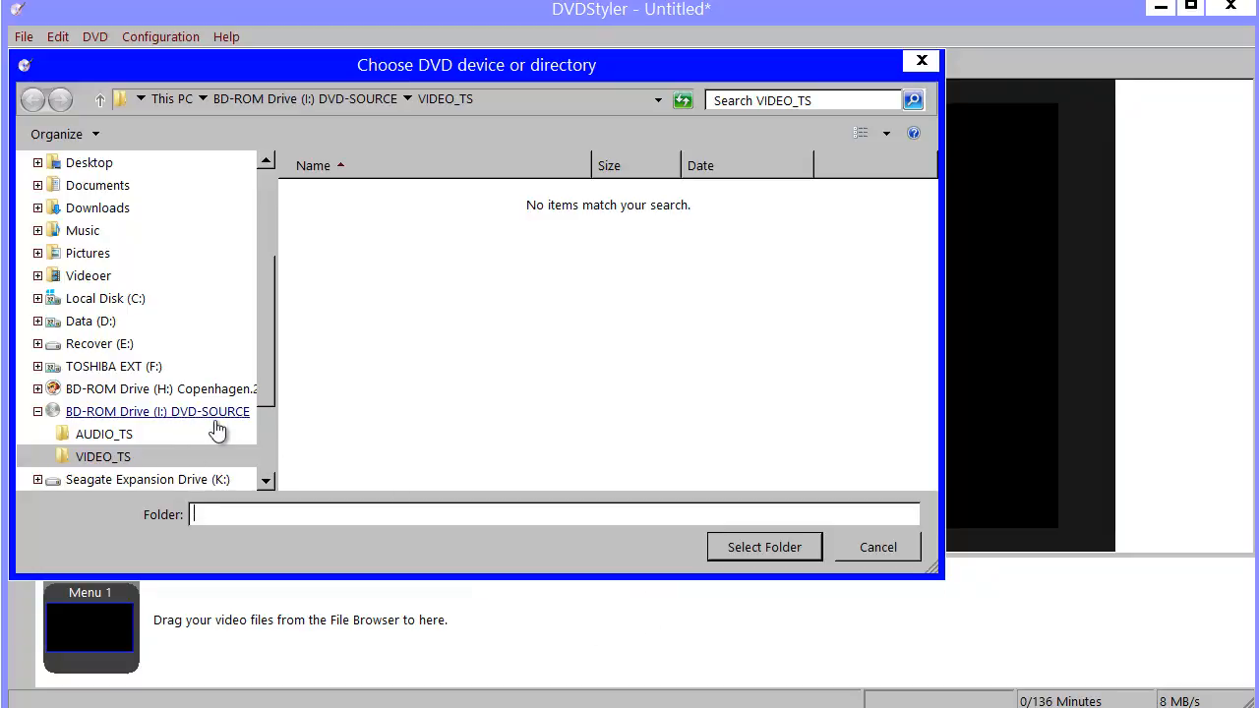
pyautogui.click(158, 411)
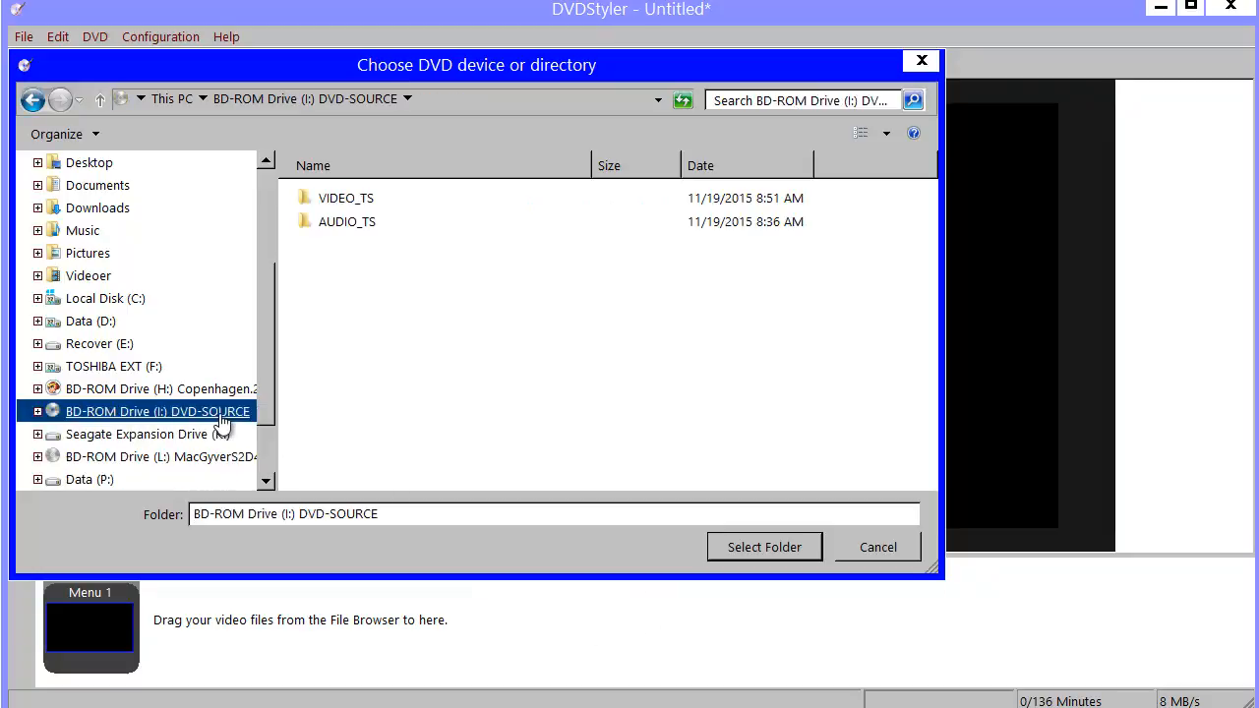
pyautogui.click(138, 435)
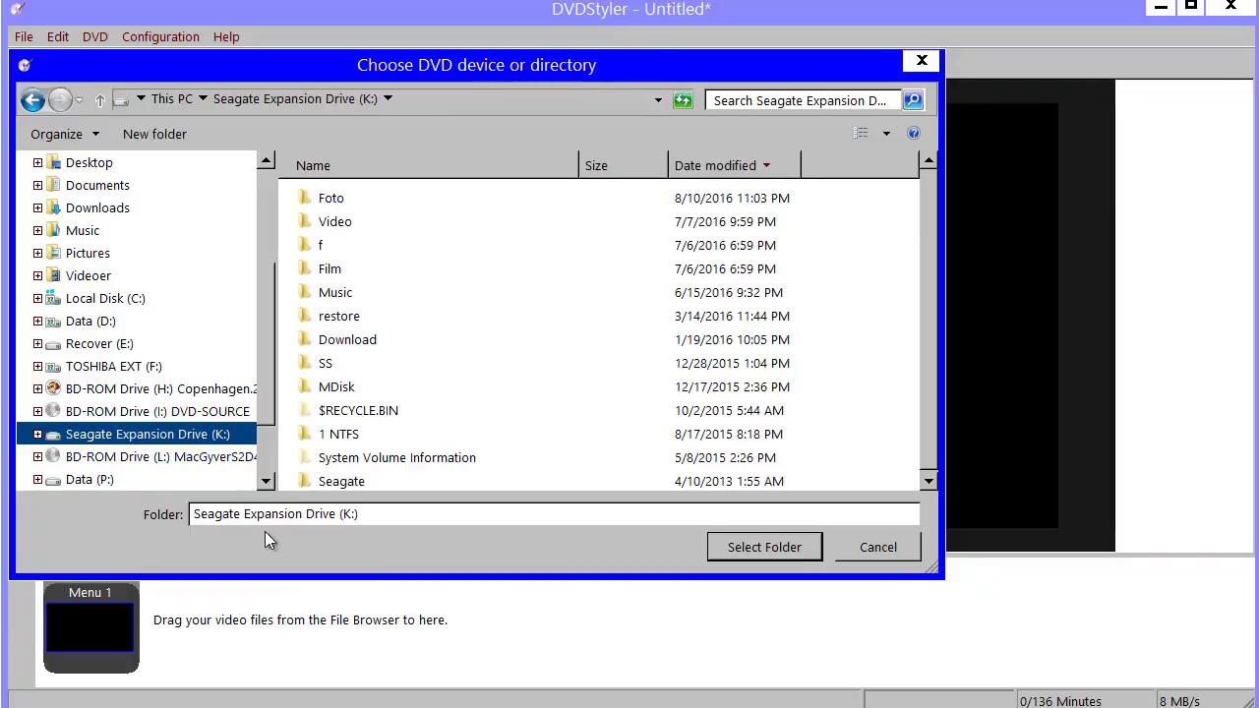
pyautogui.click(161, 457)
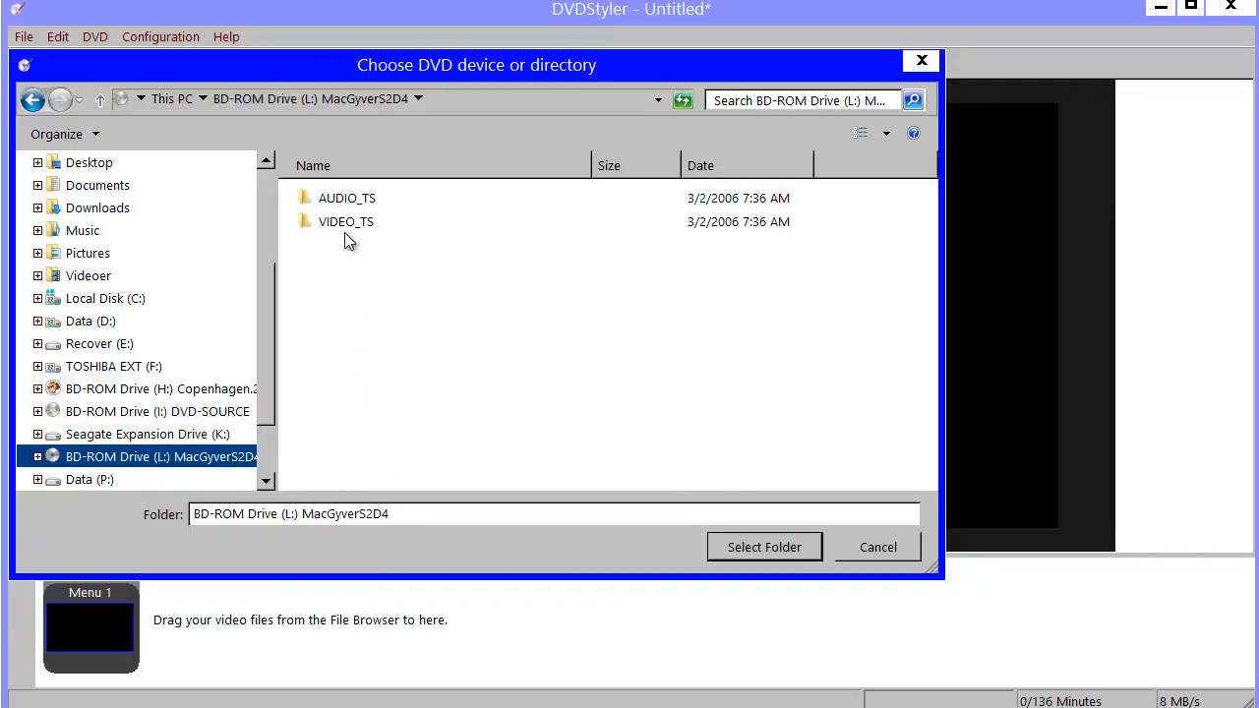
pyautogui.click(764, 547)
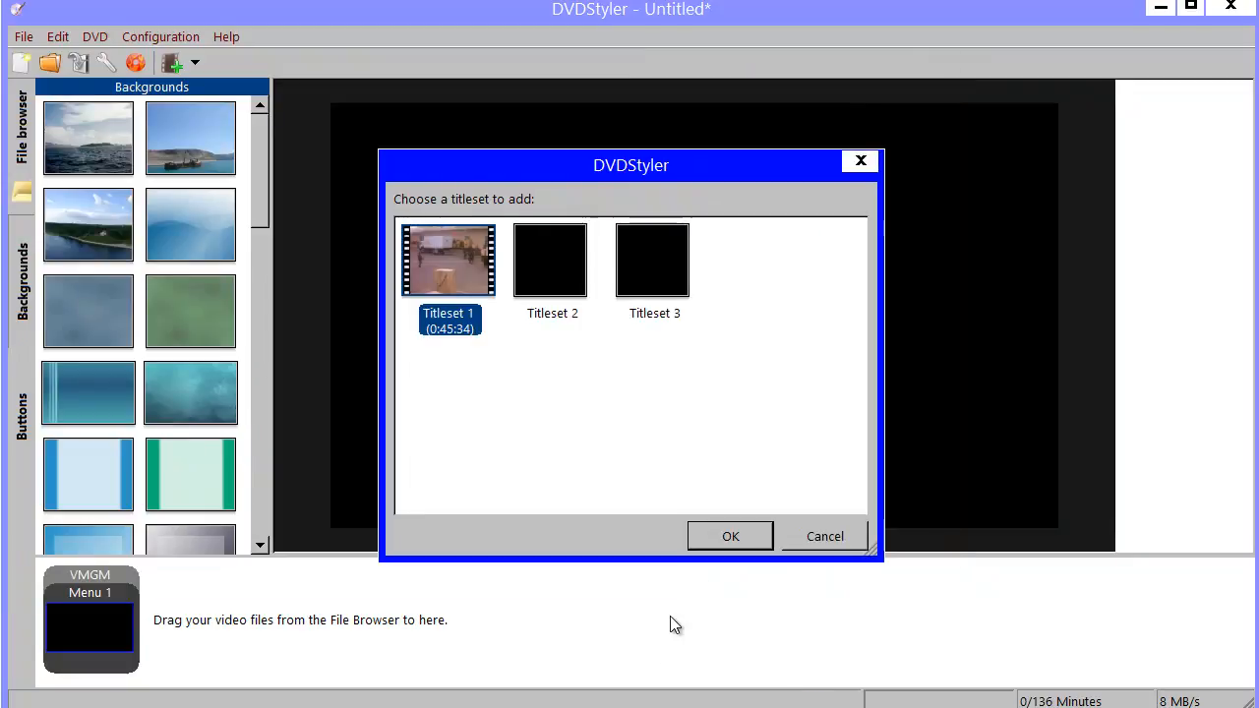
pyautogui.moveTo(669, 653)
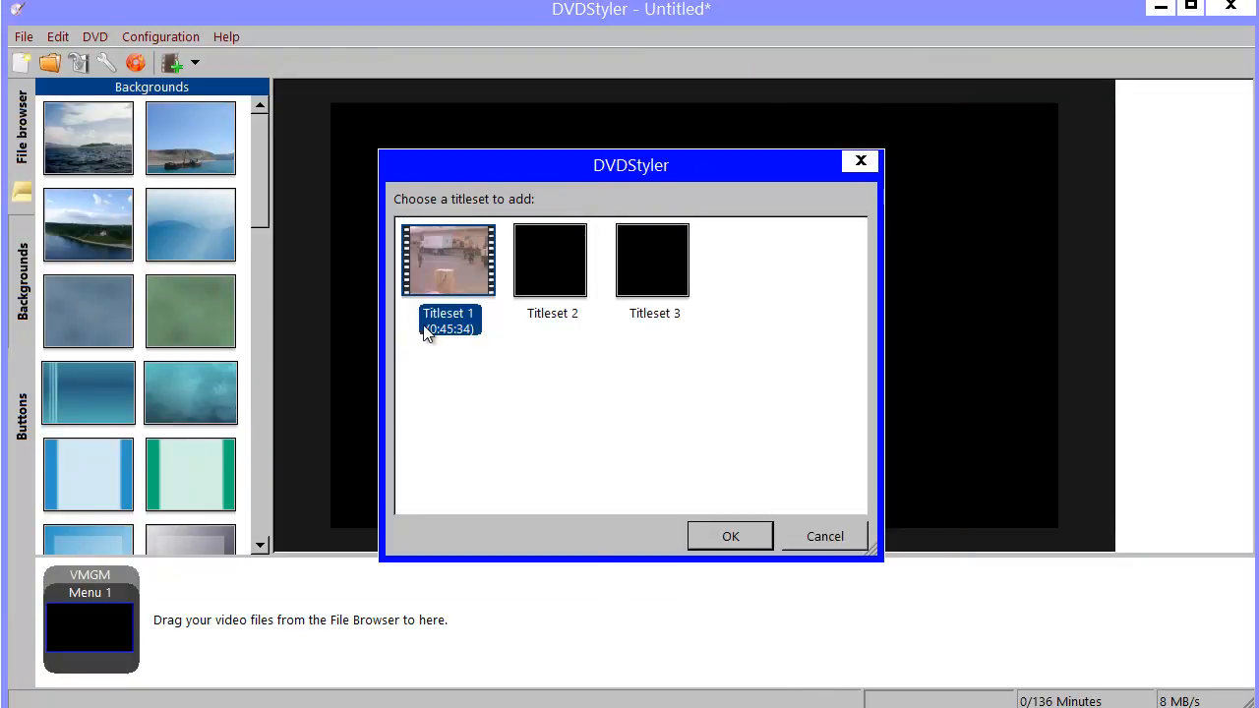
pyautogui.moveTo(449, 344)
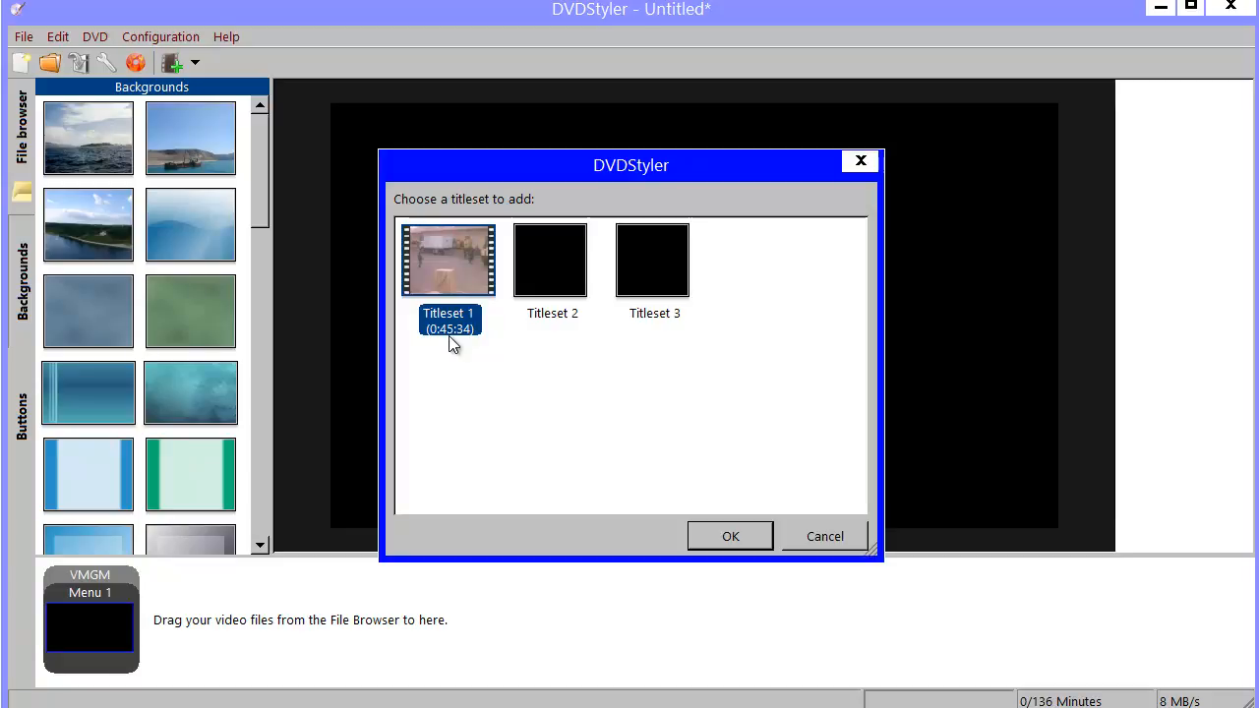
pyautogui.moveTo(449, 395)
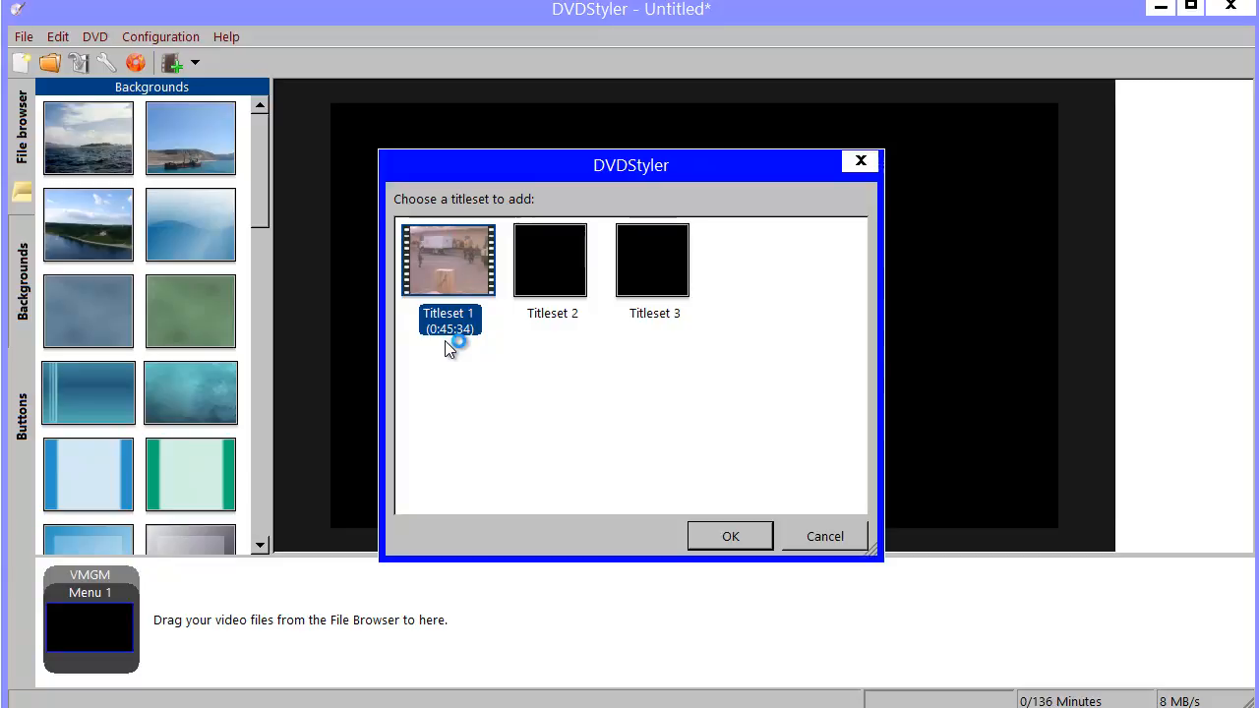
pyautogui.moveTo(457, 287)
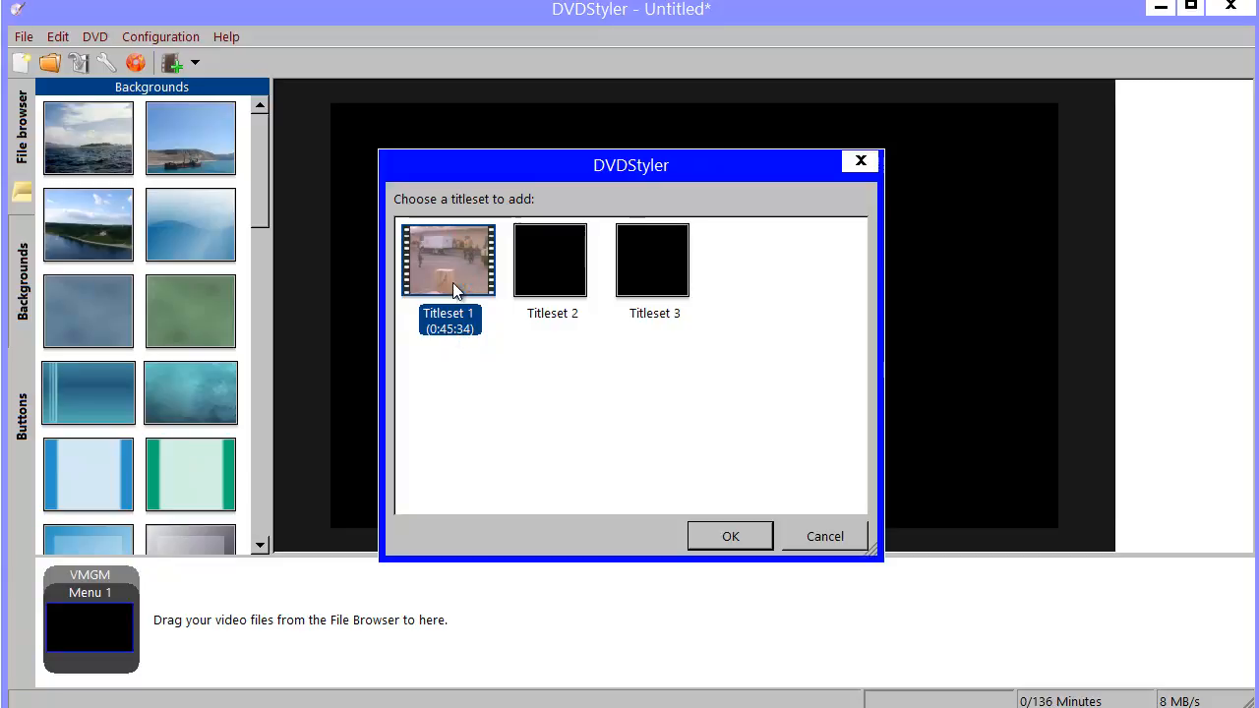
pyautogui.moveTo(469, 286)
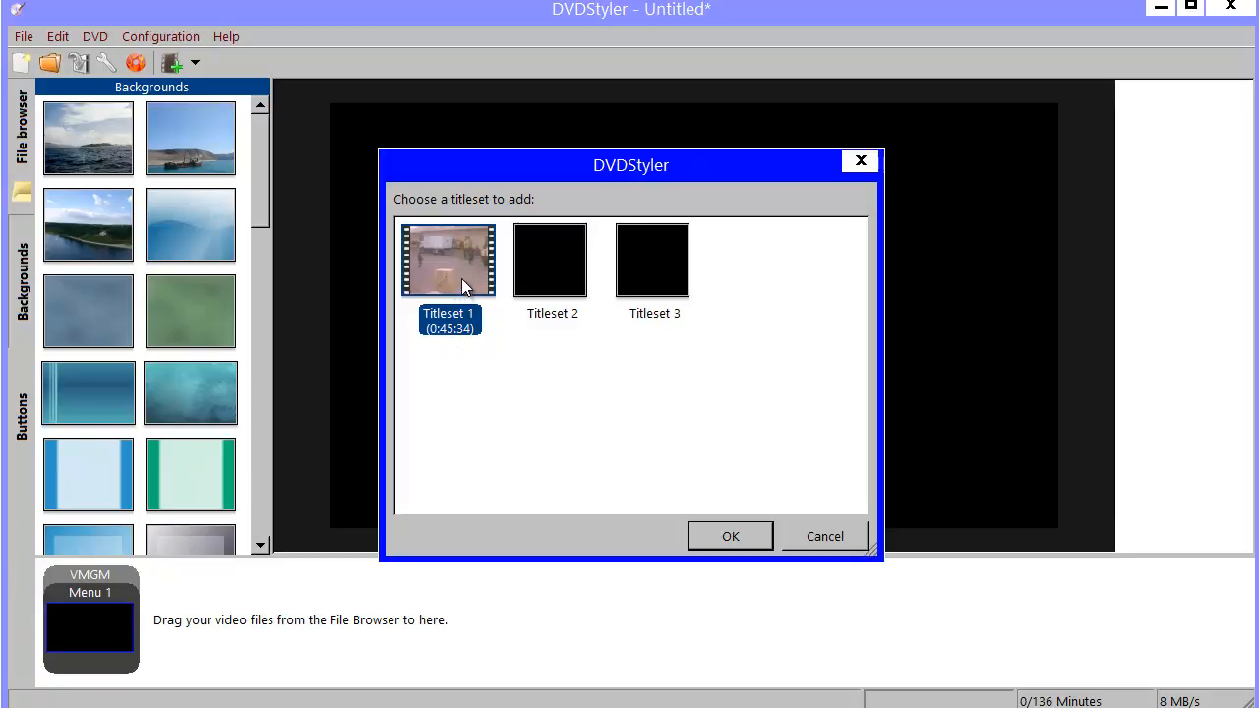
pyautogui.moveTo(472, 267)
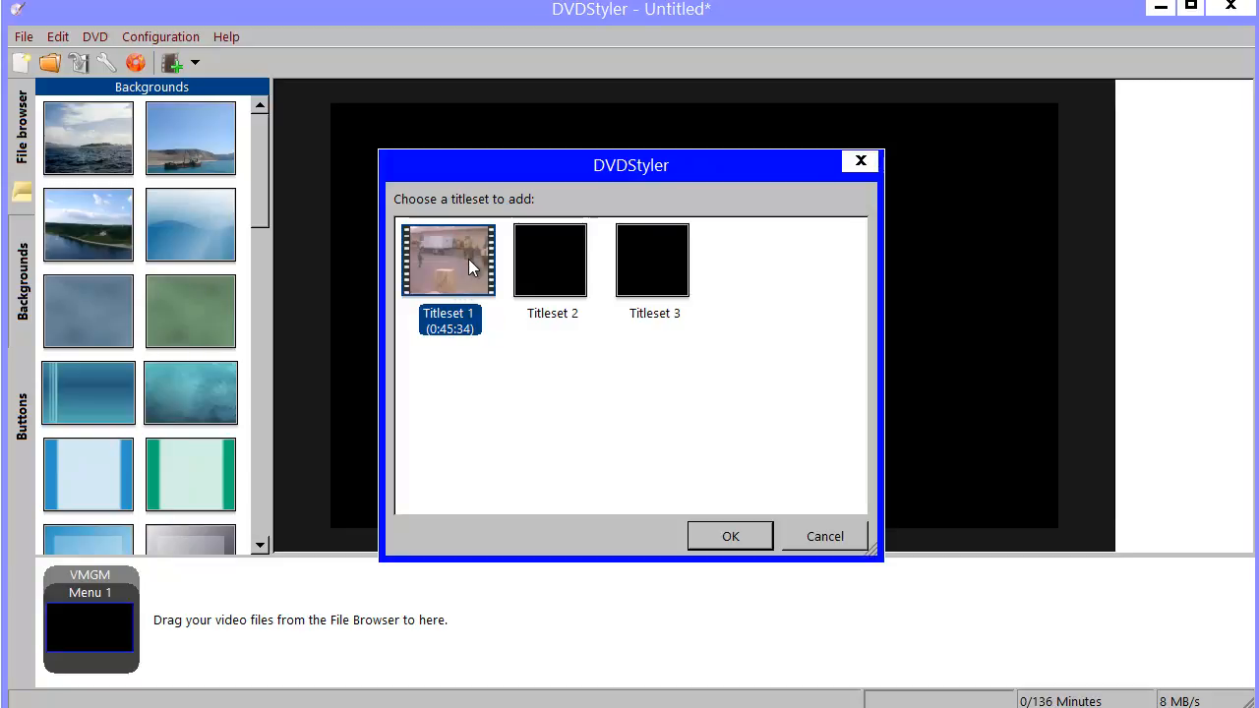
pyautogui.moveTo(501, 265)
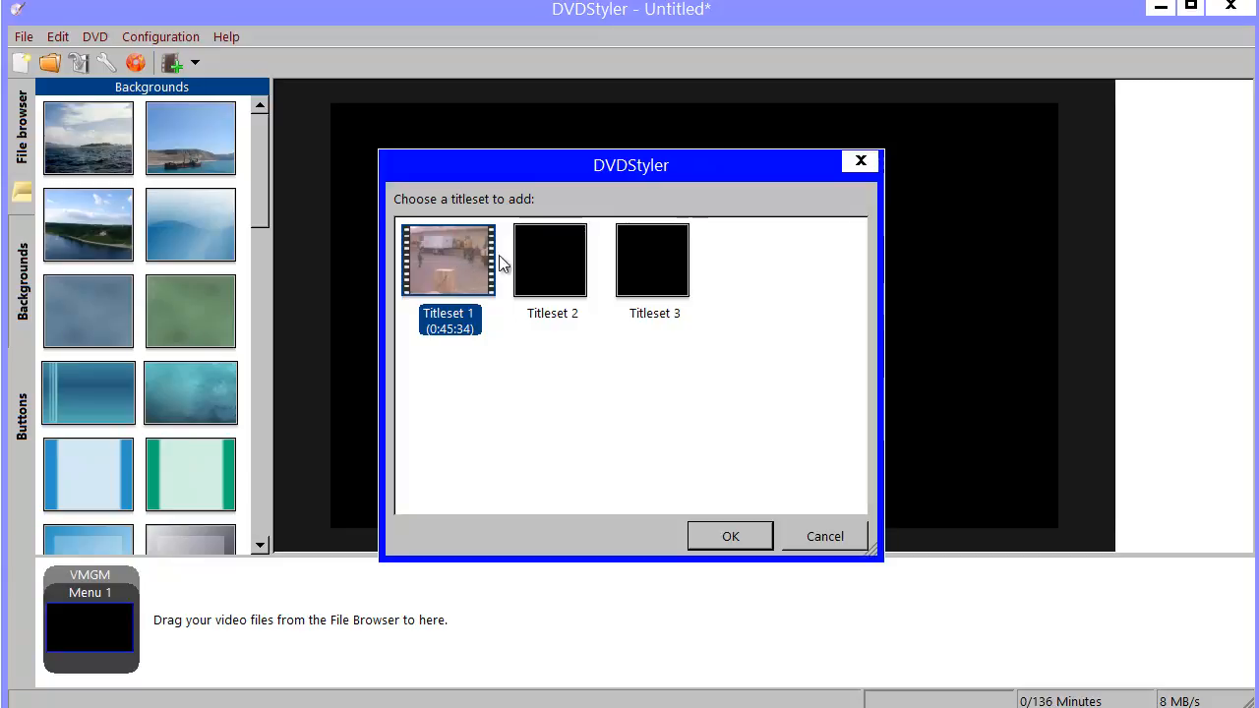
pyautogui.moveTo(465, 335)
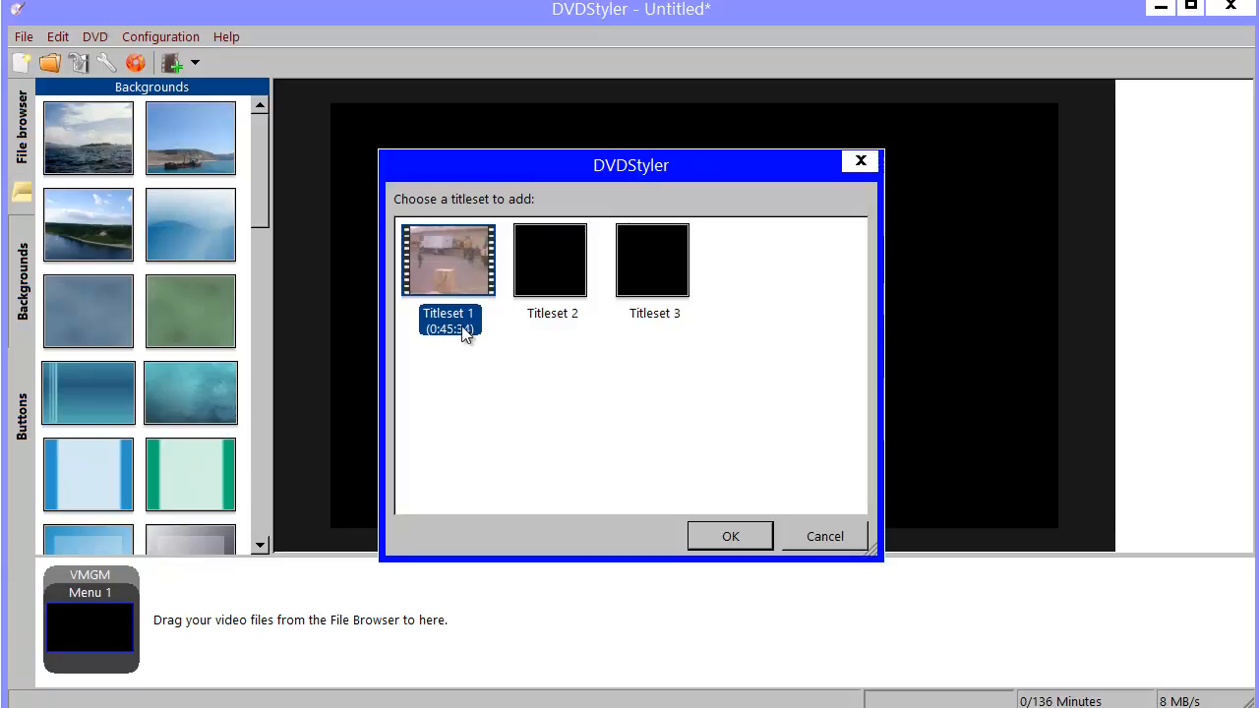
pyautogui.moveTo(580, 401)
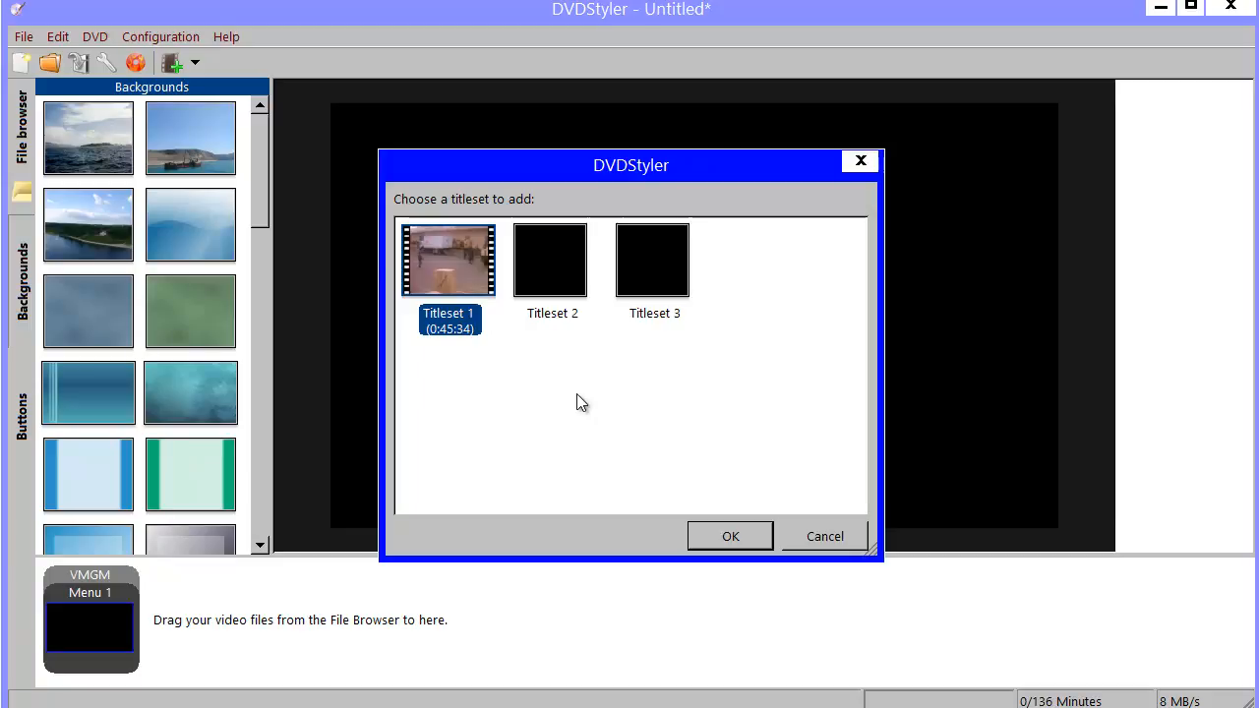
pyautogui.moveTo(786, 527)
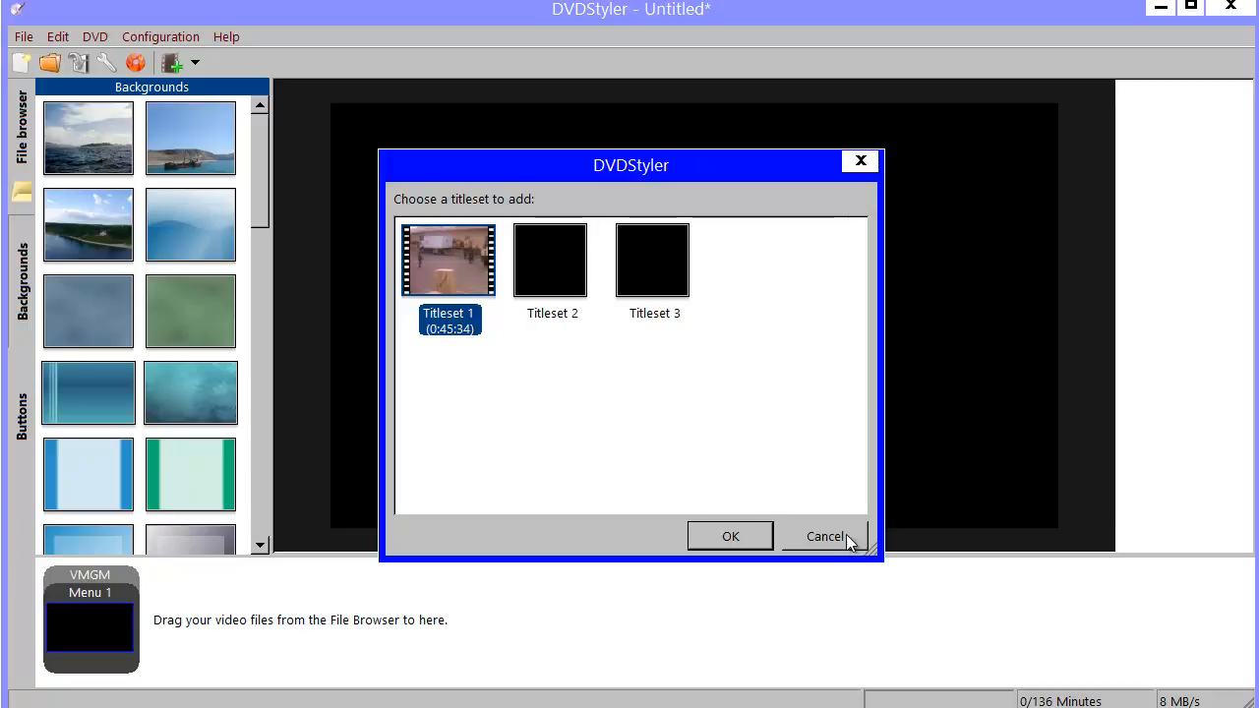
# Step: Cancel again and restart the title import from the Copenhagen disc's VIDEO_TS folder
pyautogui.click(825, 535)
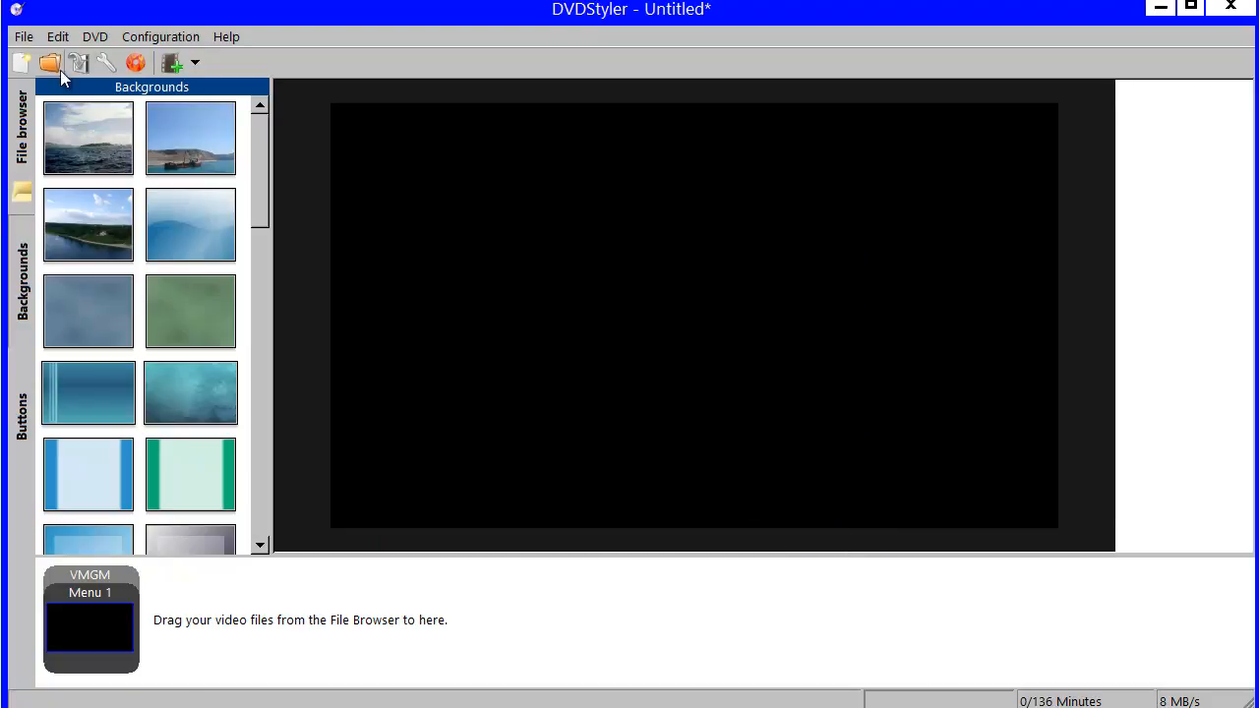
pyautogui.click(95, 35)
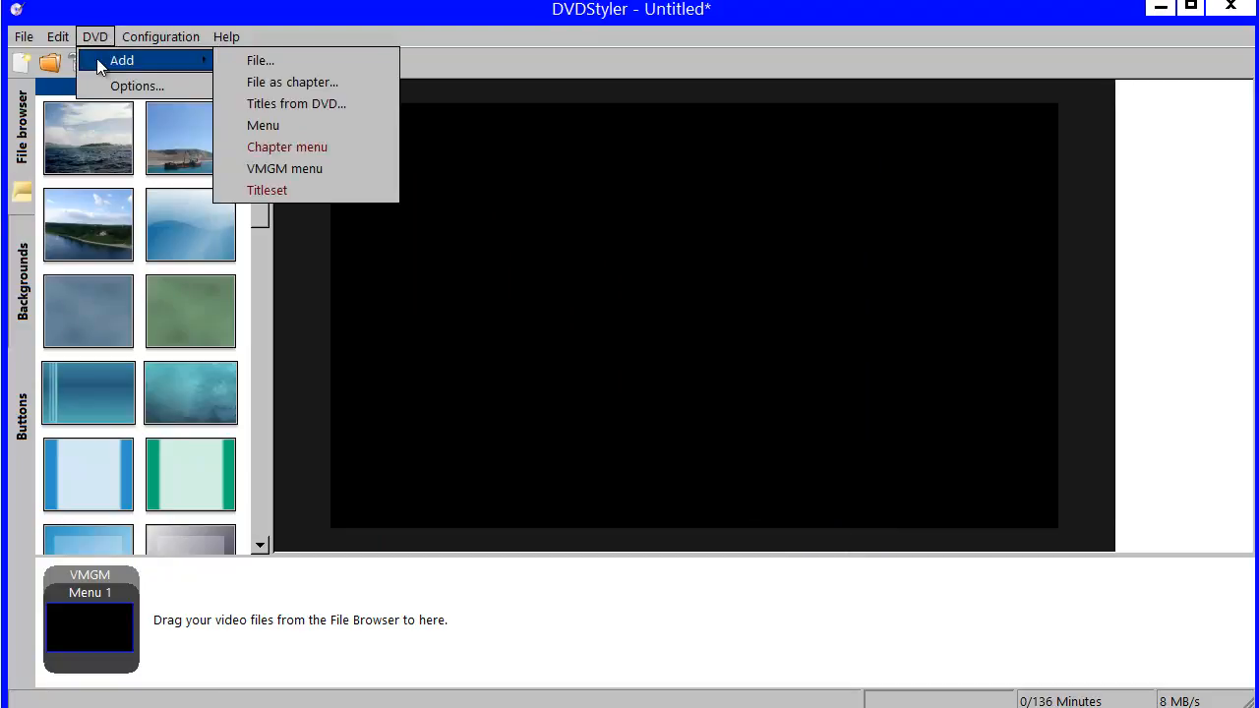
pyautogui.moveTo(295, 102)
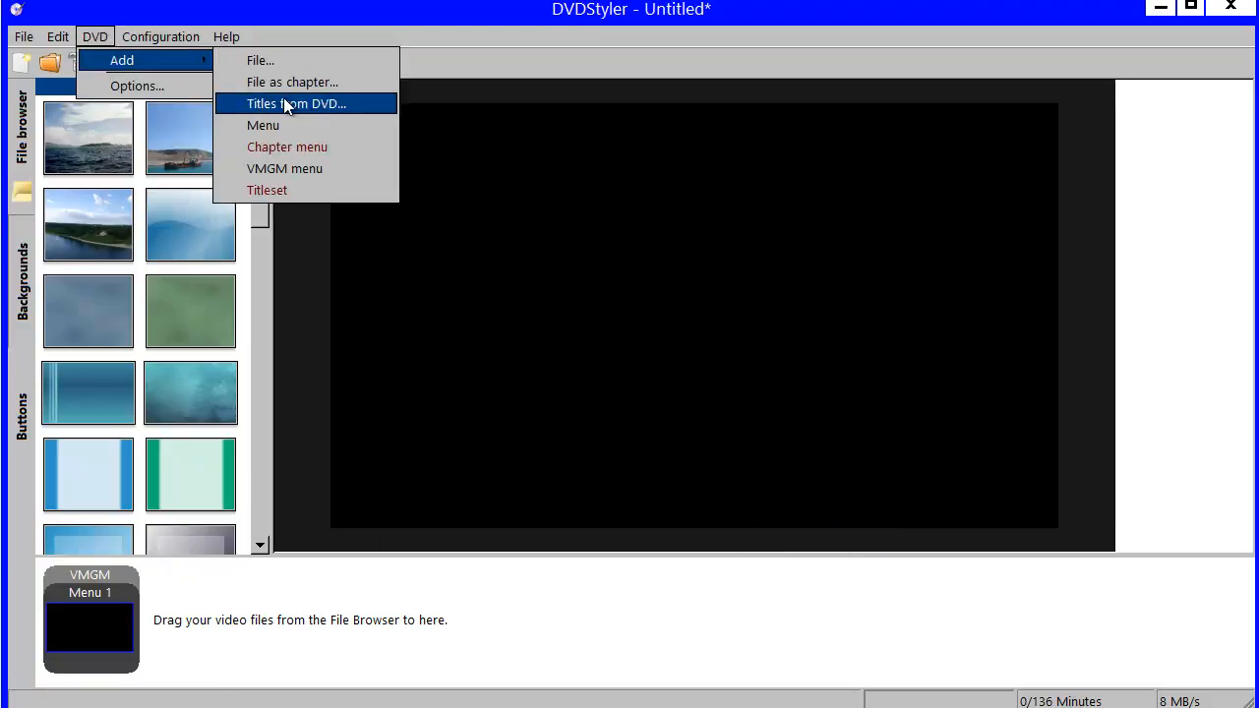
pyautogui.click(295, 102)
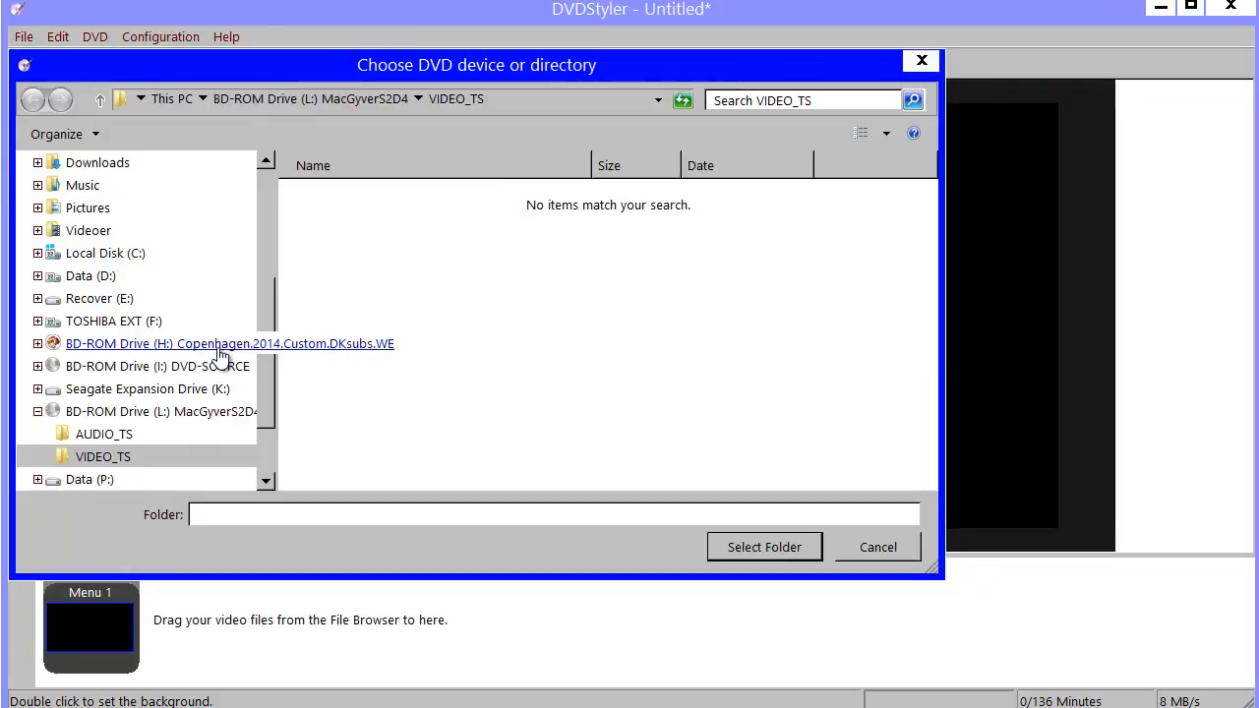
pyautogui.click(230, 343)
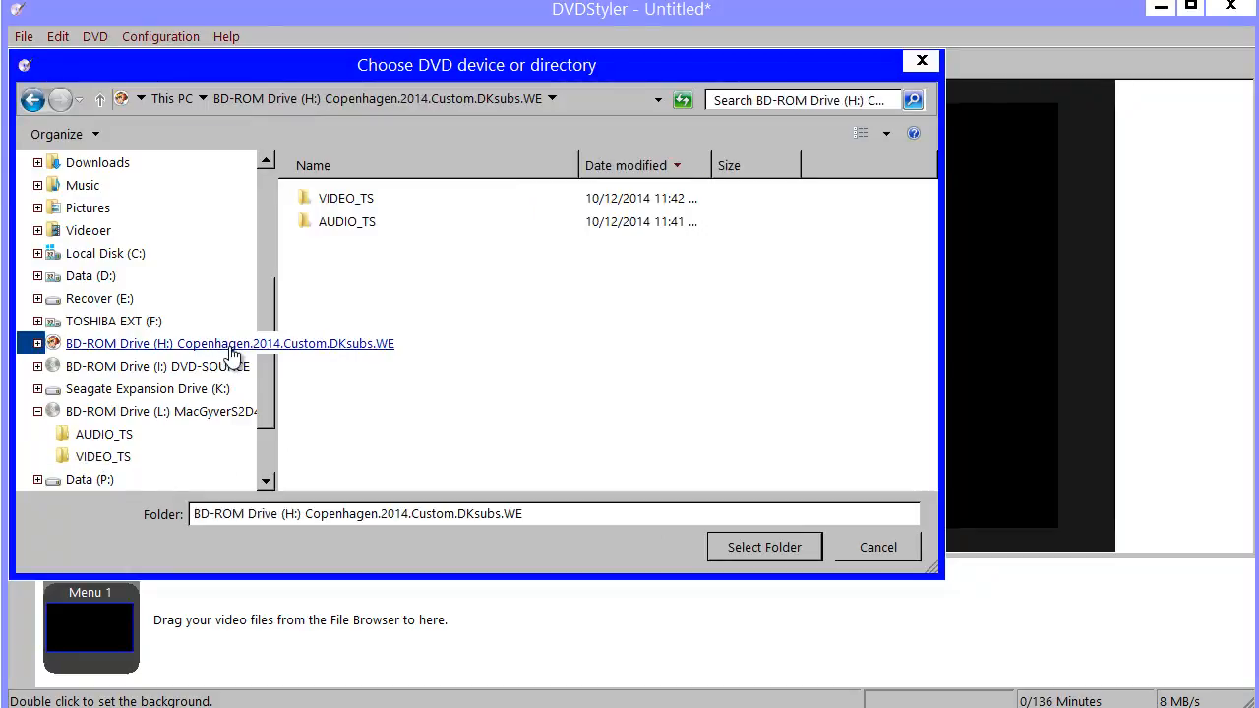
pyautogui.doubleClick(347, 196)
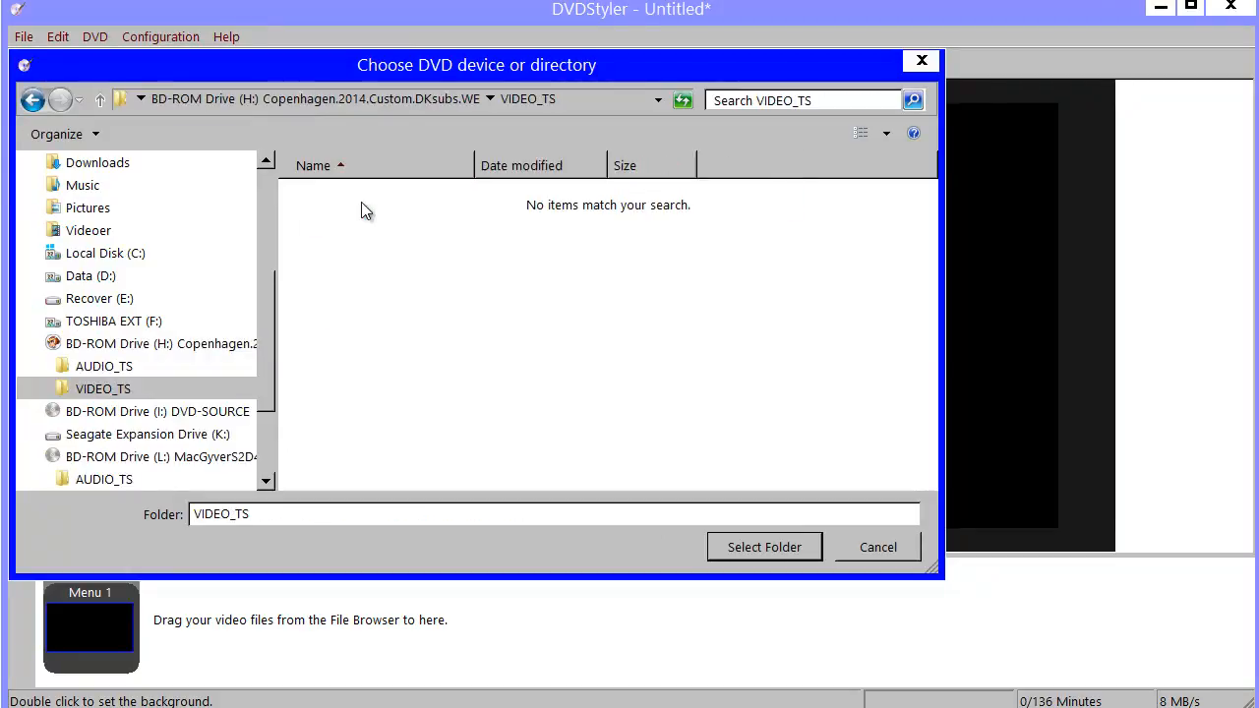
pyautogui.moveTo(764, 547)
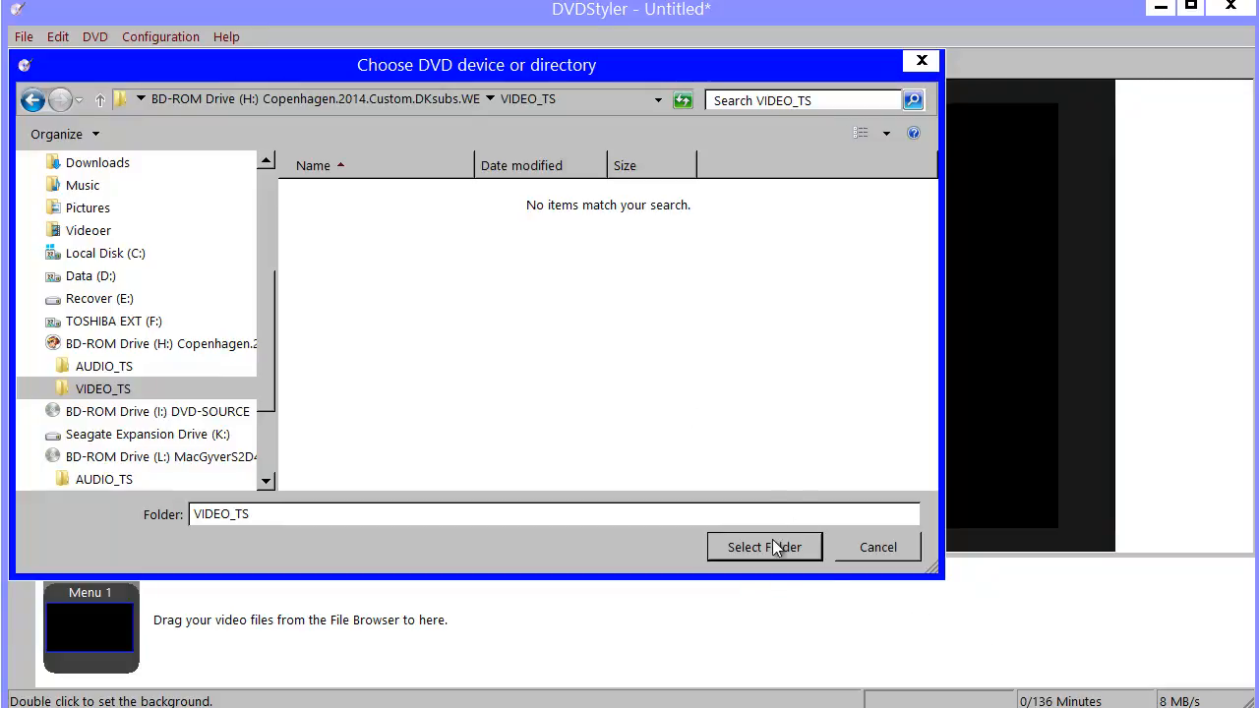
# Step: Add the Copenhagen titleset as Title 1, accepting the switch to NTSC format
pyautogui.click(764, 547)
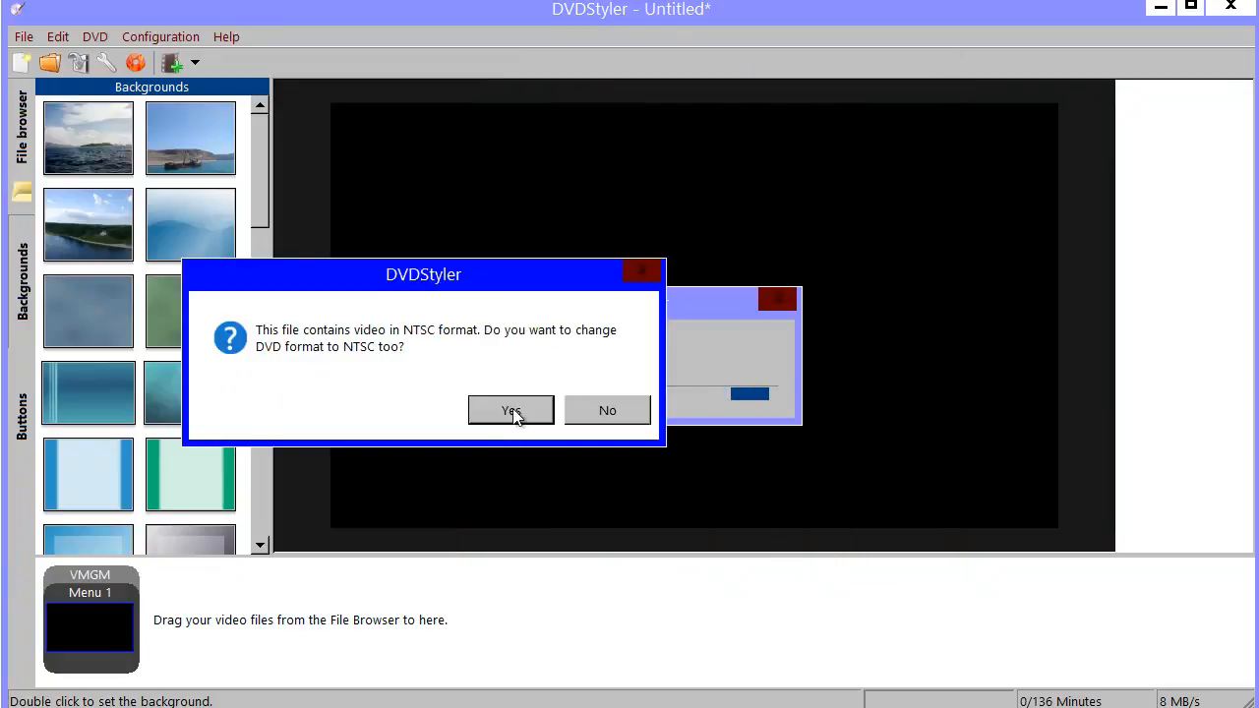
pyautogui.moveTo(417, 342)
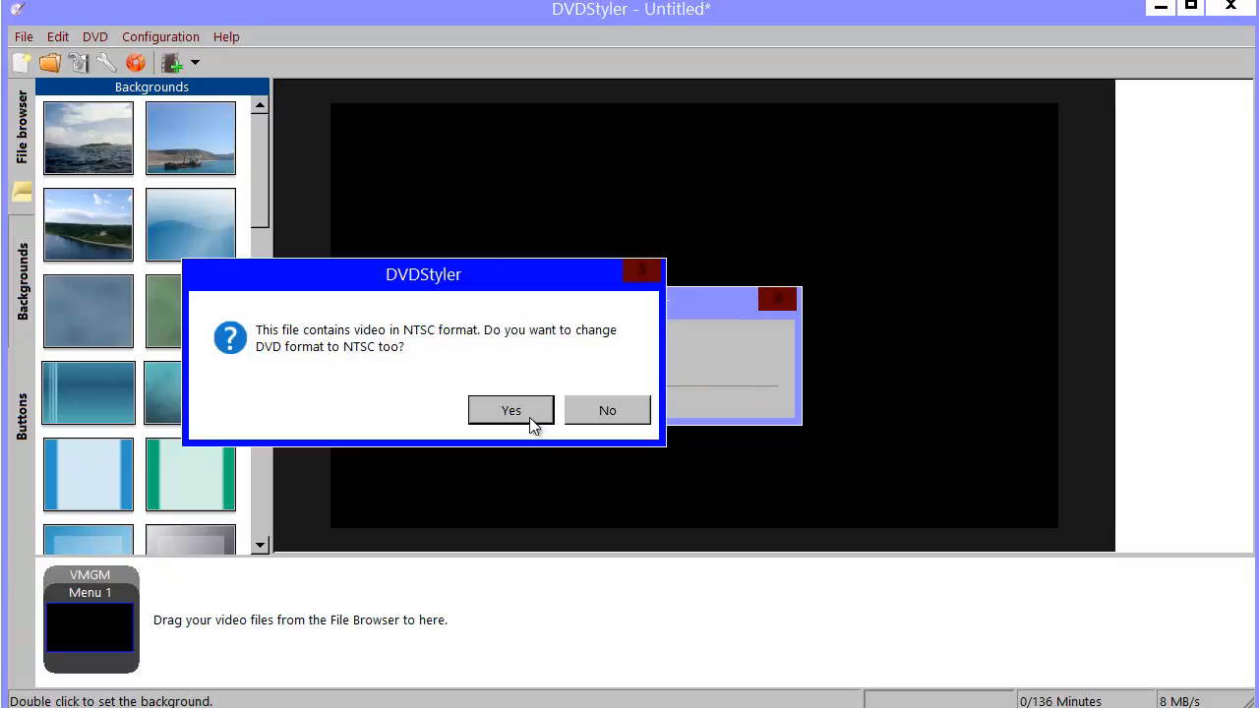
pyautogui.click(512, 411)
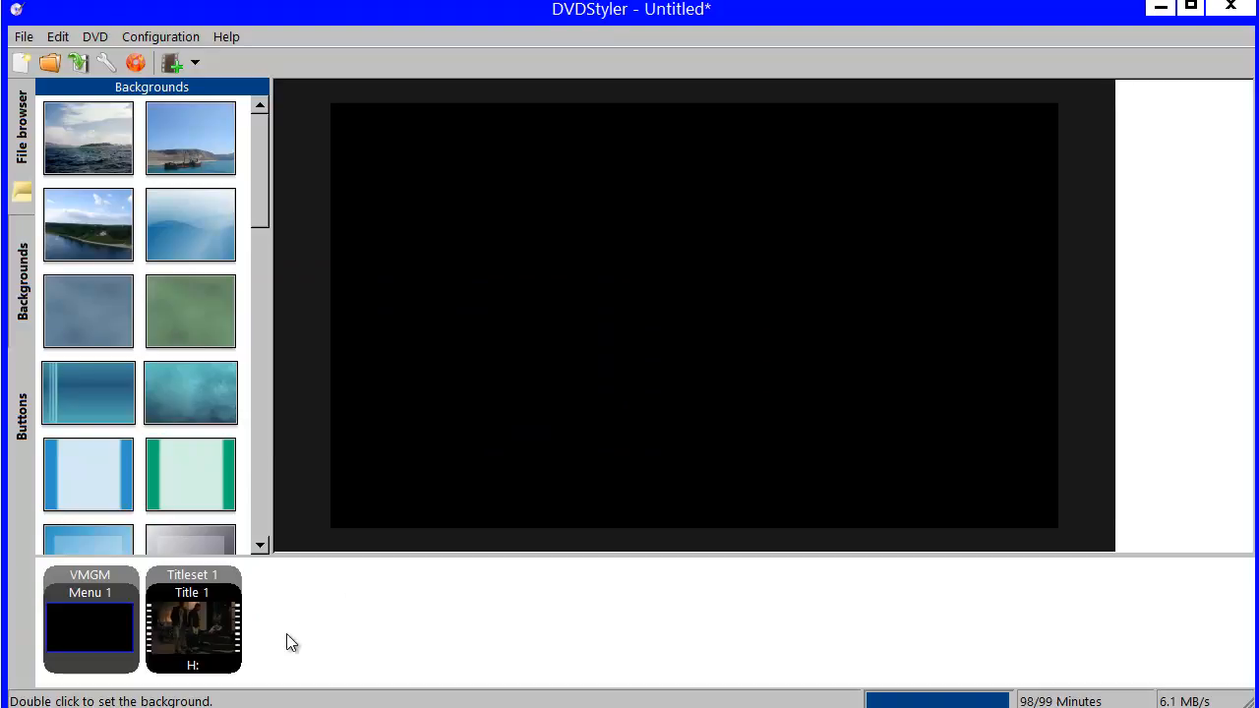
pyautogui.moveTo(220, 601)
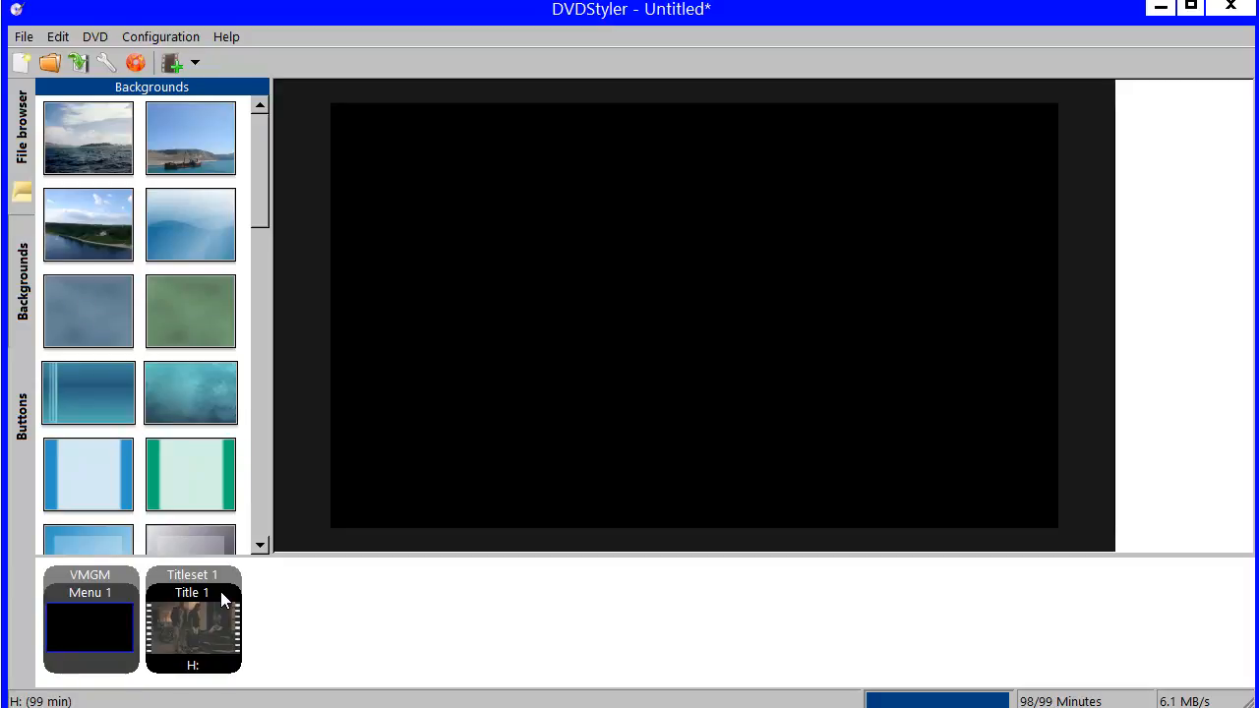
pyautogui.moveTo(208, 604)
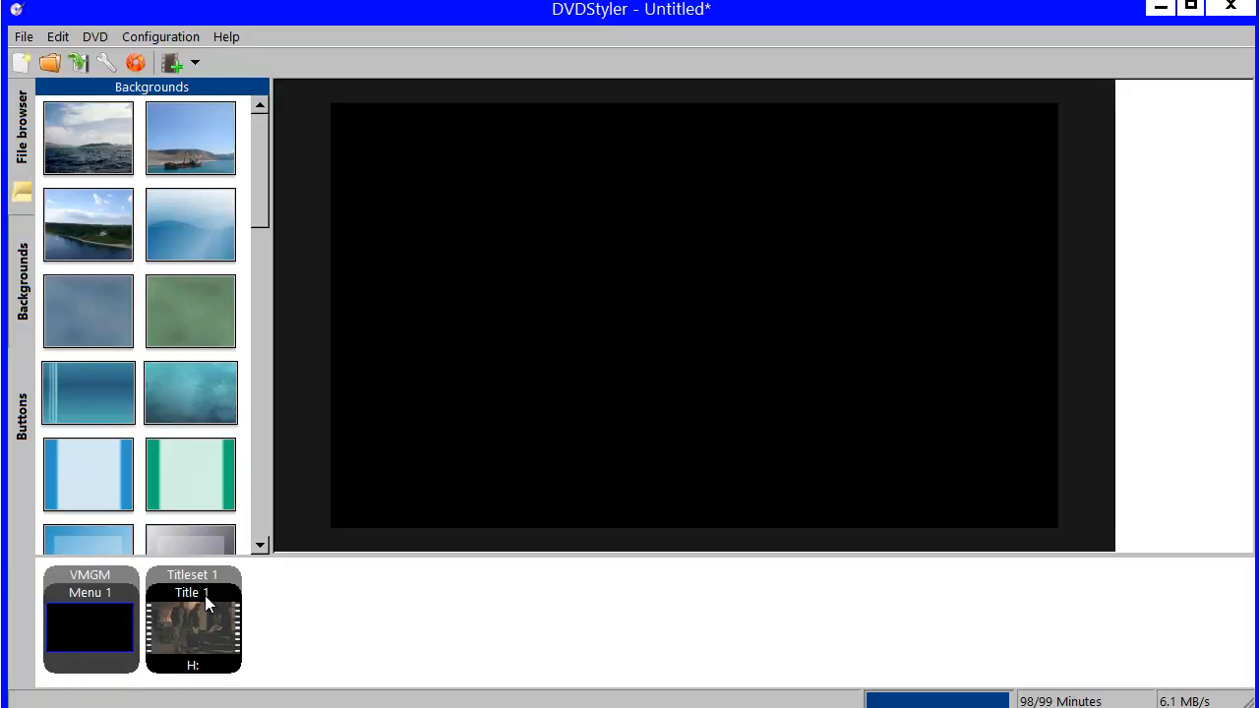
pyautogui.moveTo(193, 591)
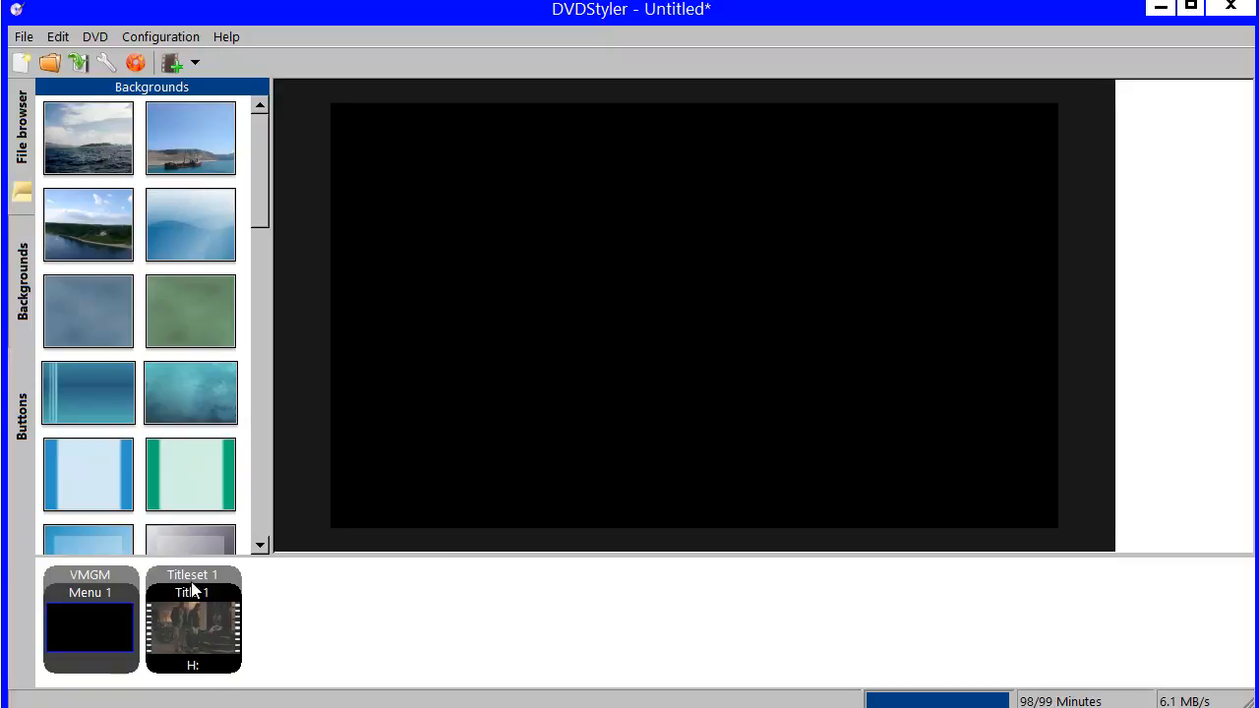
pyautogui.moveTo(254, 646)
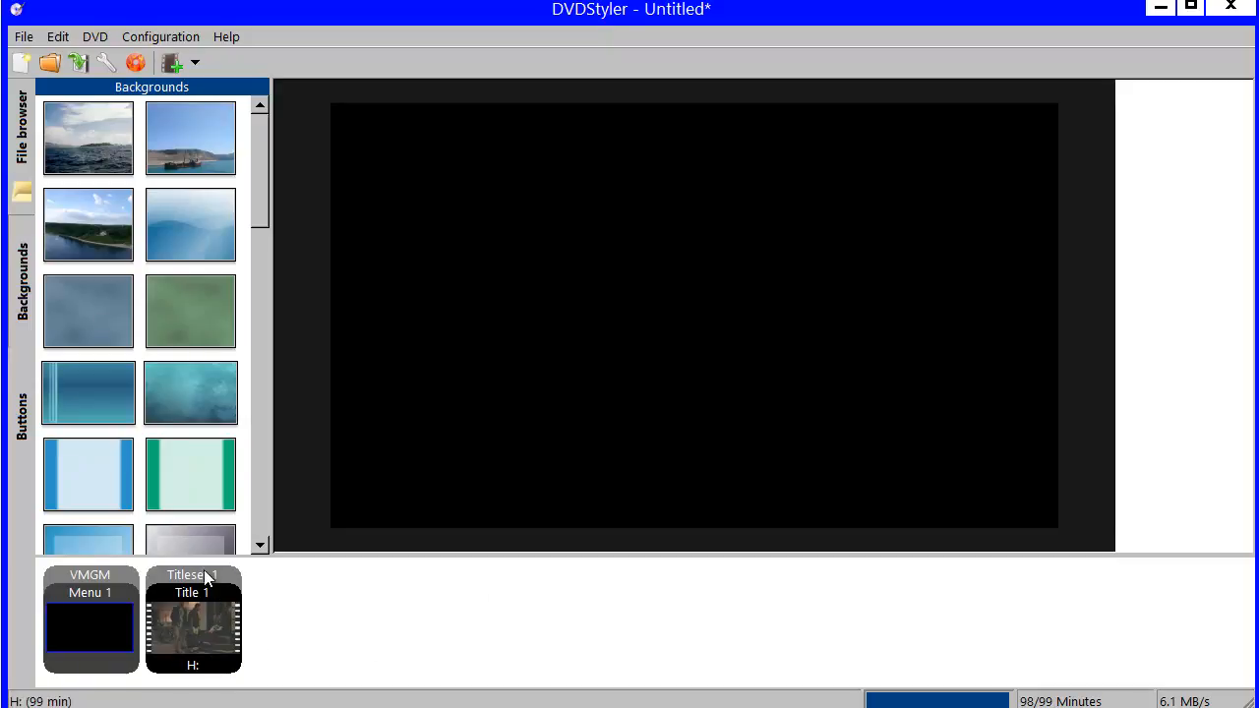
pyautogui.moveTo(209, 586)
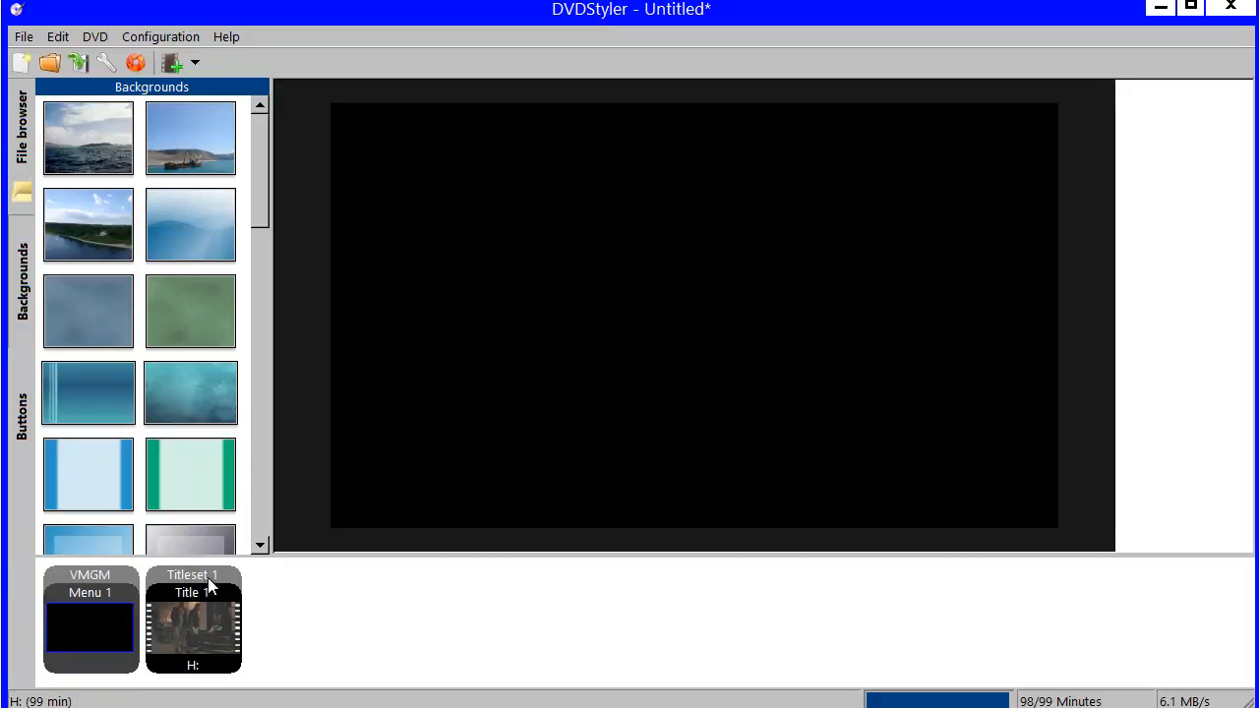
# Step: Bring up the Properties of Title 1 from the titleset strip
pyautogui.doubleClick(192, 626)
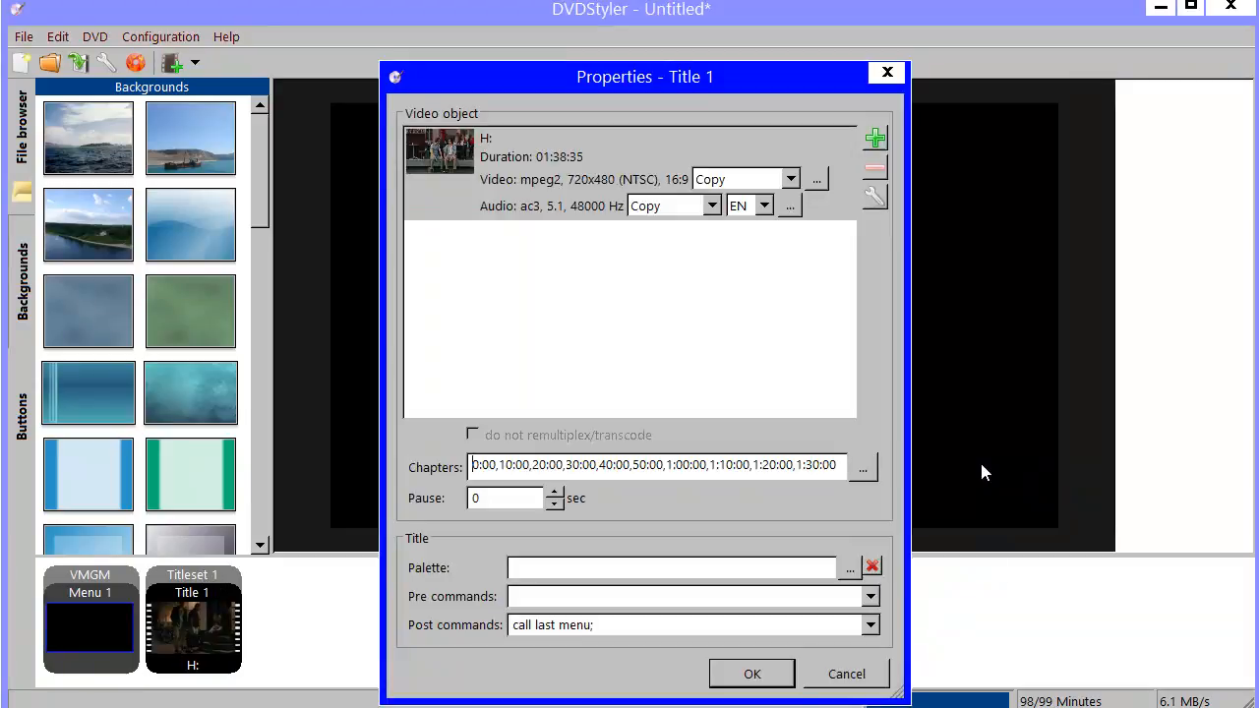
pyautogui.moveTo(551, 161)
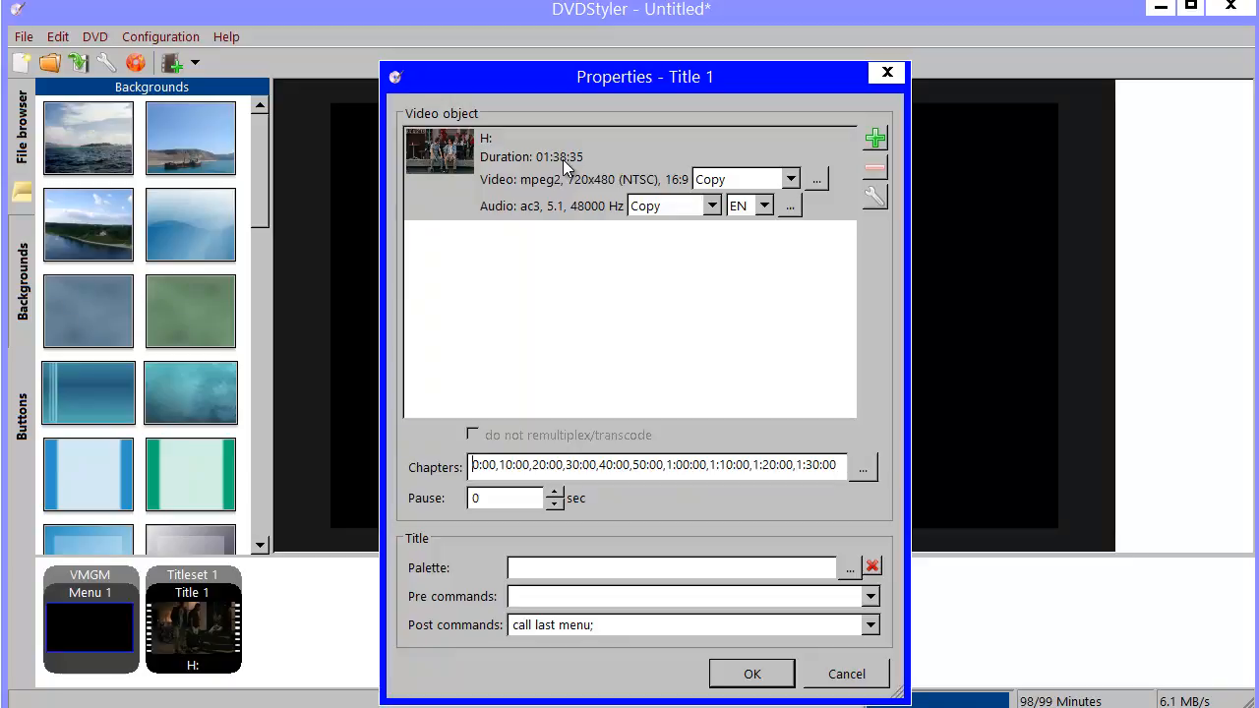
pyautogui.moveTo(732, 187)
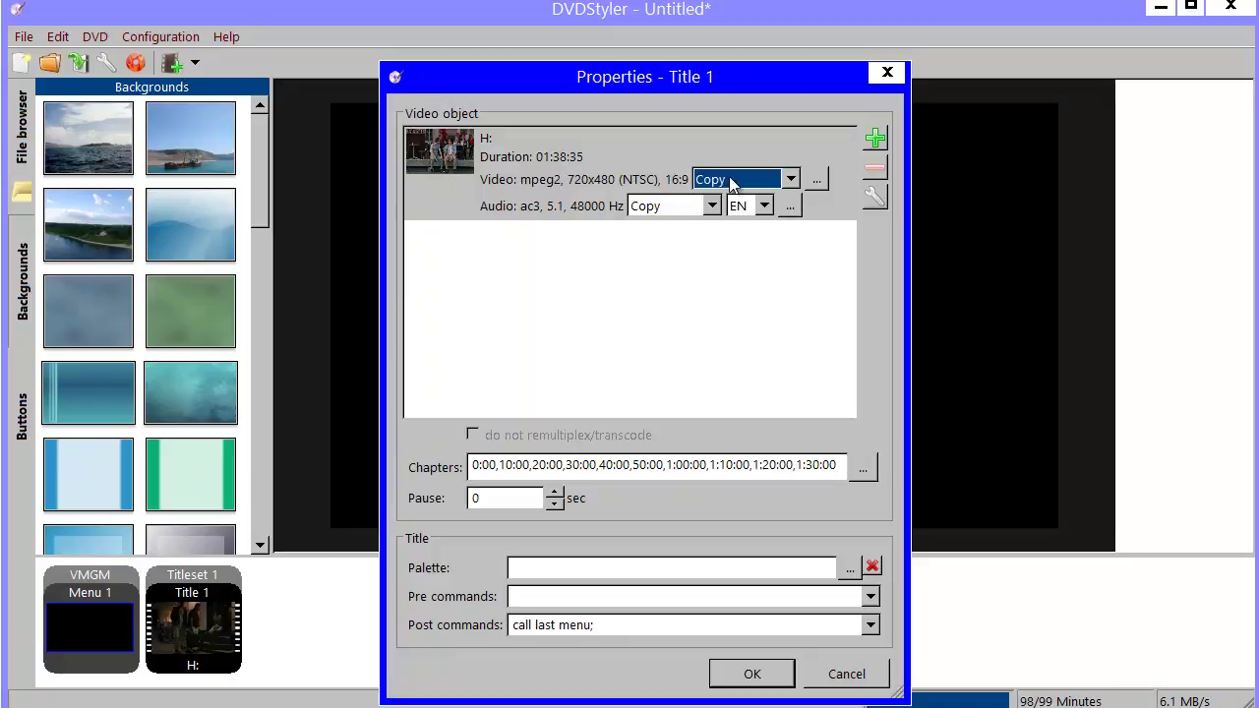
pyautogui.moveTo(584, 214)
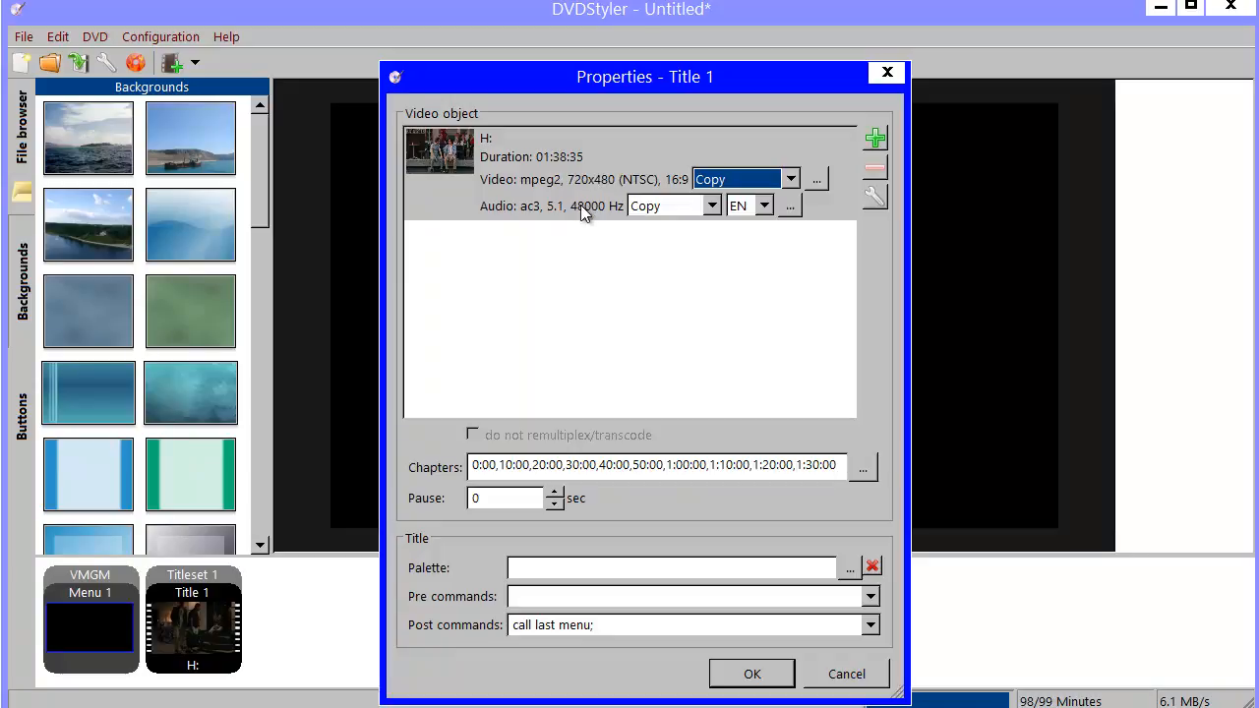
pyautogui.moveTo(679, 218)
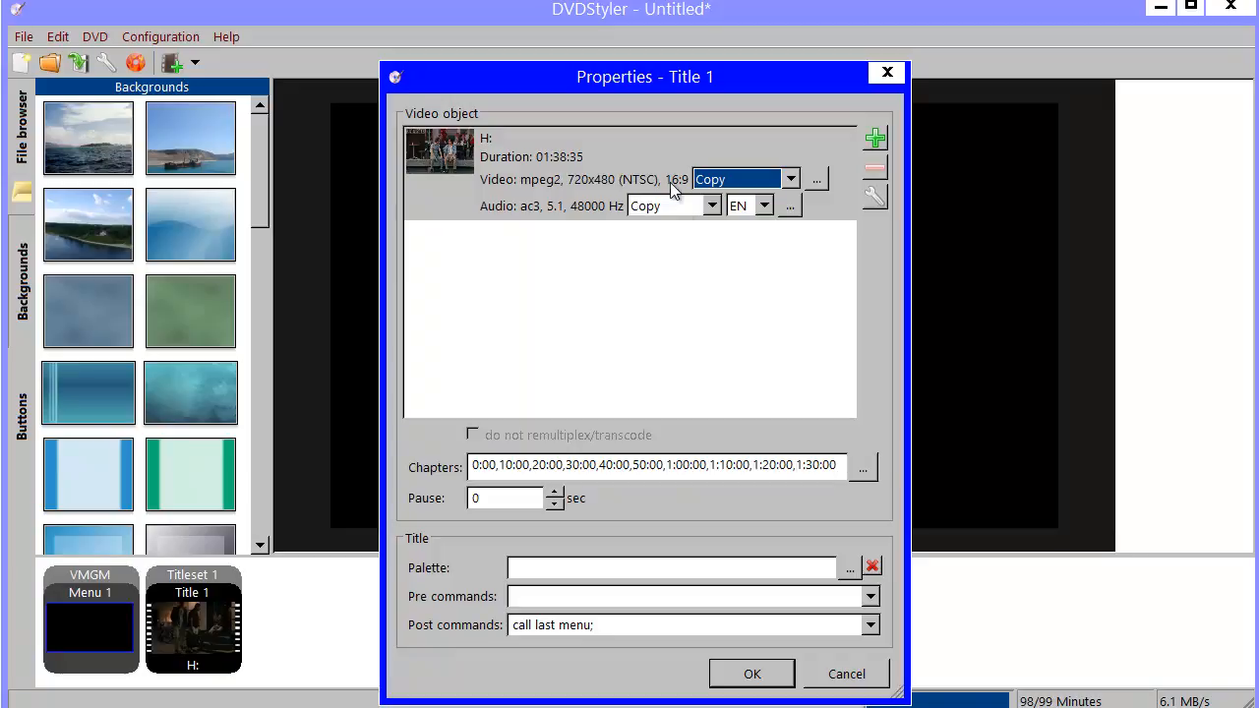
pyautogui.moveTo(732, 181)
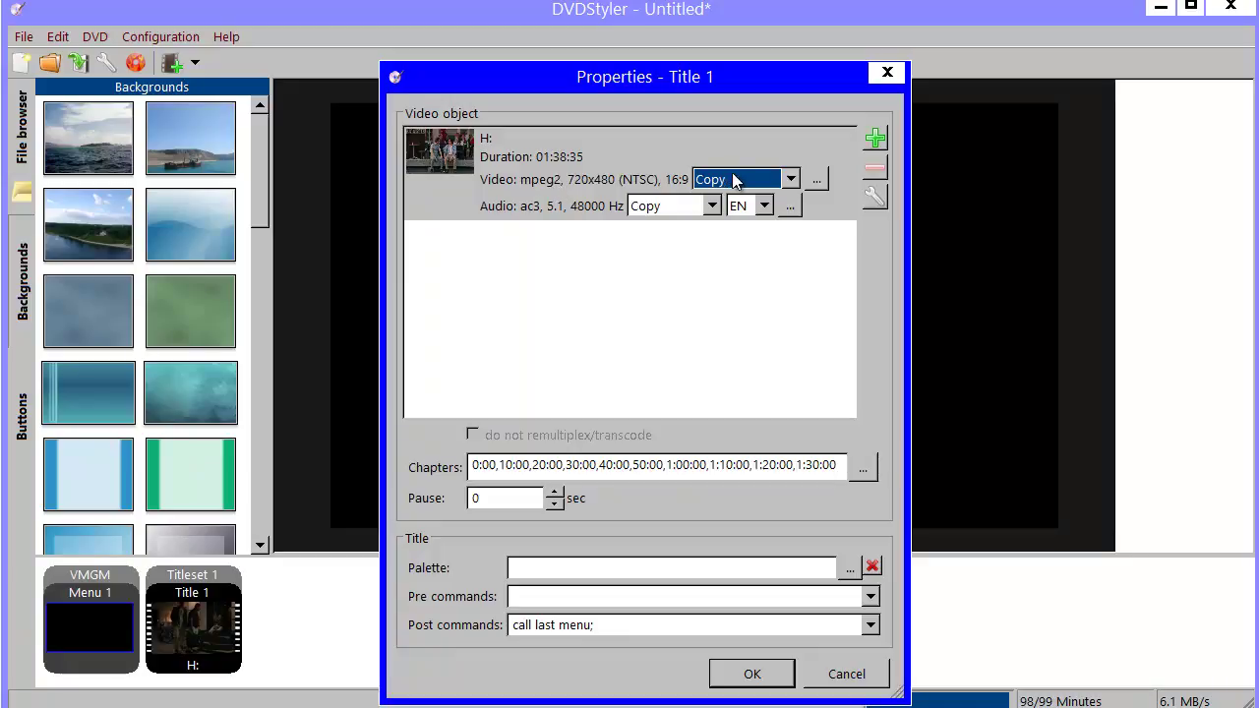
pyautogui.moveTo(814, 189)
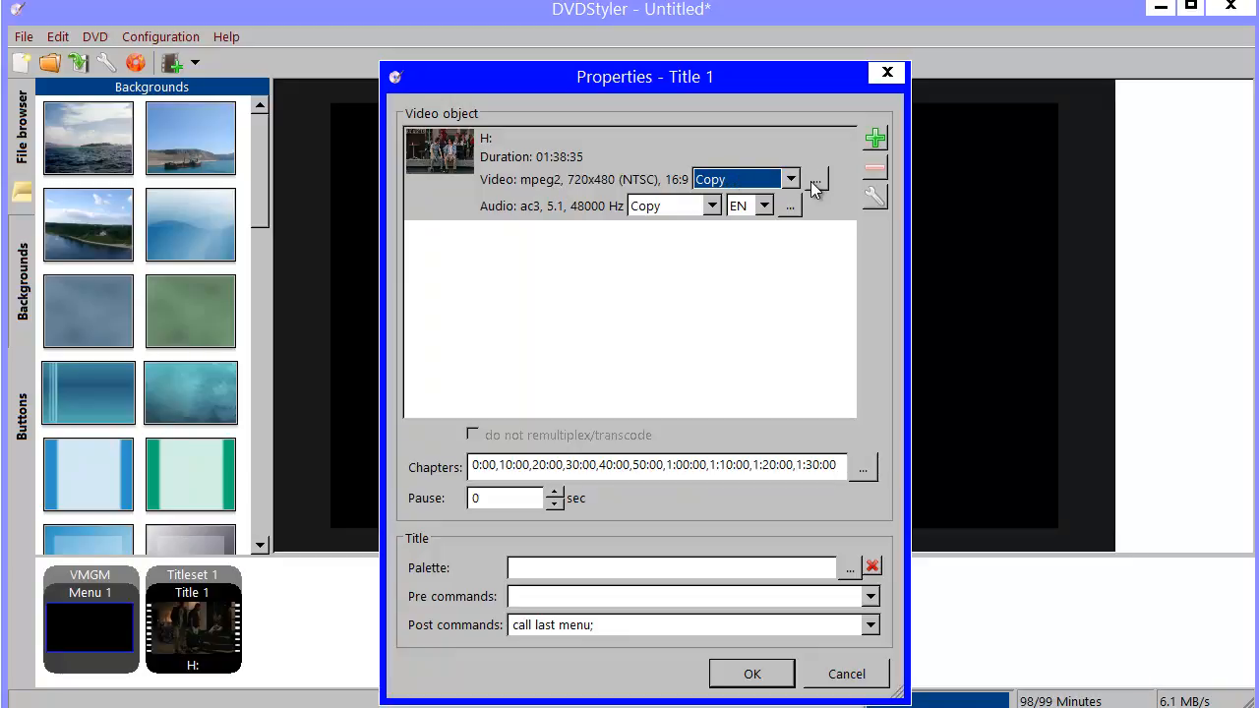
pyautogui.moveTo(816, 189)
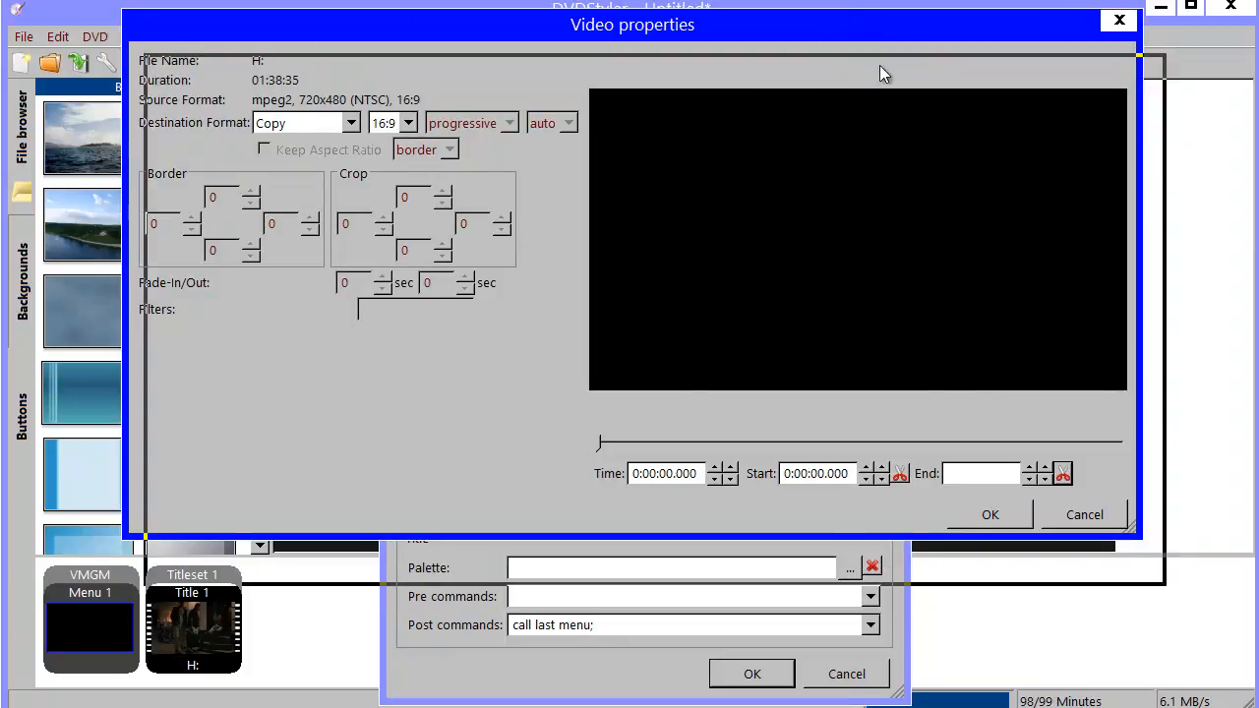
# Step: In Video properties, seek the preview to about 0:28:38 in the movie
pyautogui.moveTo(632, 24); pyautogui.dragTo(654, 71)
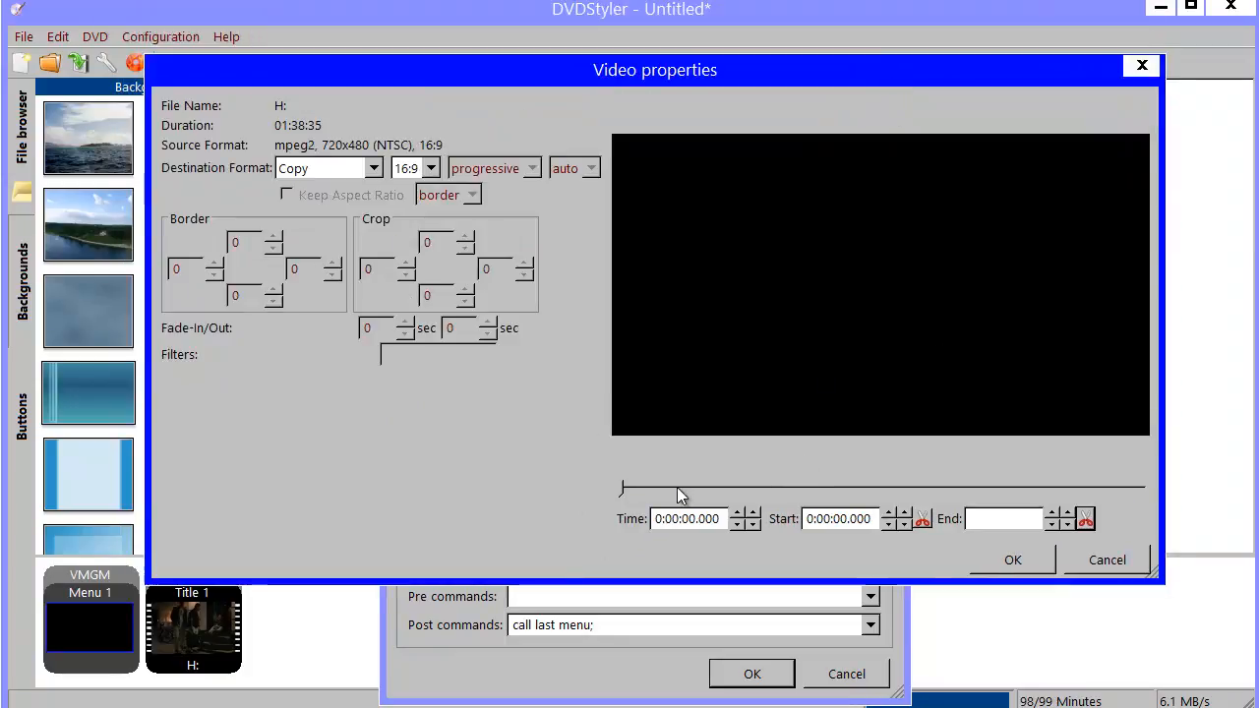
pyautogui.moveTo(612, 488)
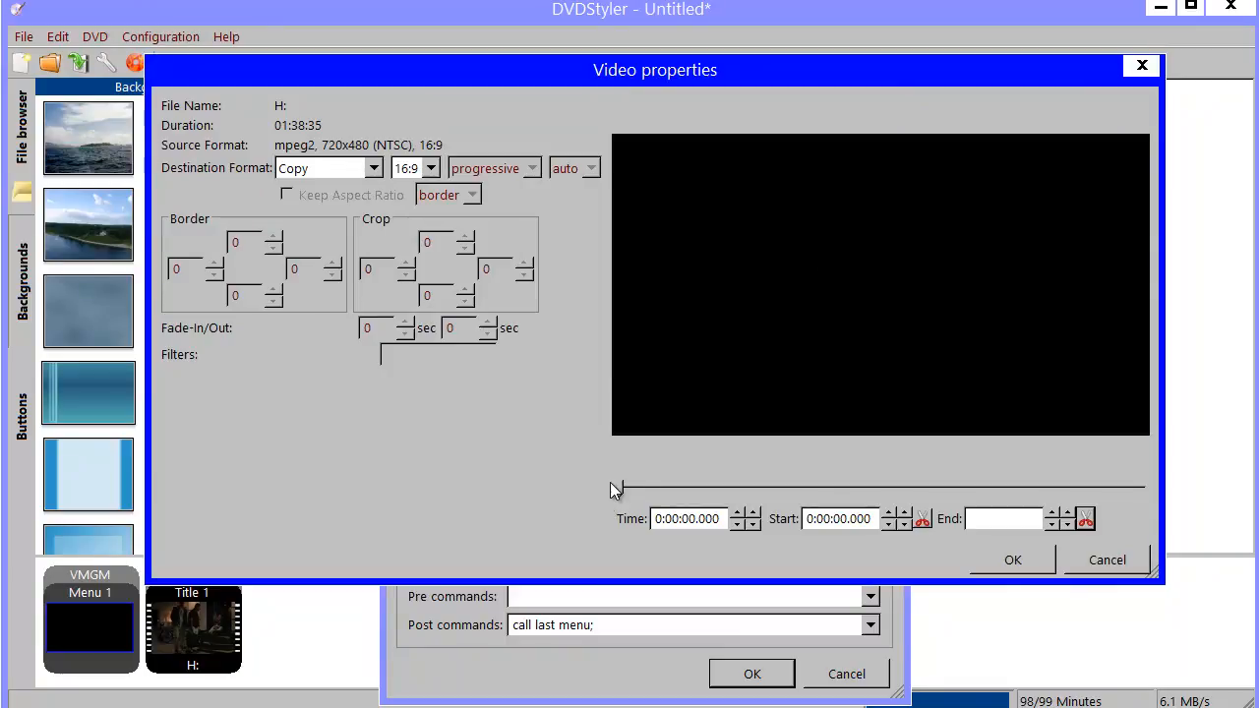
pyautogui.moveTo(614, 484); pyautogui.dragTo(637, 484)
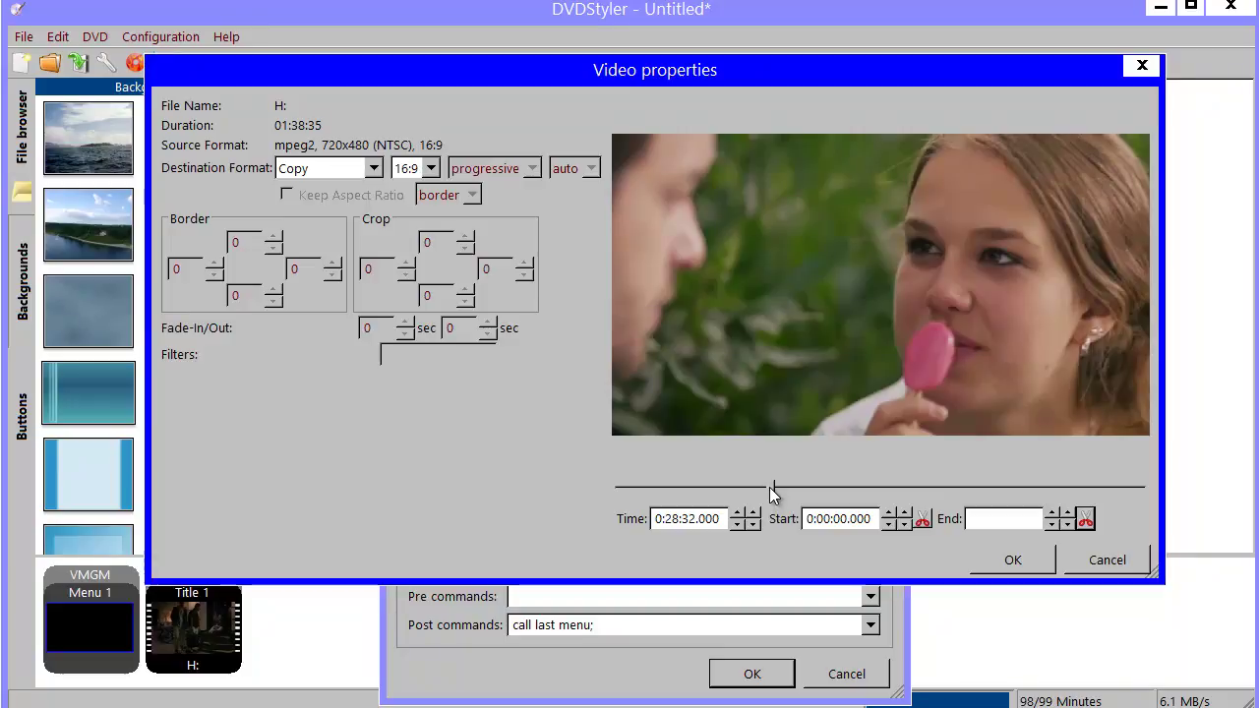
pyautogui.moveTo(752, 569)
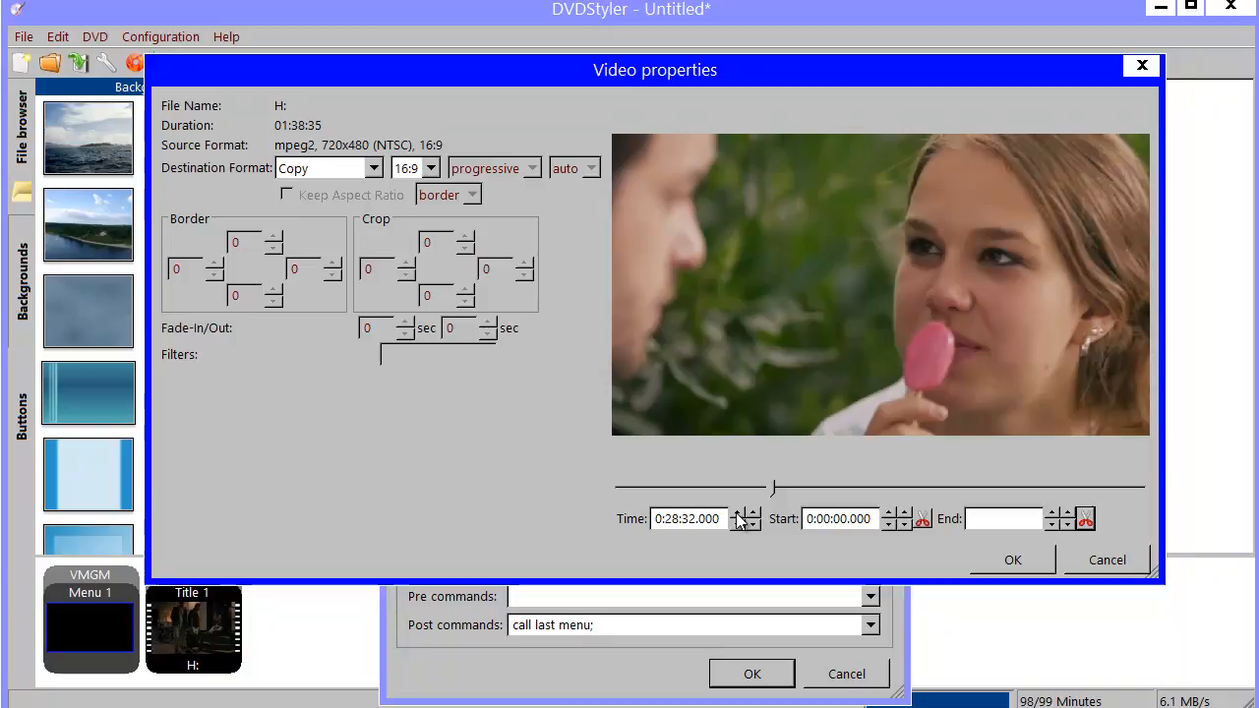
pyautogui.click(746, 513)
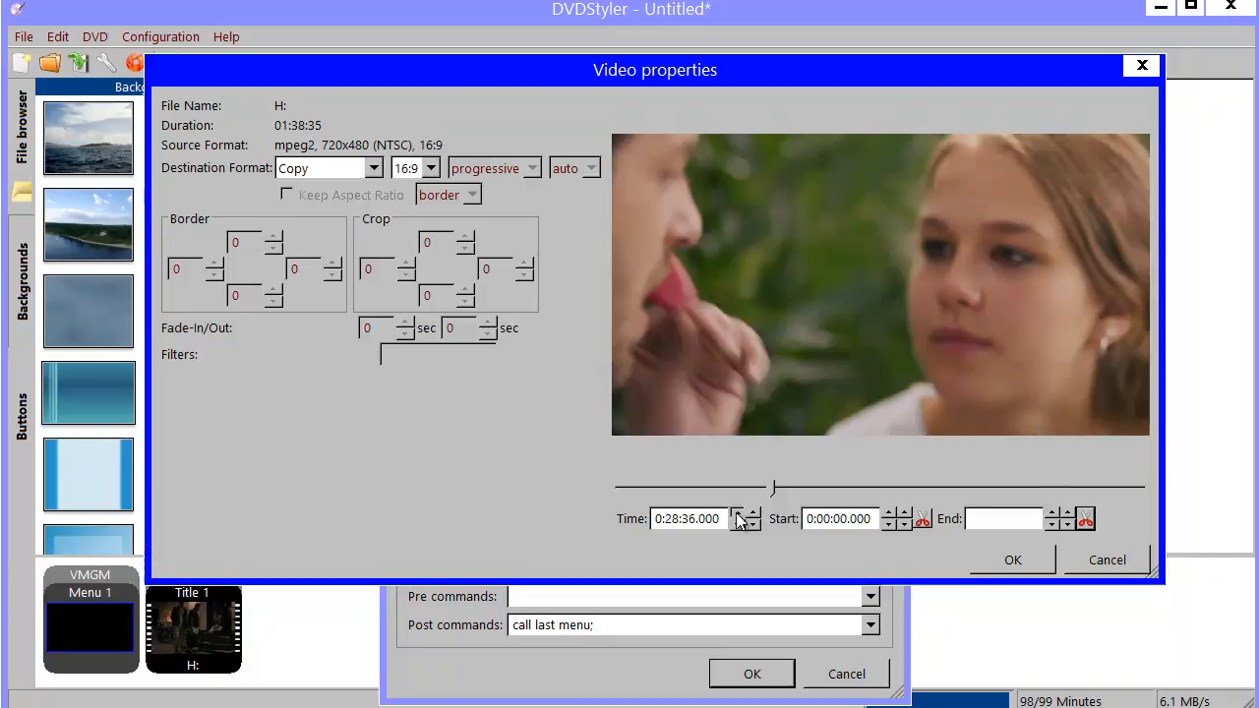
pyautogui.click(746, 516)
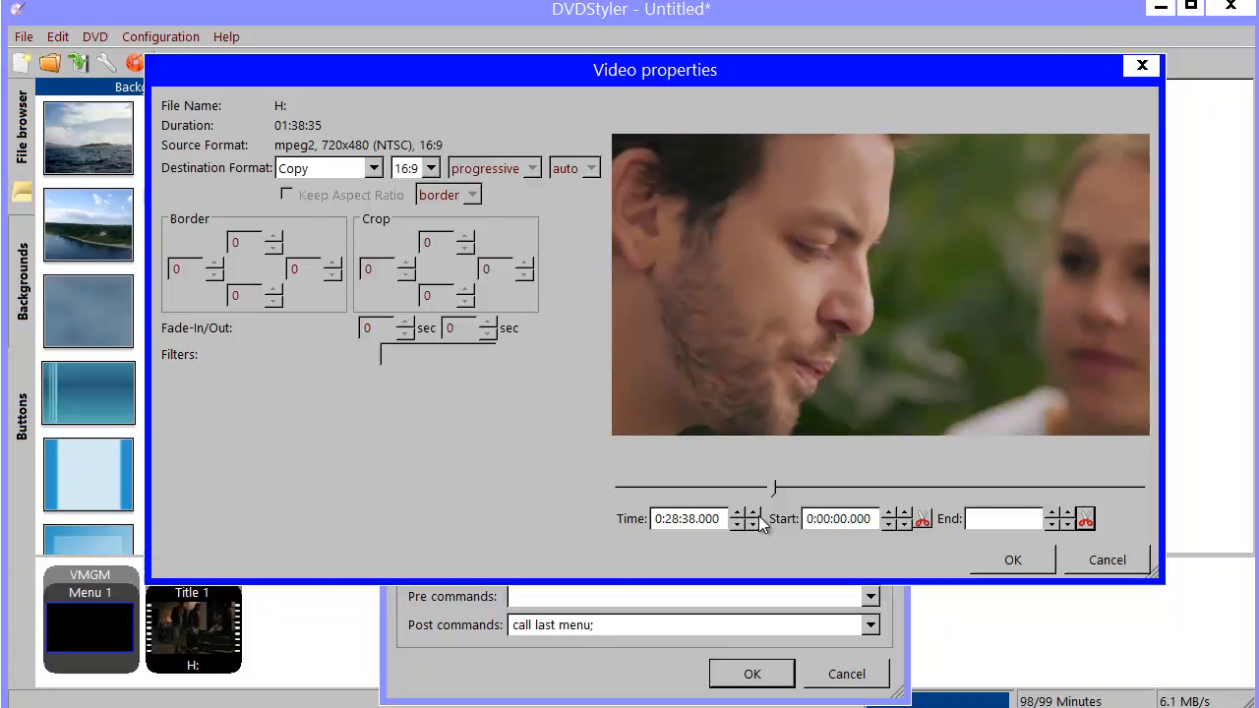
pyautogui.click(736, 523)
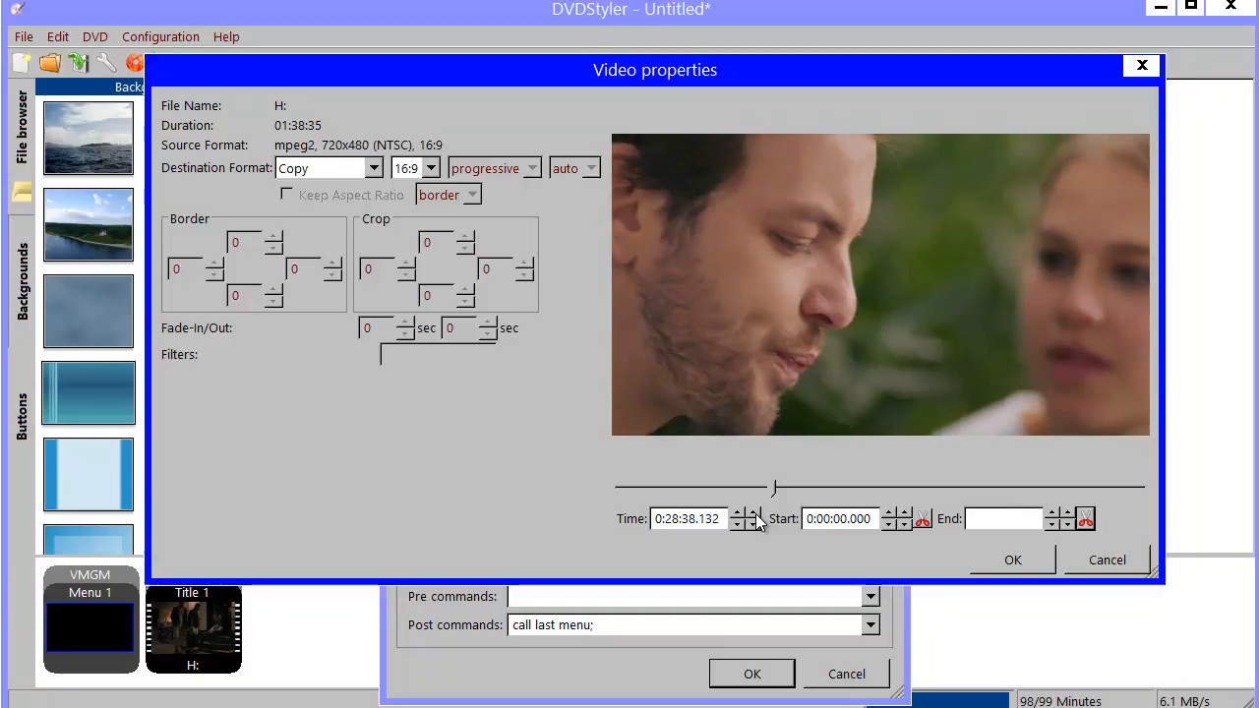
# Step: Cut the clip to start at 0:28:38 and end at 1:36:22, then confirm the trim
pyautogui.click(736, 514)
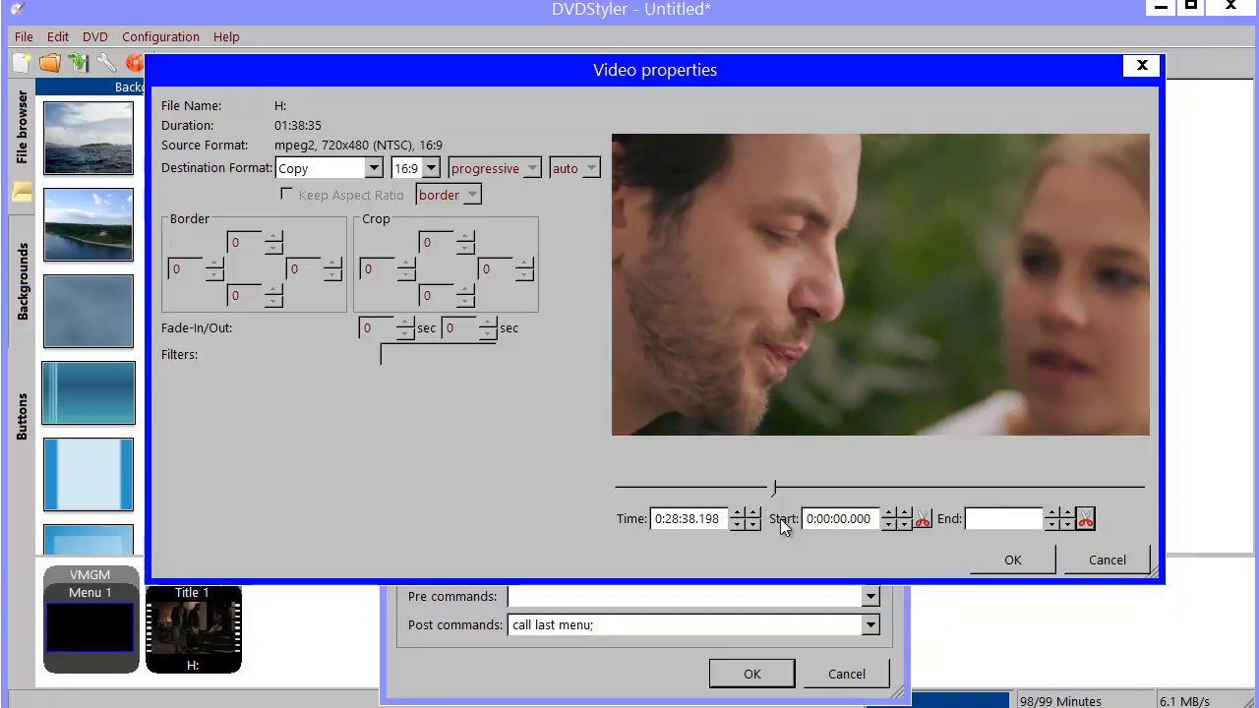
pyautogui.moveTo(921, 522)
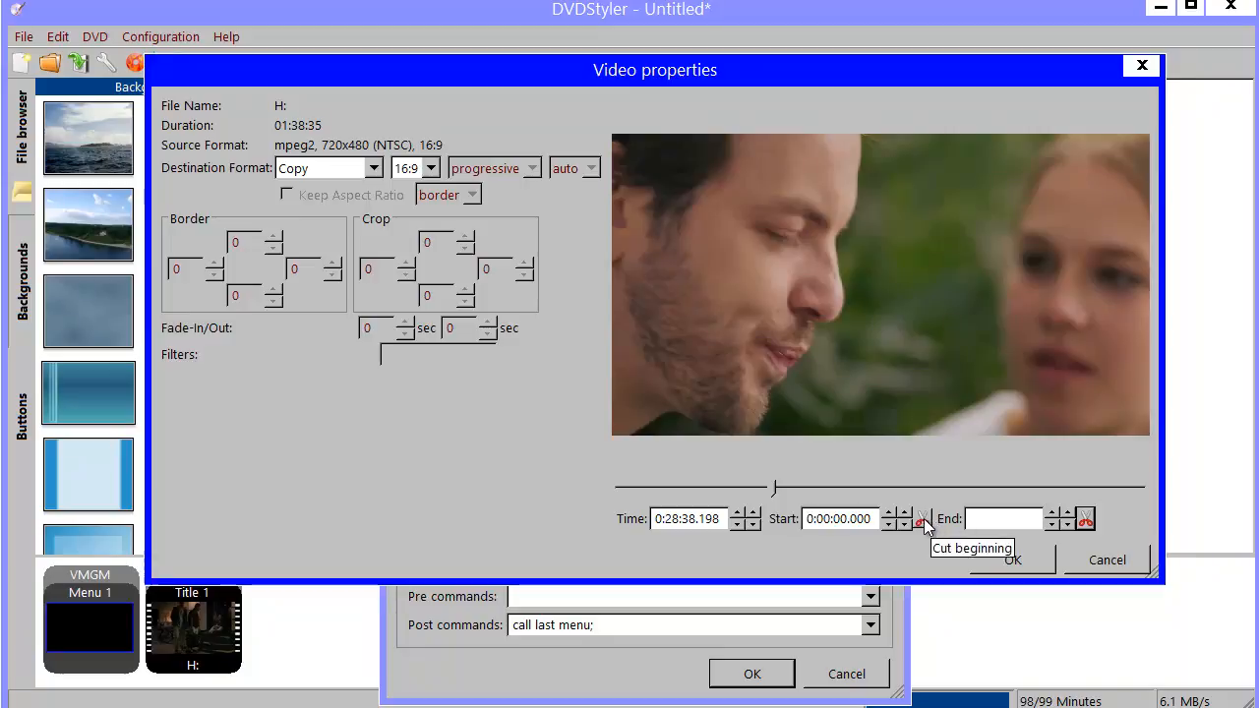
pyautogui.click(921, 519)
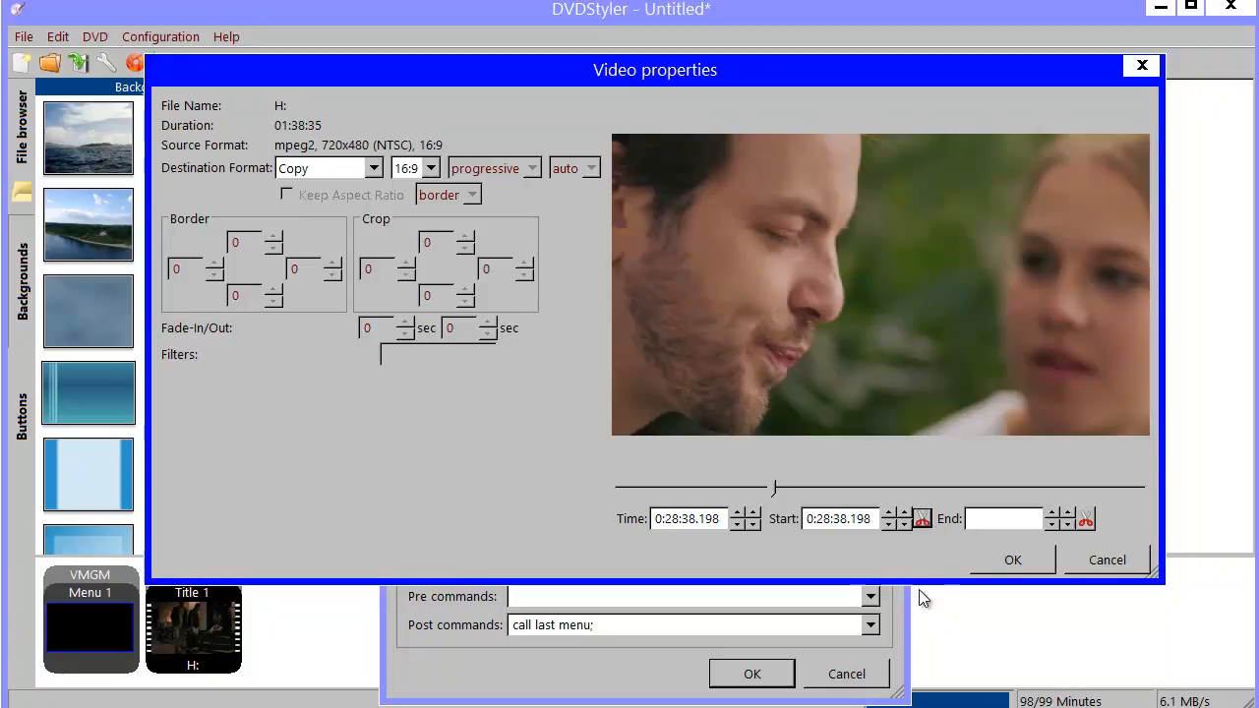
pyautogui.moveTo(897, 444)
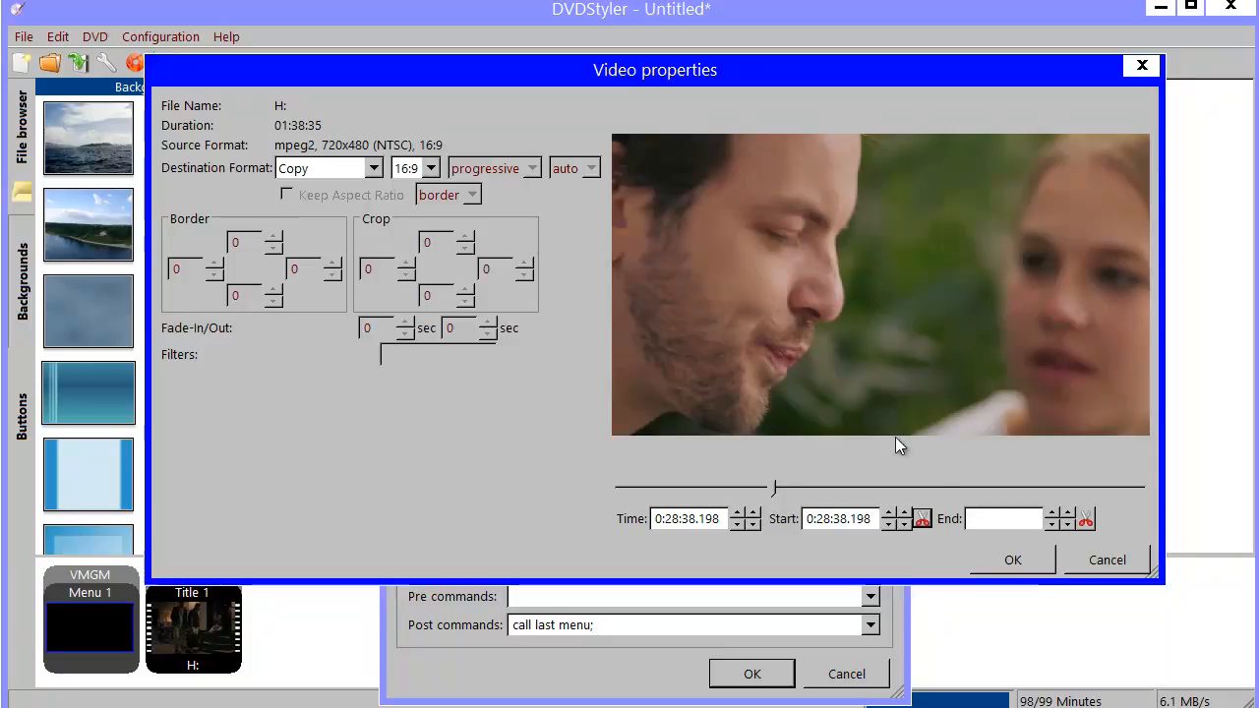
pyautogui.moveTo(777, 492)
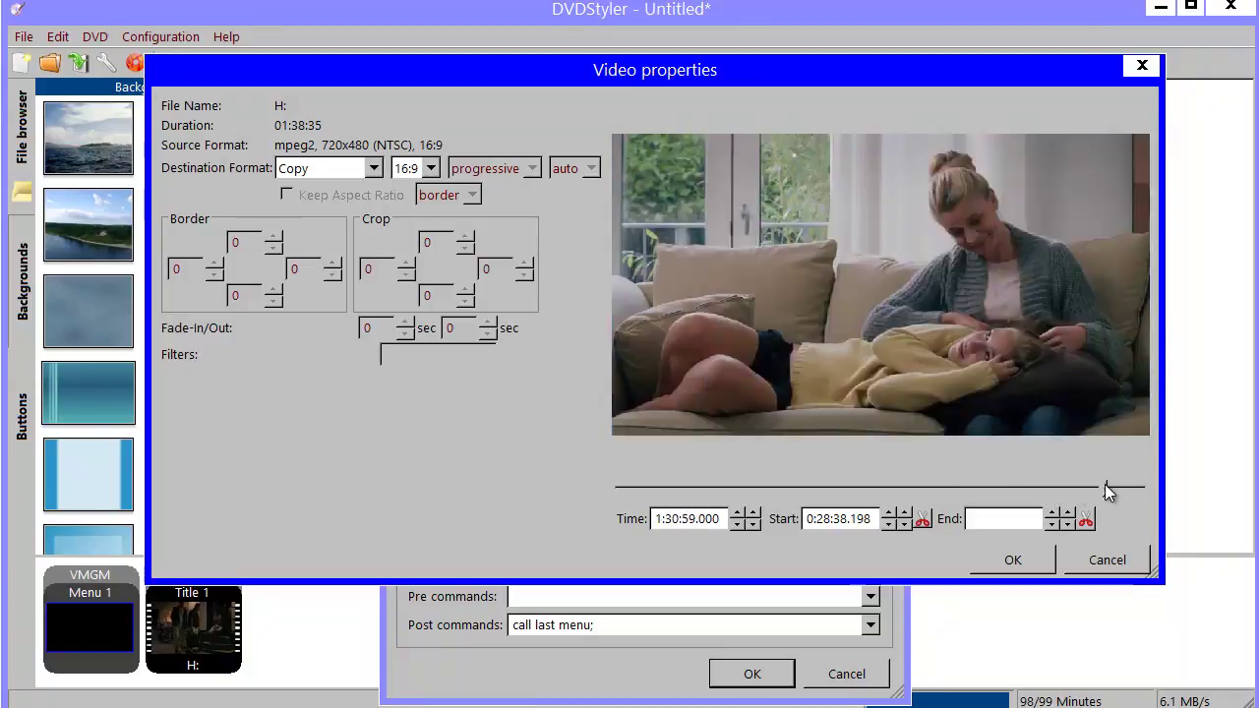
pyautogui.click(1086, 520)
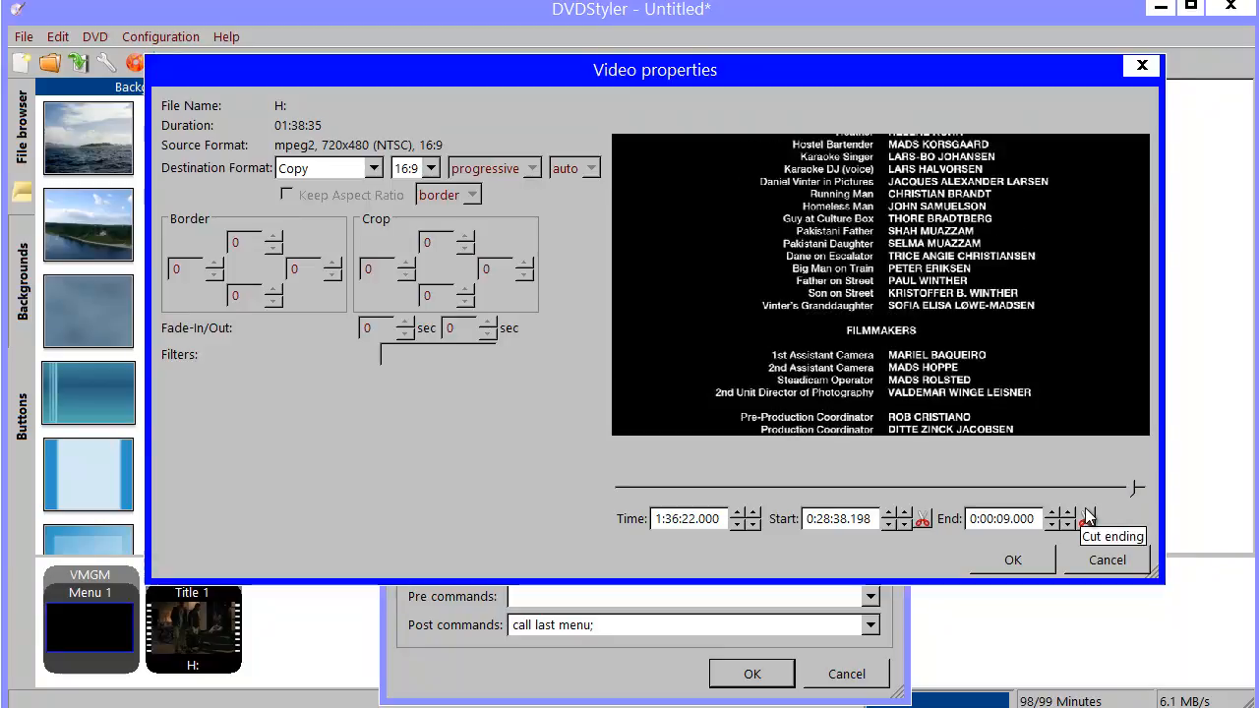
pyautogui.click(1090, 520)
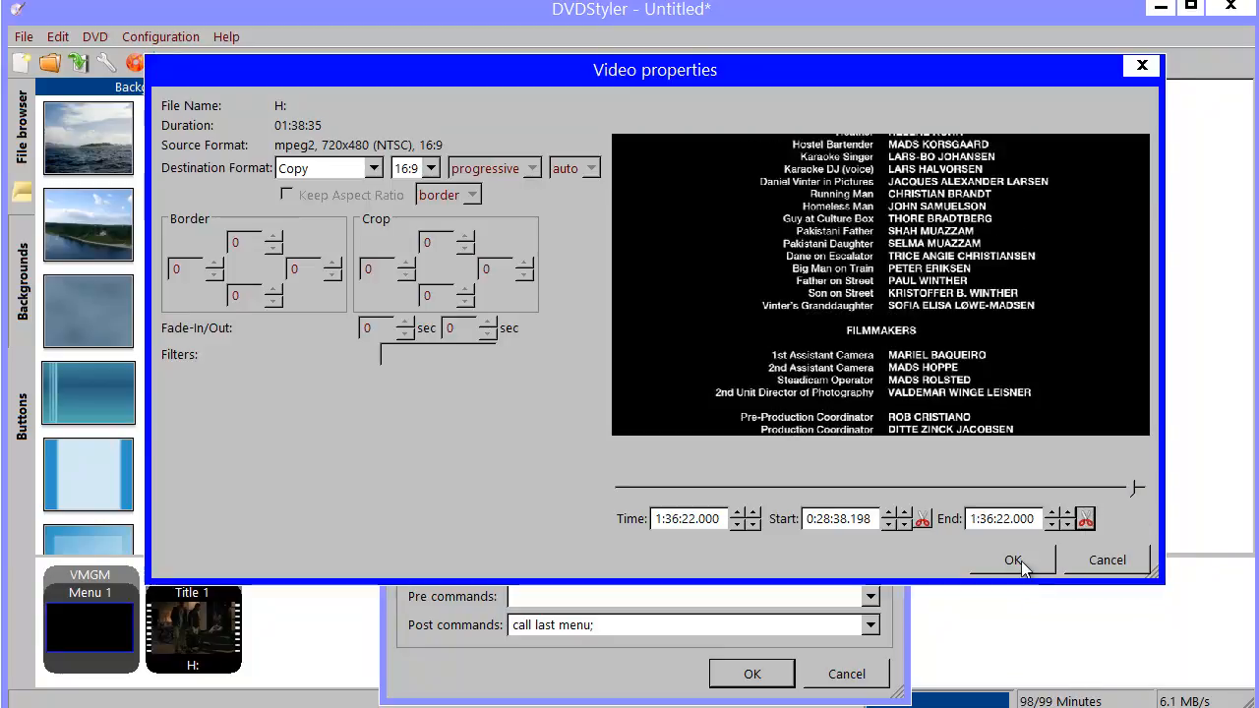
pyautogui.click(1014, 559)
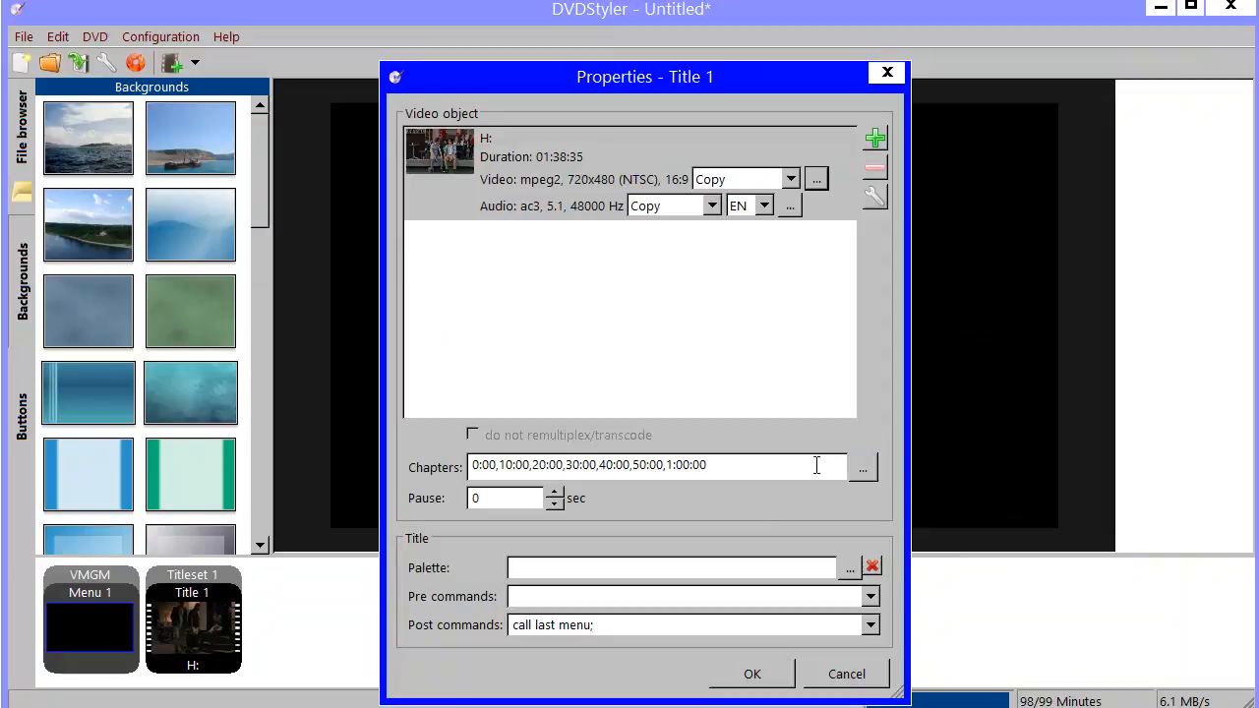
pyautogui.moveTo(850, 496)
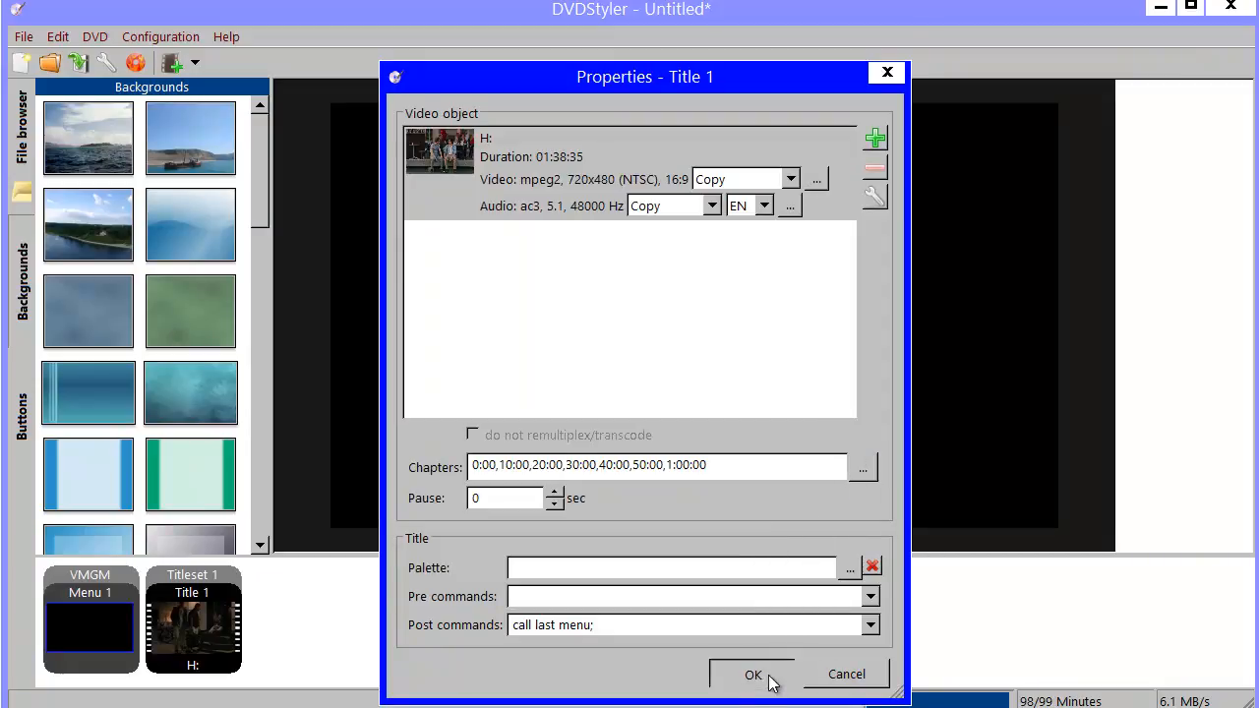
# Step: Accept the Title 1 properties and return to the menu editor
pyautogui.click(752, 673)
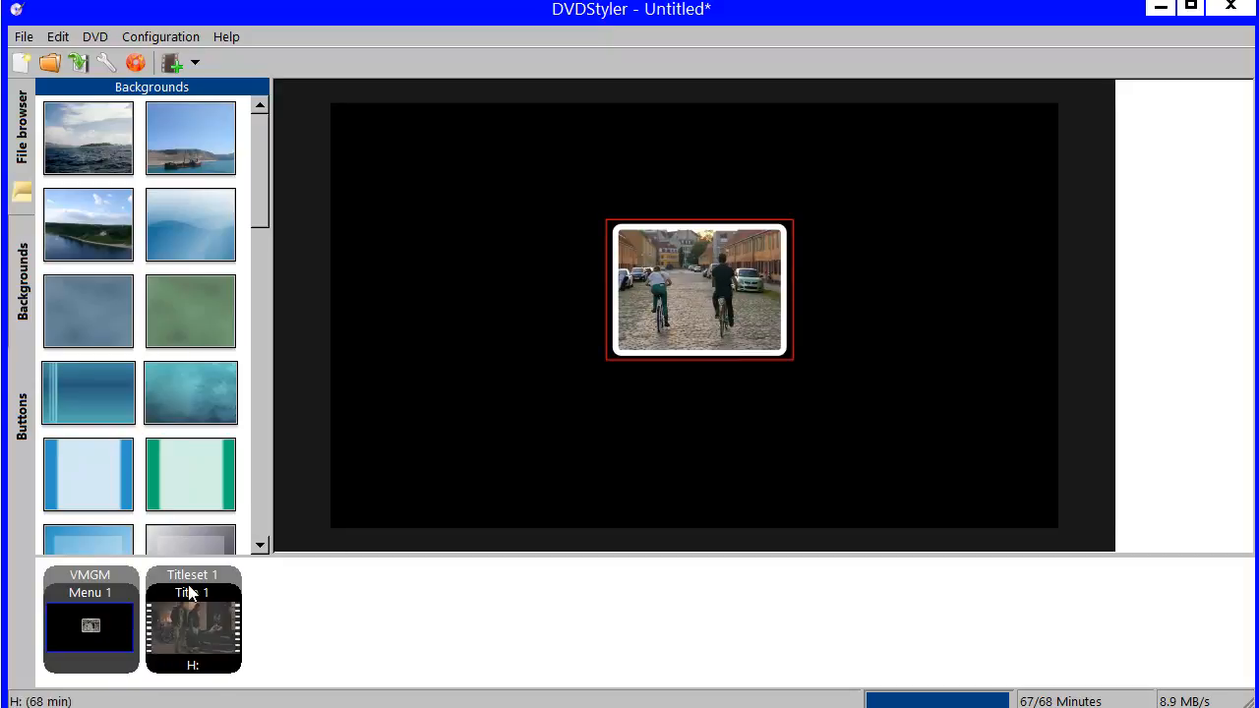
pyautogui.moveTo(201, 602)
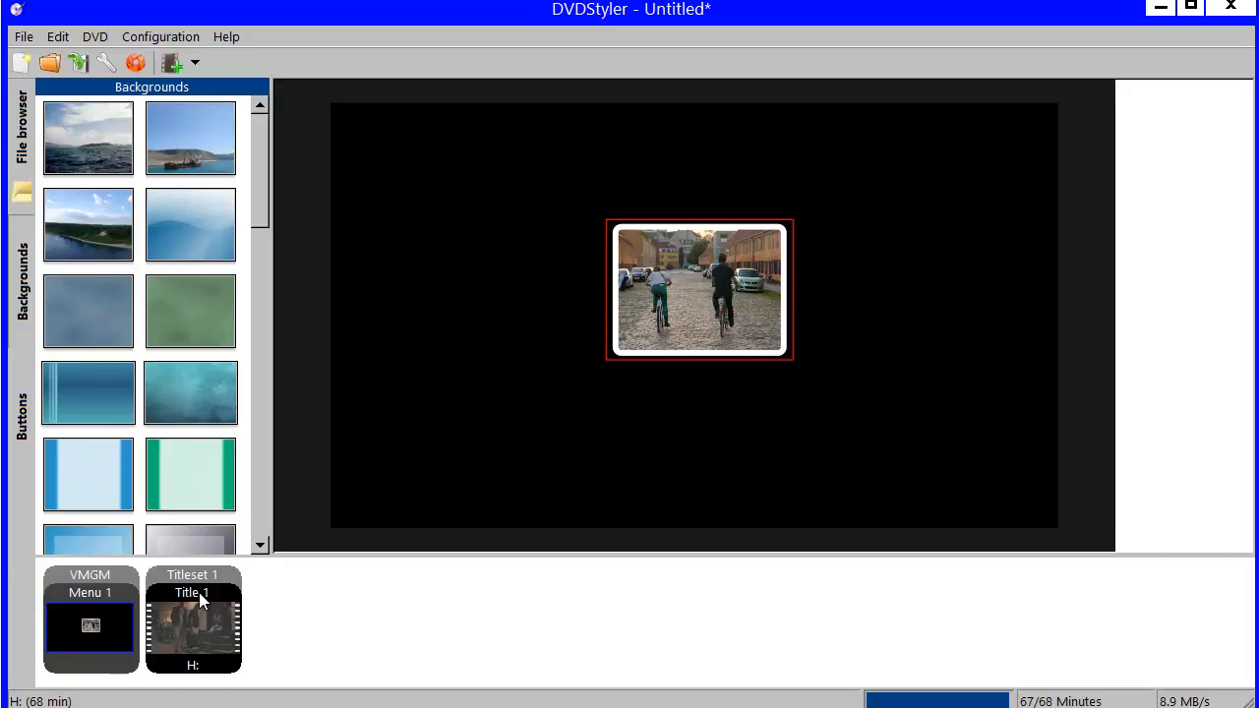
pyautogui.moveTo(189, 610)
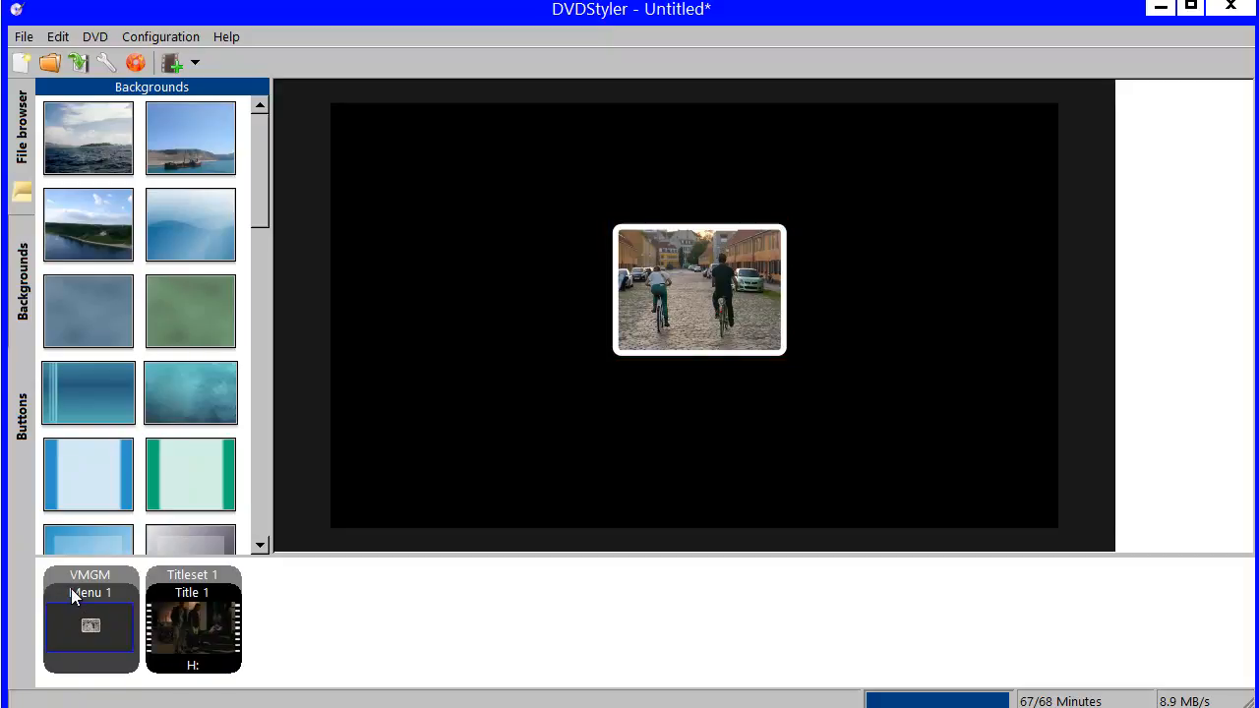
# Step: Set VMGM Menu 1's pre-command to 'jump title 1;' and confirm its properties
pyautogui.doubleClick(90, 620)
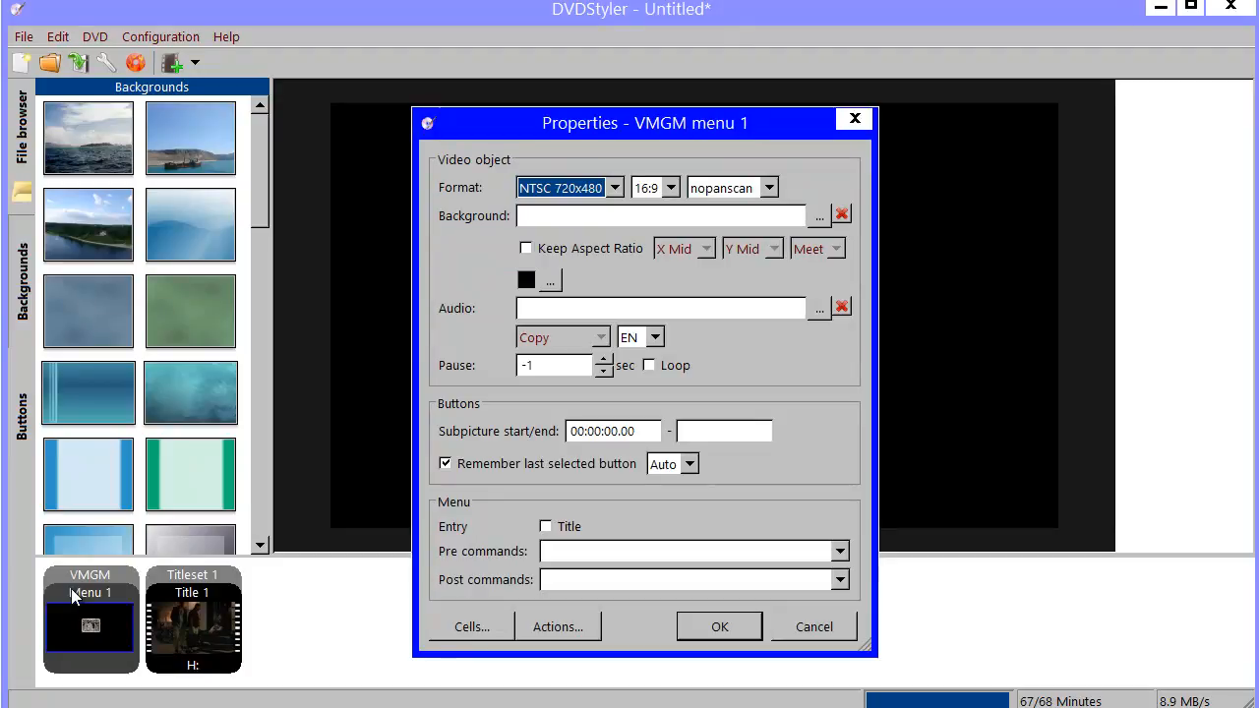
pyautogui.moveTo(876, 551)
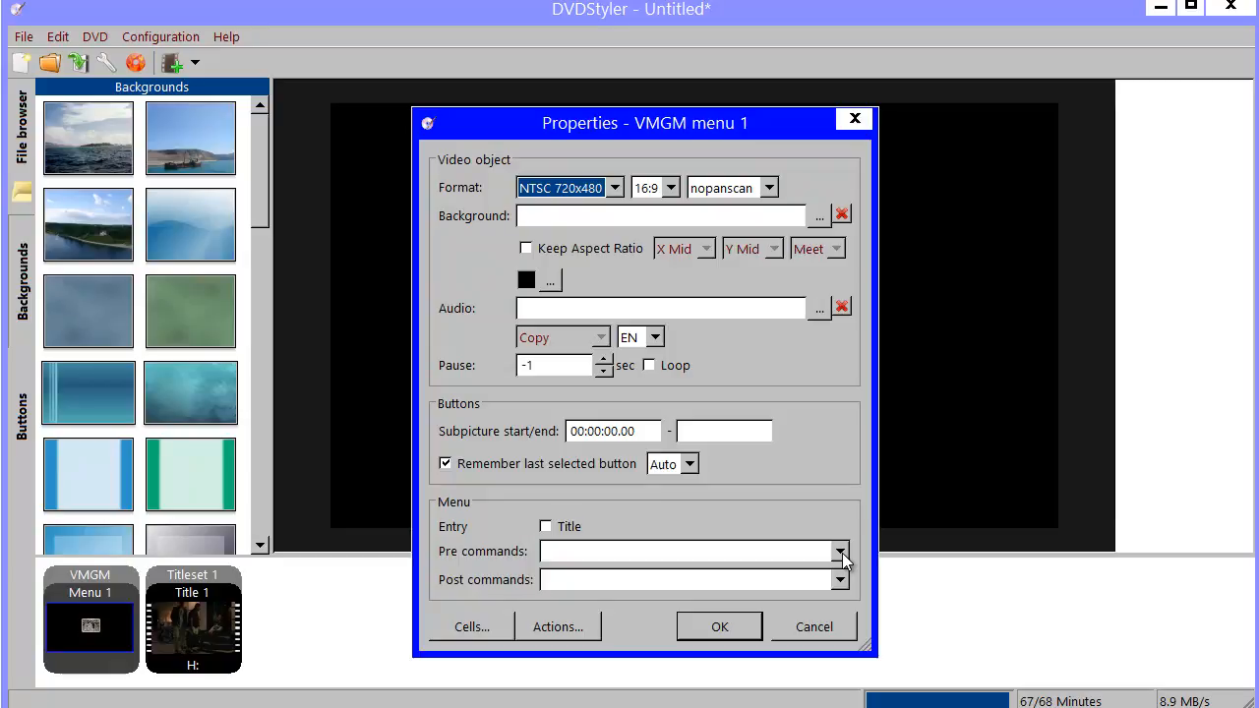
pyautogui.click(840, 551)
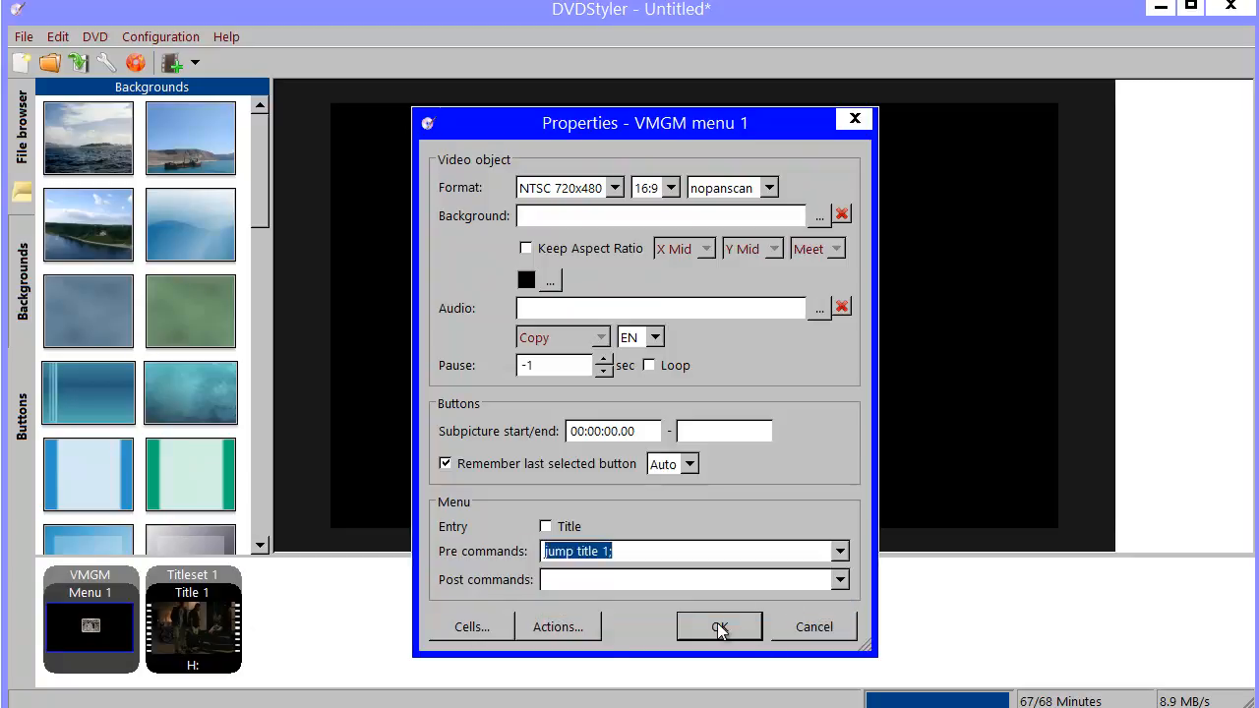
pyautogui.click(720, 626)
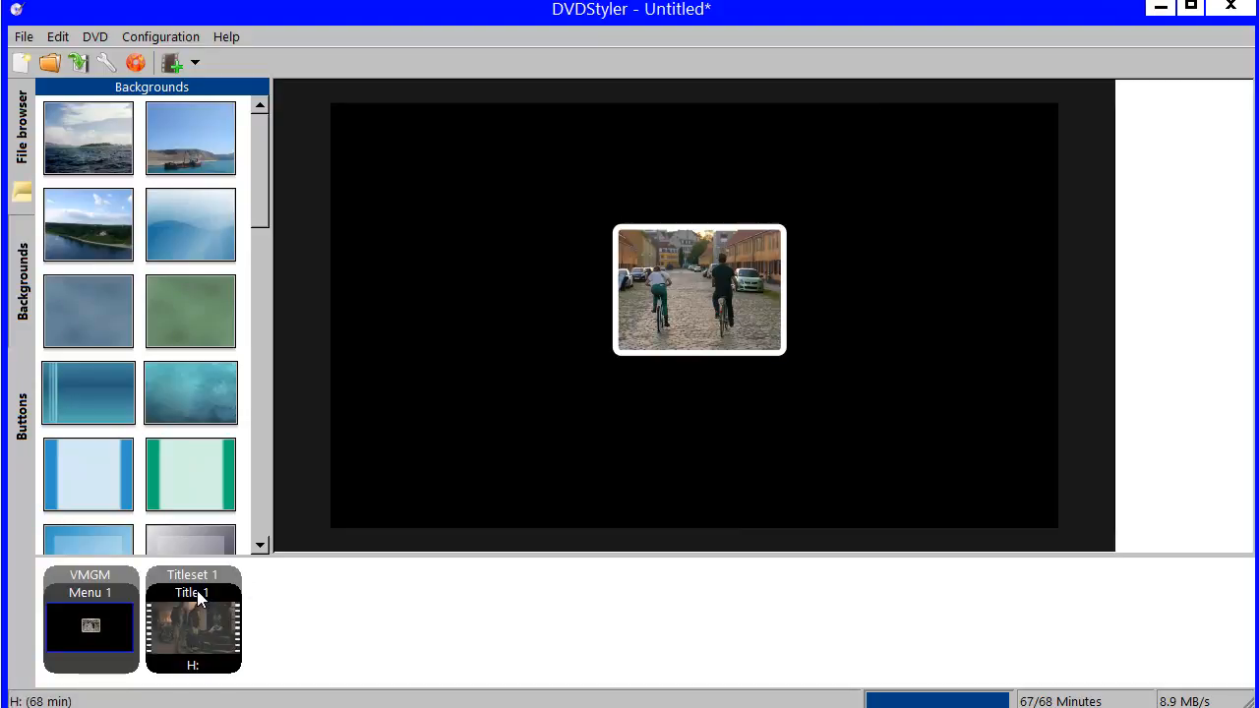
# Step: Set Title 1's post-command to 'exit' instead of calling the last menu and confirm
pyautogui.doubleClick(193, 626)
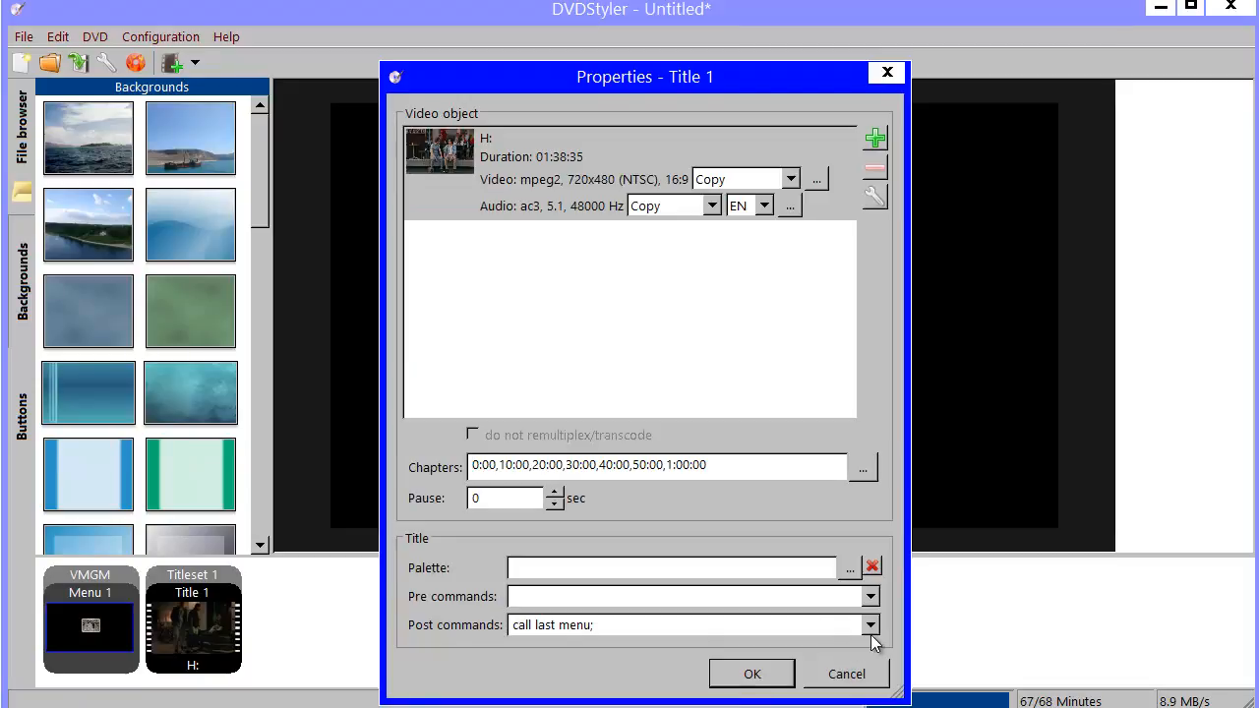
pyautogui.moveTo(421, 610)
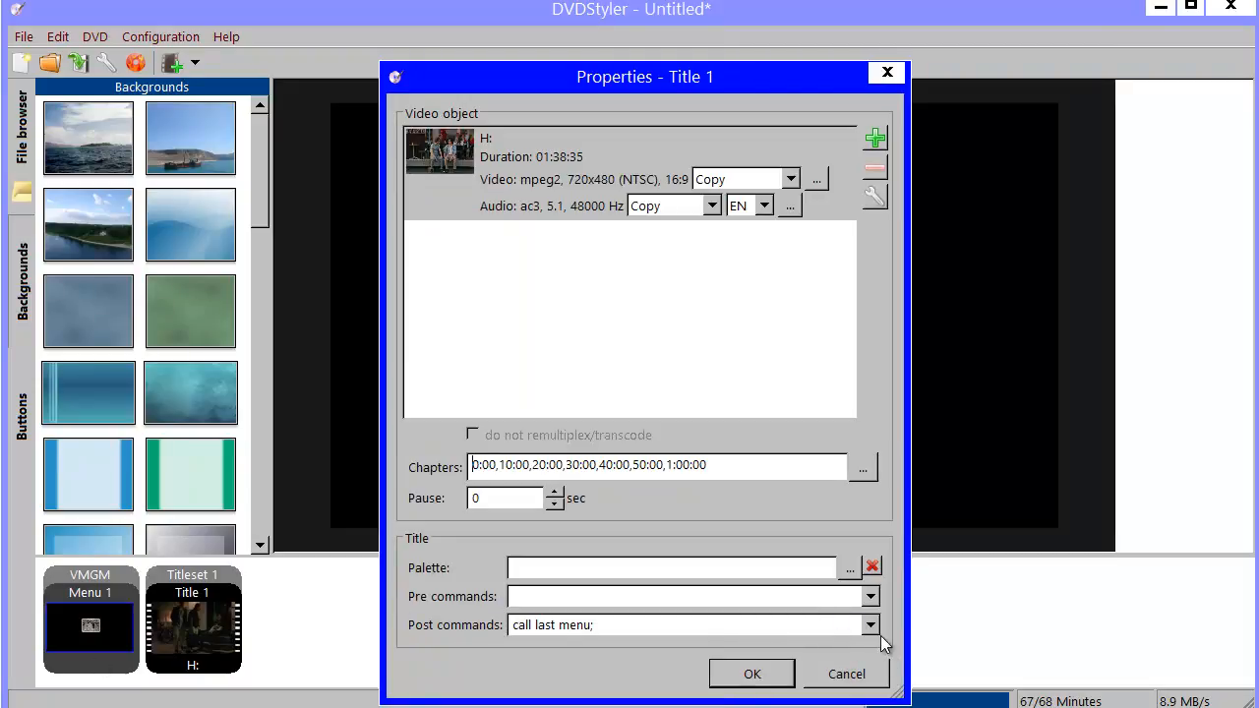
pyautogui.click(869, 626)
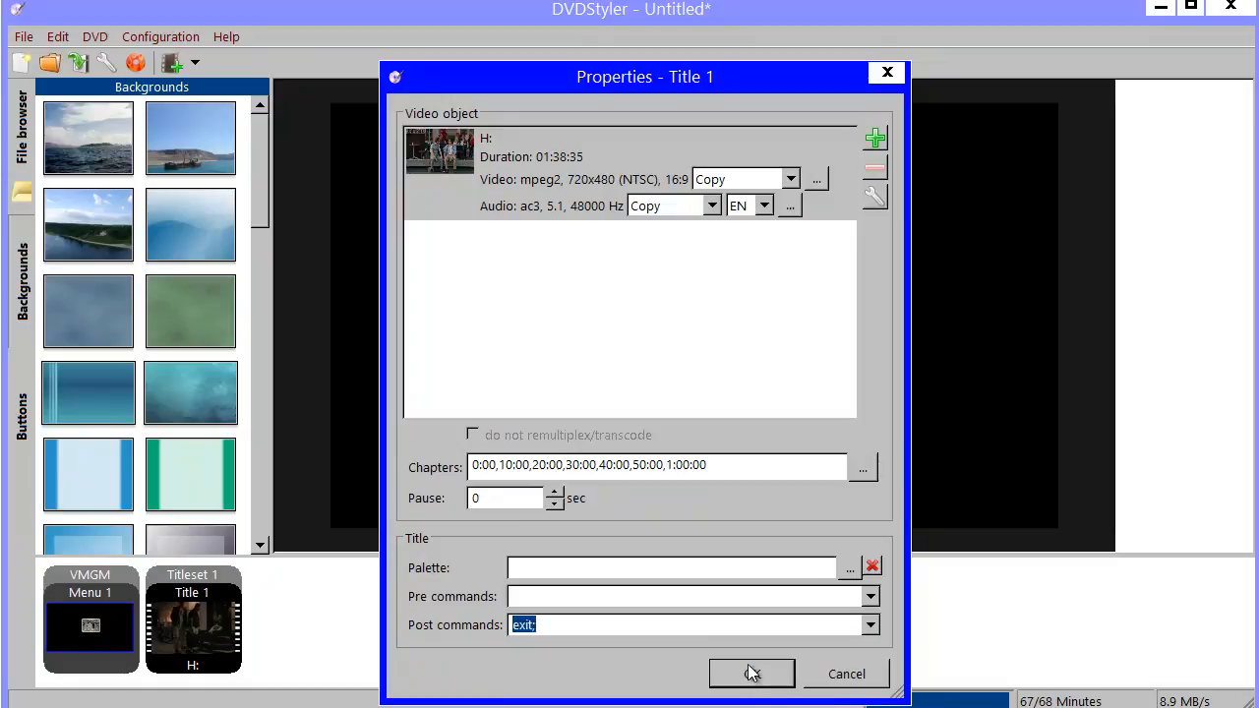
pyautogui.click(751, 673)
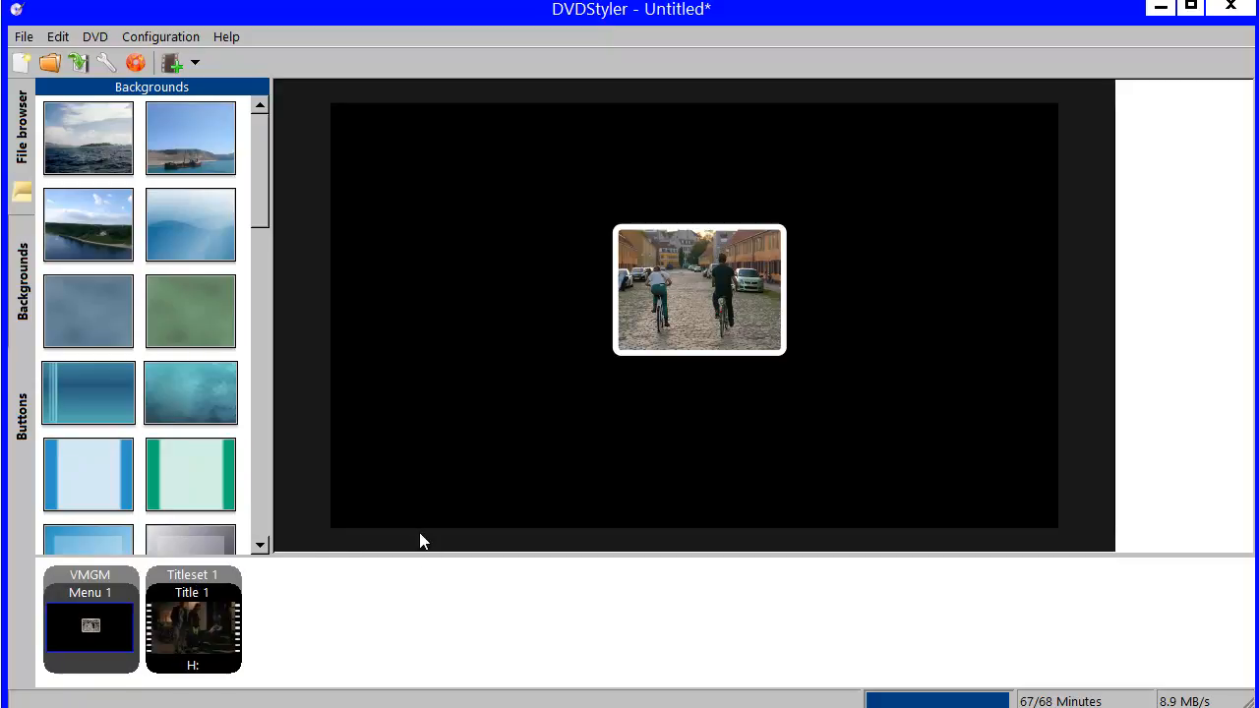
pyautogui.moveTo(594, 415)
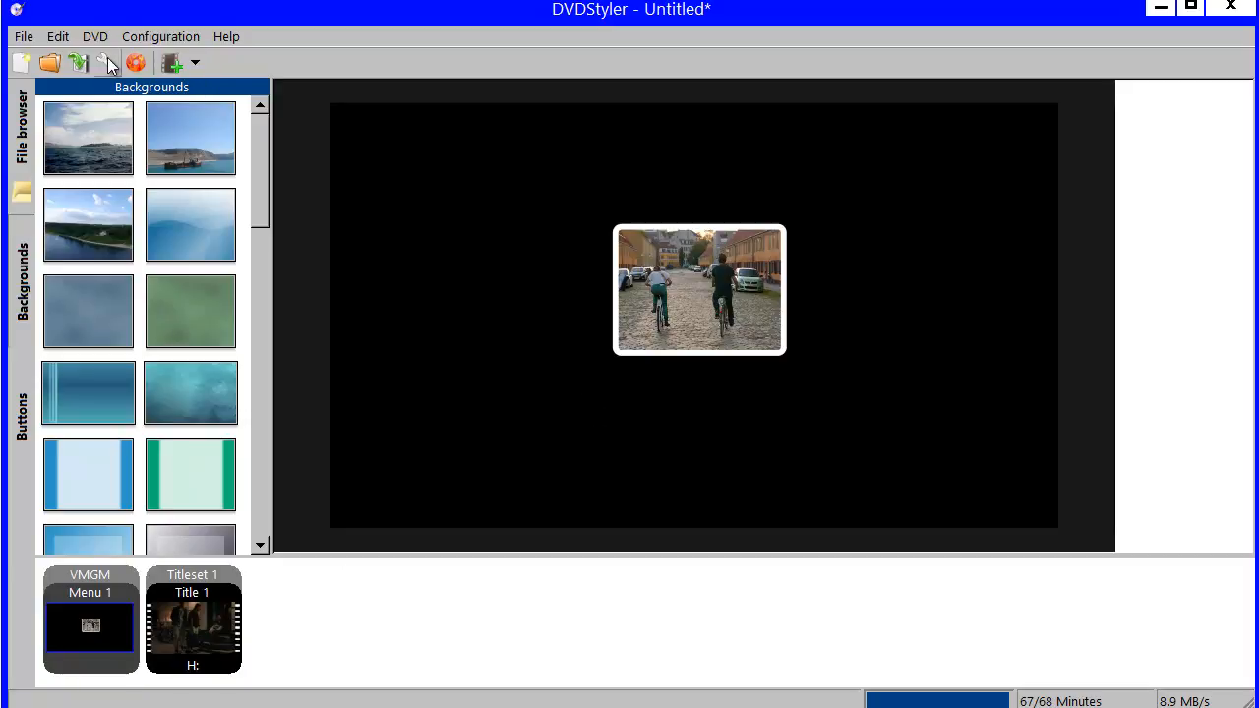
# Step: Choose 'create iso image' at d:\dvd.iso in the burn settings and start generation
pyautogui.click(136, 61)
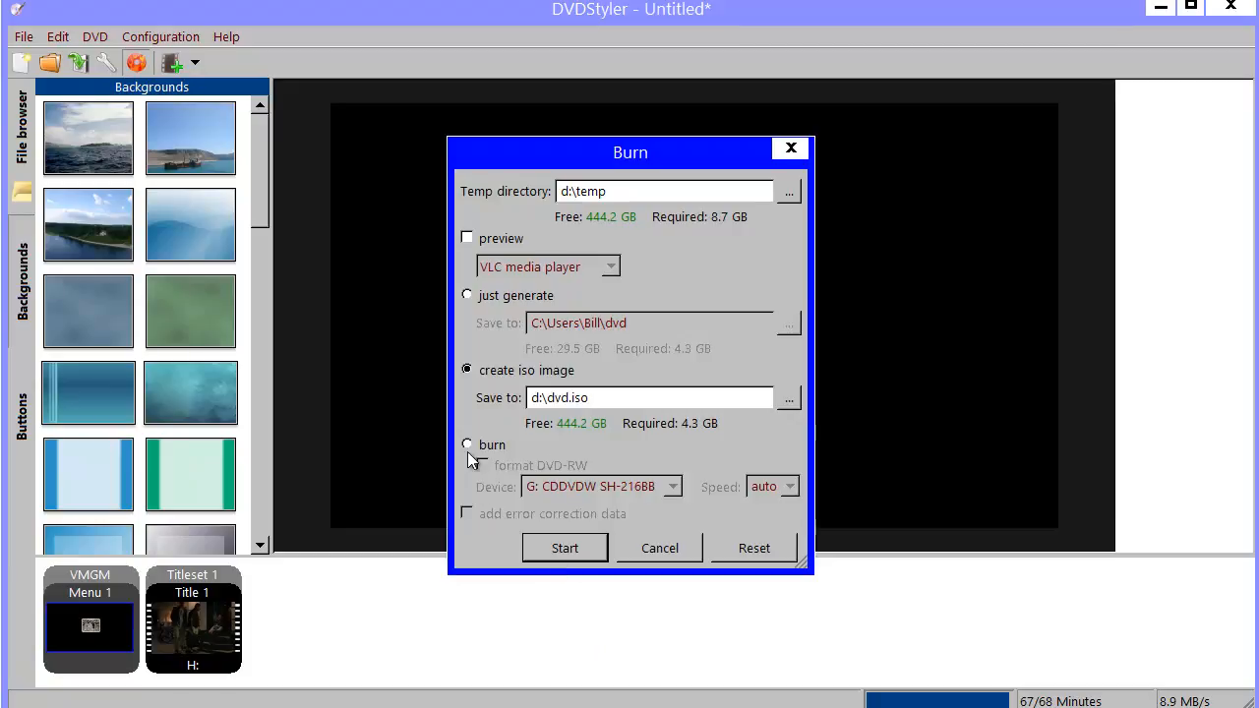
pyautogui.click(468, 444)
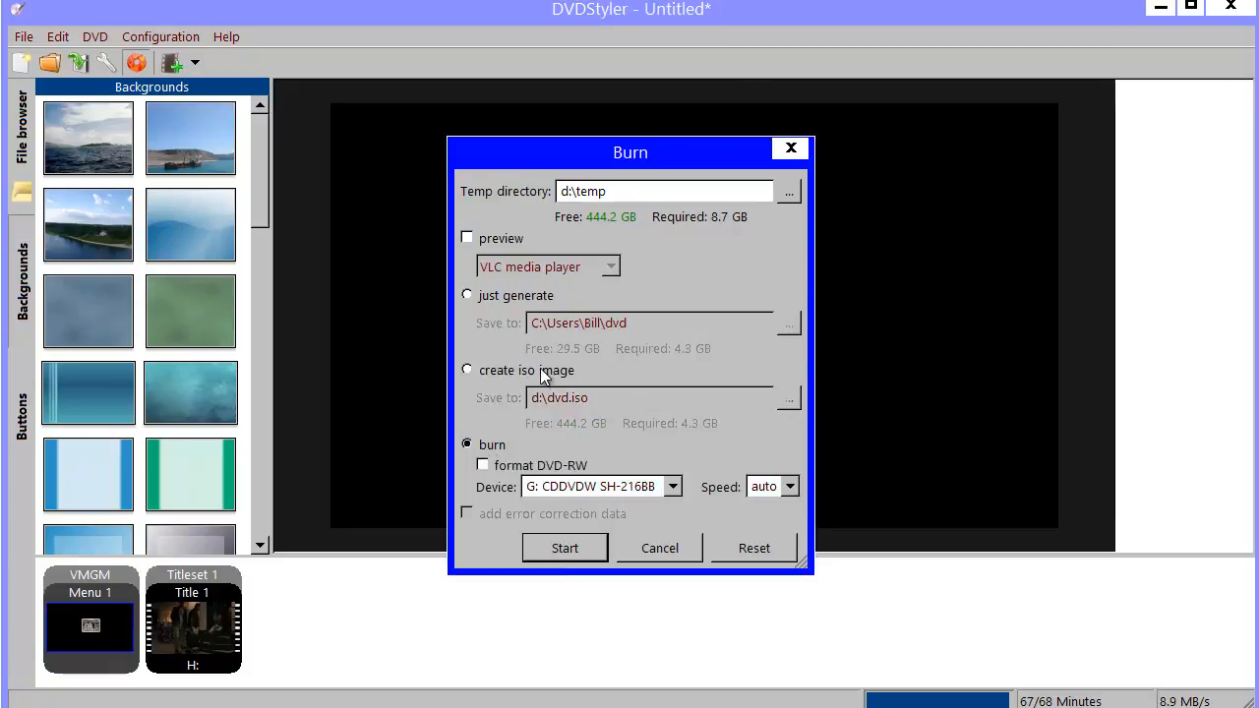
pyautogui.click(468, 370)
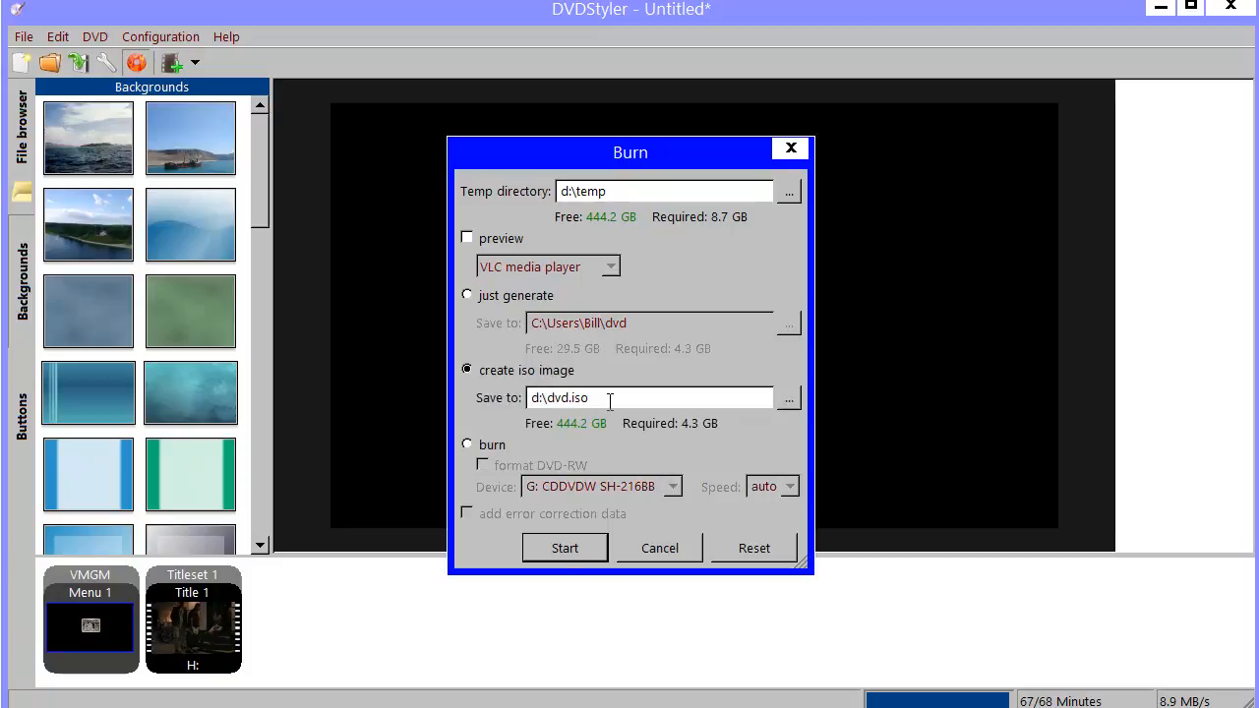
pyautogui.moveTo(568, 516)
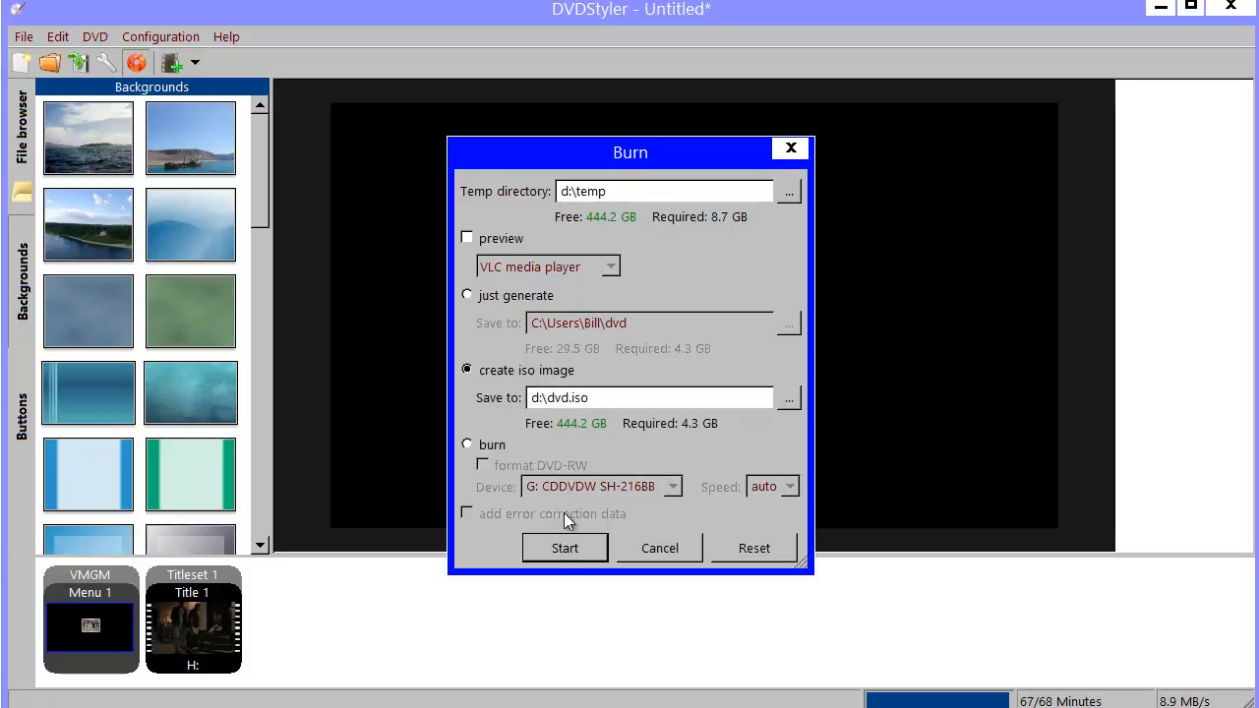
pyautogui.moveTo(566, 555)
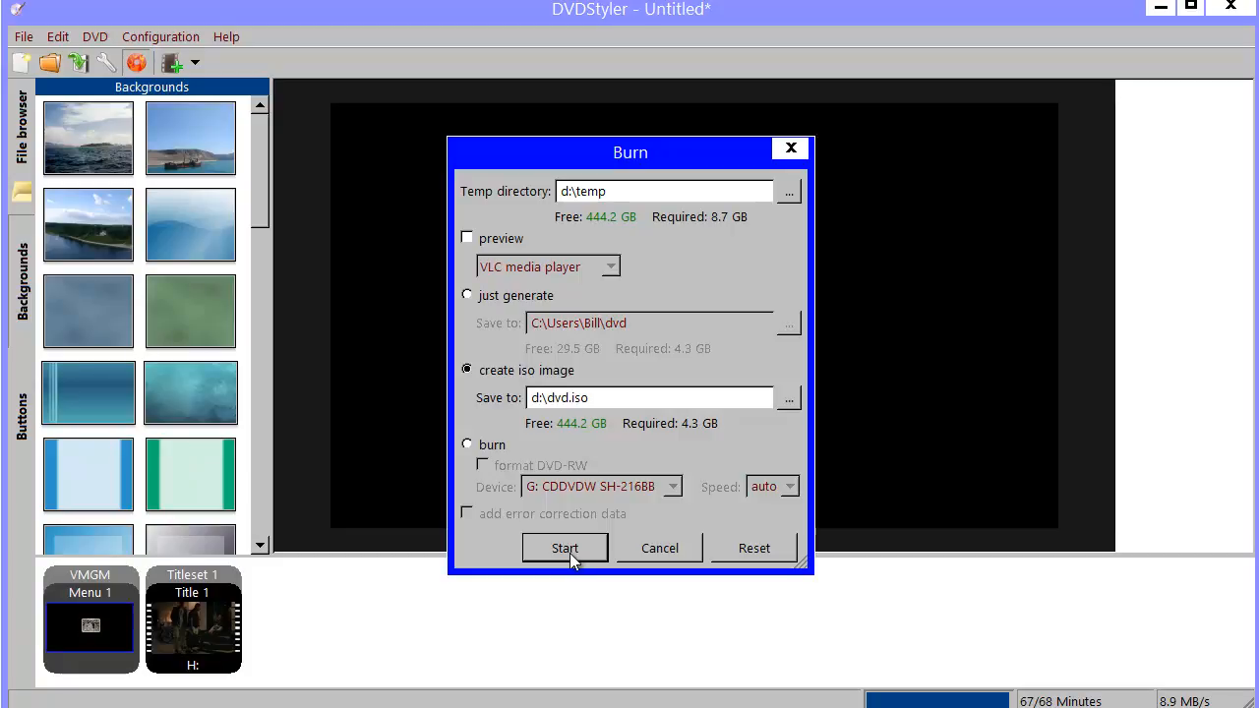
pyautogui.click(565, 547)
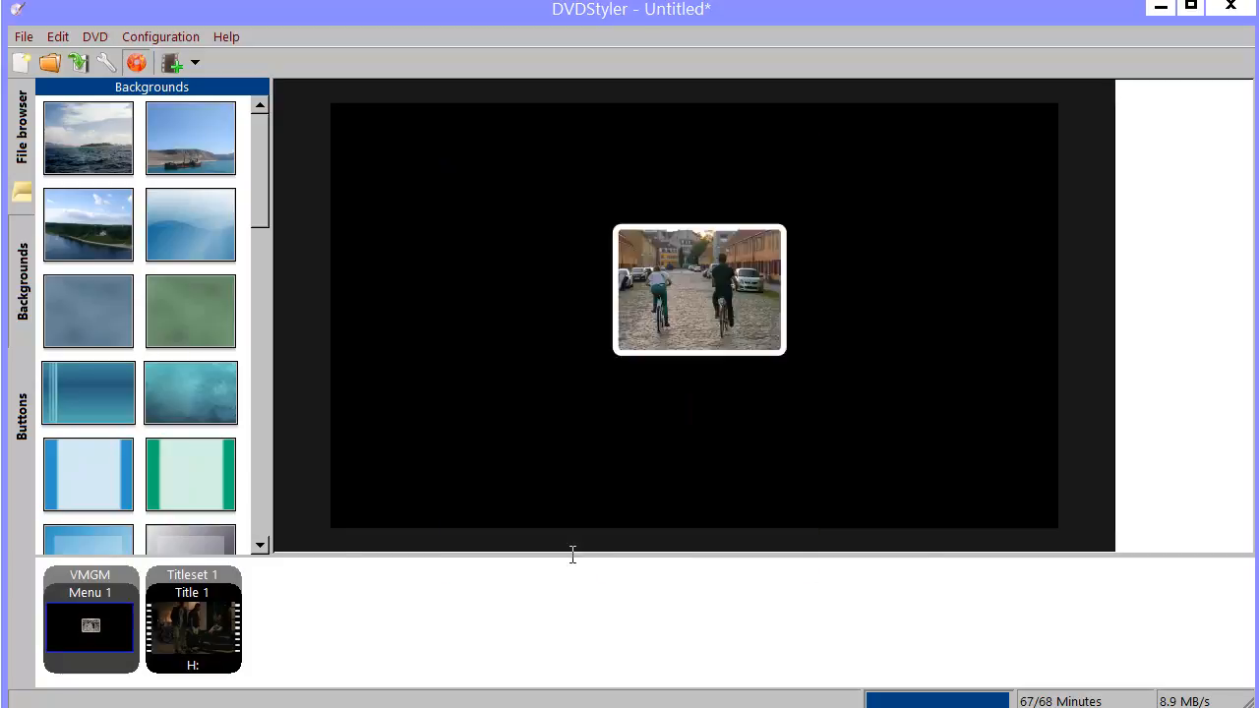